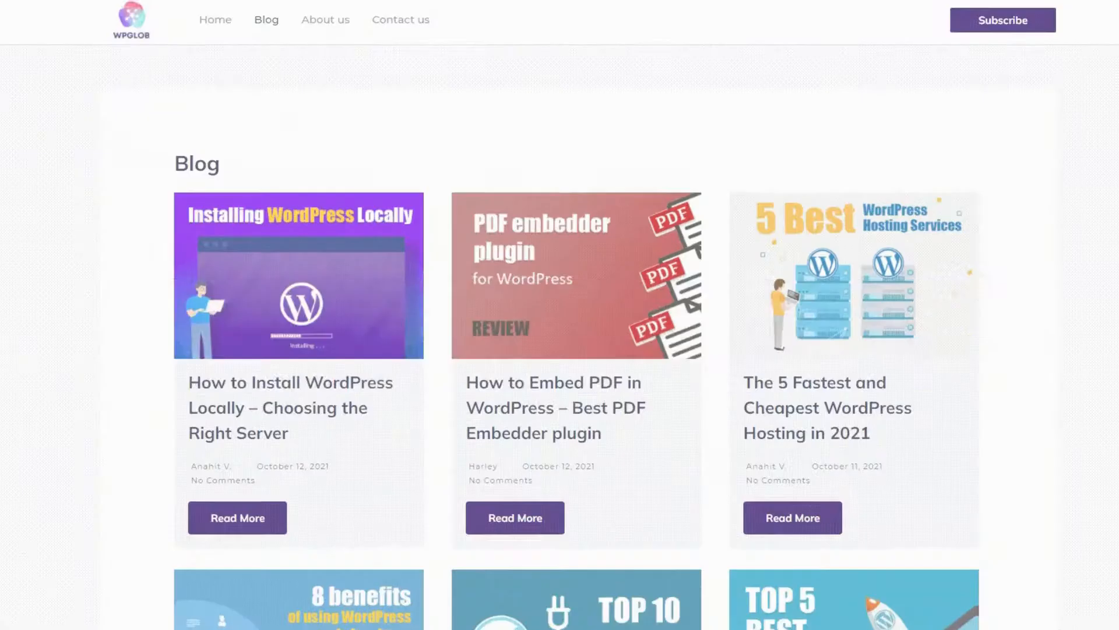
Step: Change the Shirt product's order quantity from 2 to 10 on its storefront page
scroll("down", 3)
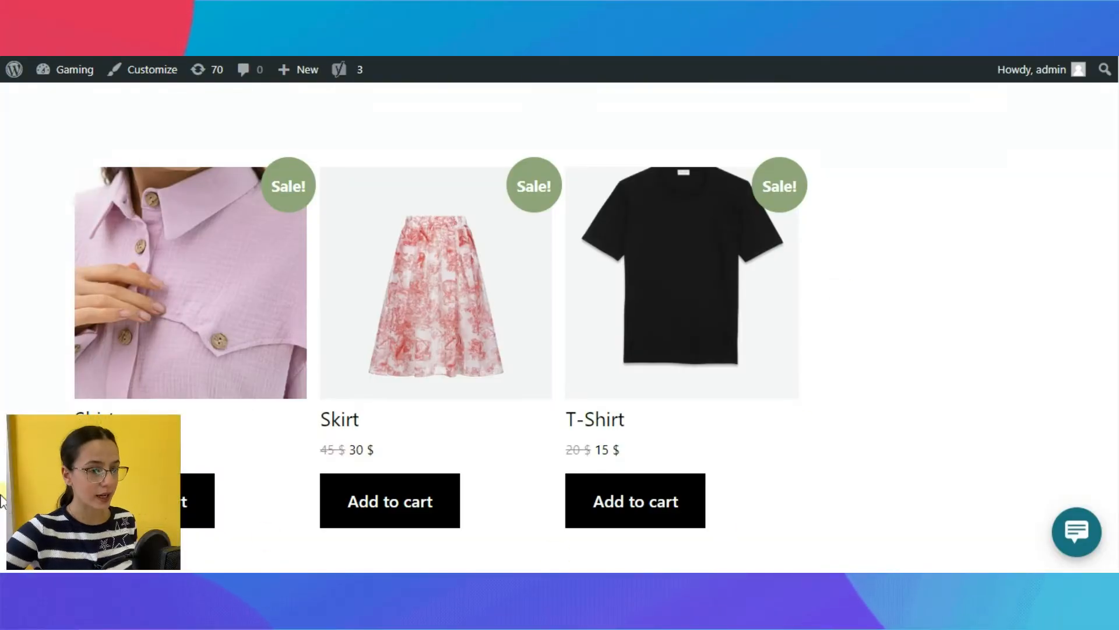
mouse_move(413, 115)
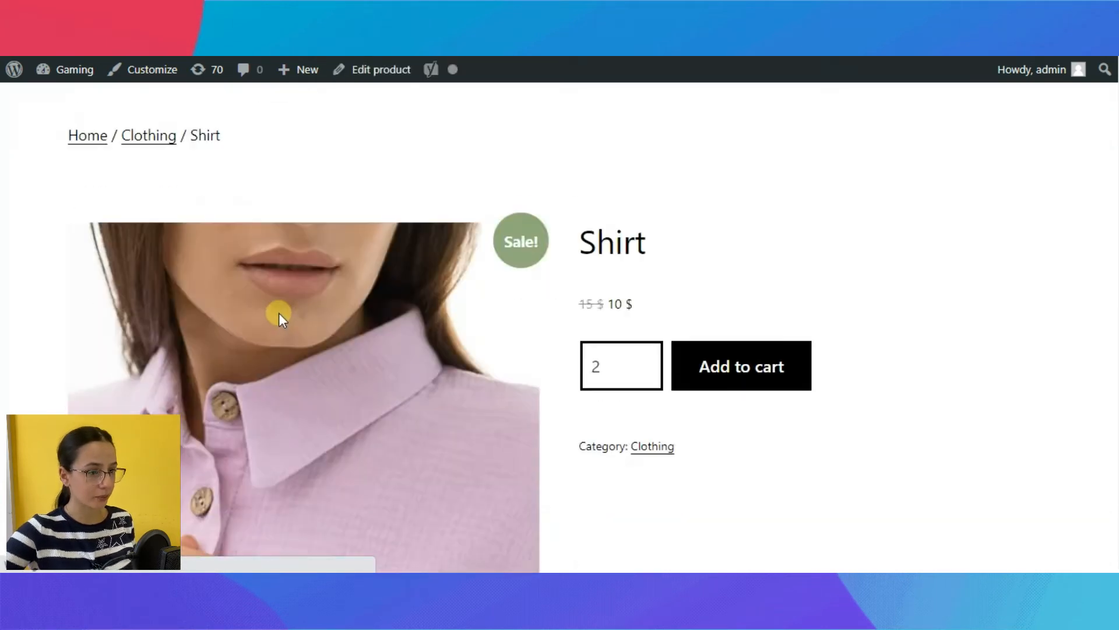
scroll("down", 3)
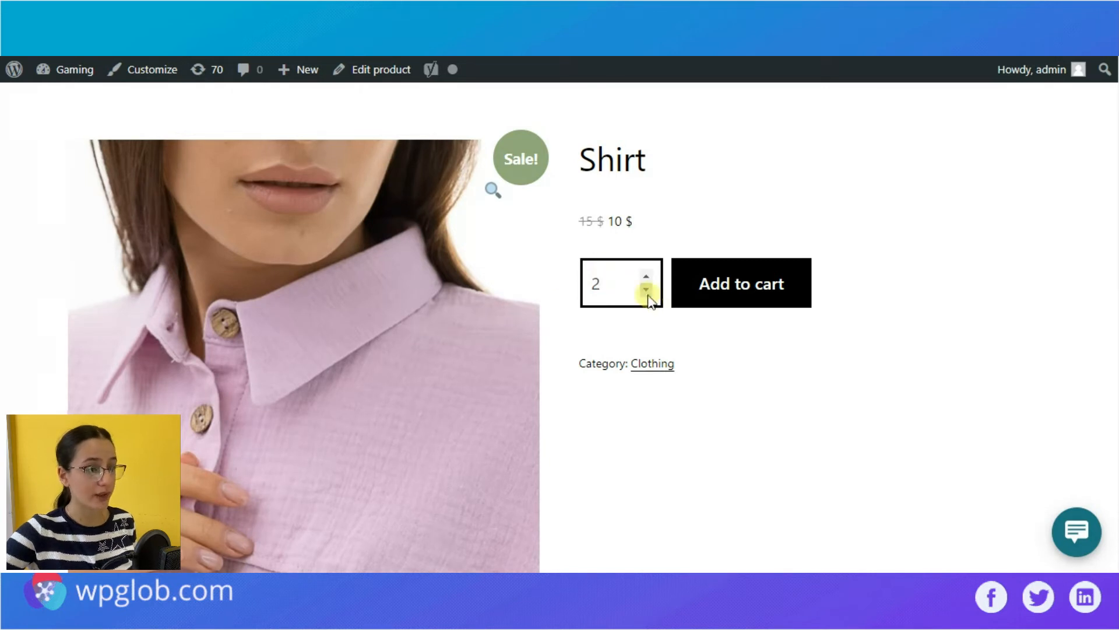
left_click(618, 283)
type("10")
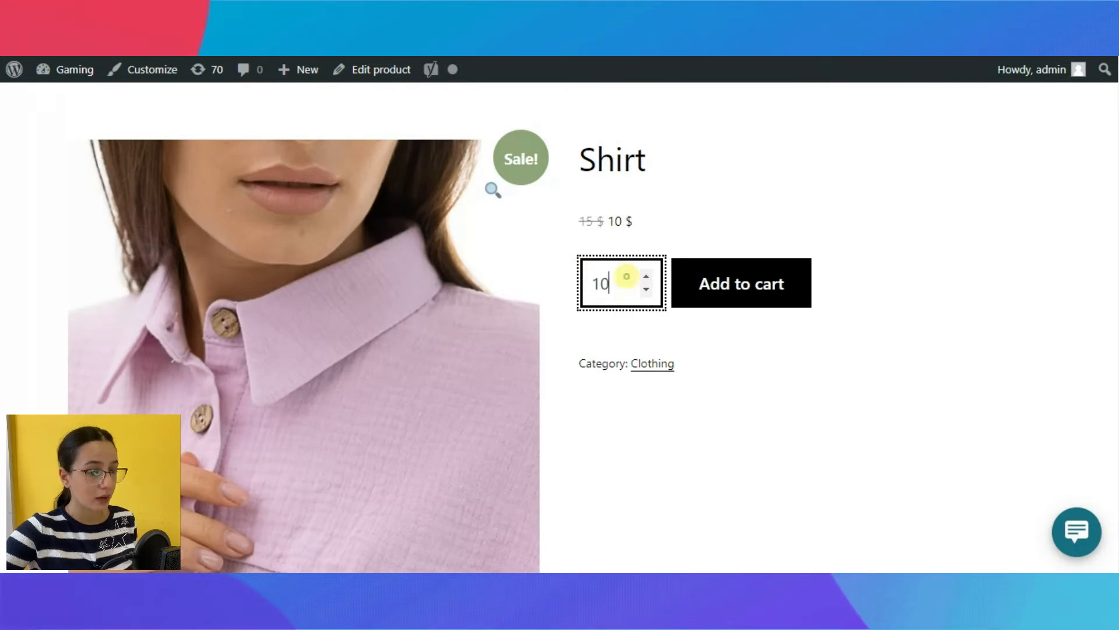
left_click(644, 292)
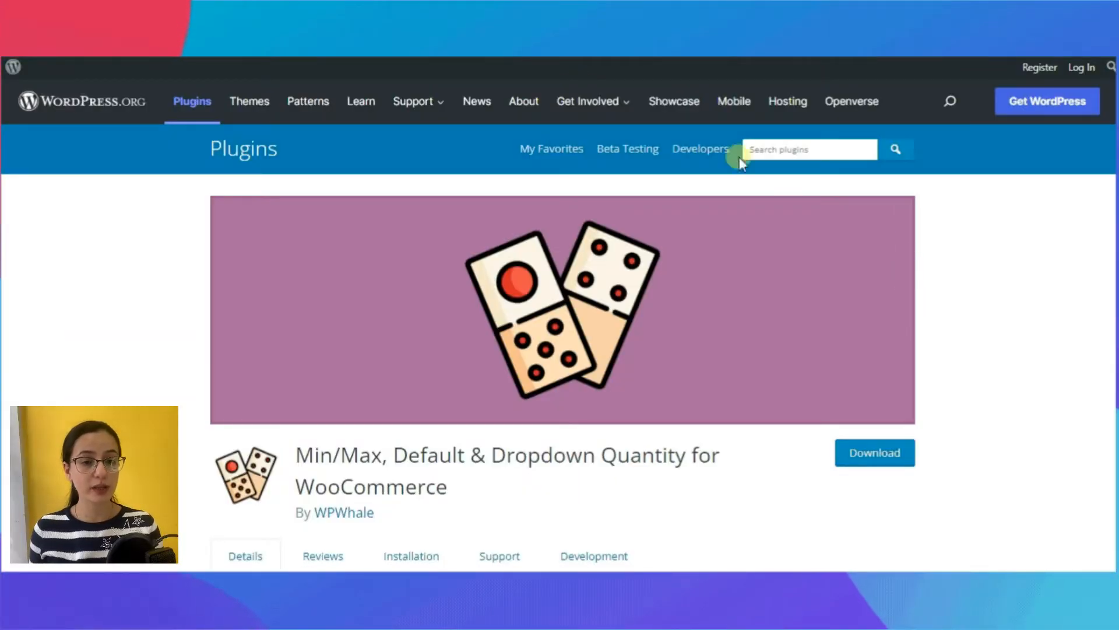
scroll("down", 3)
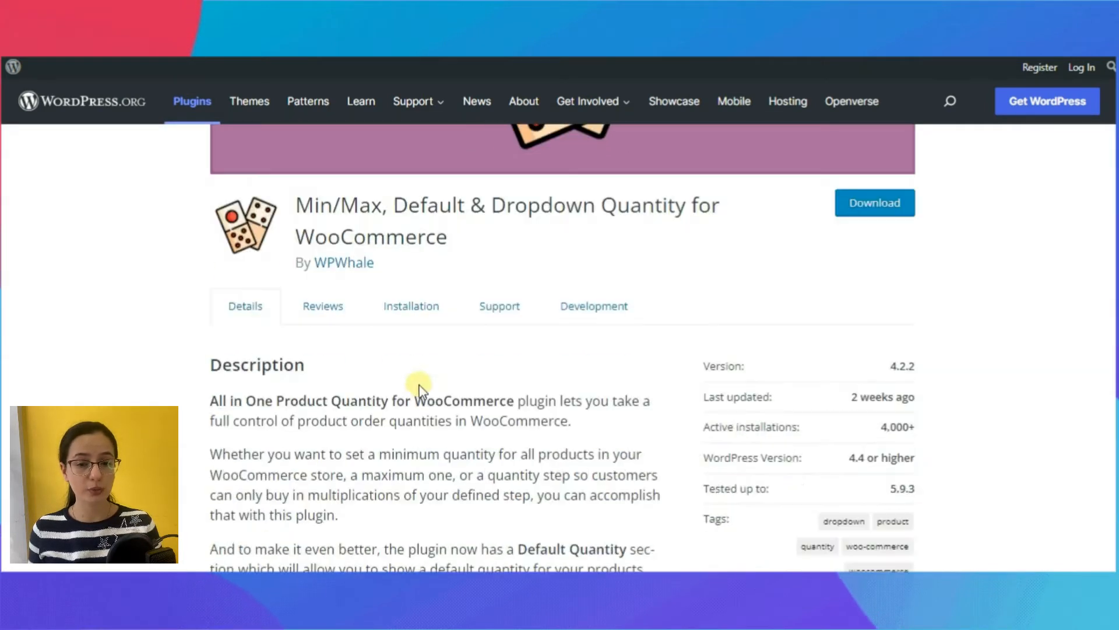
mouse_move(601, 281)
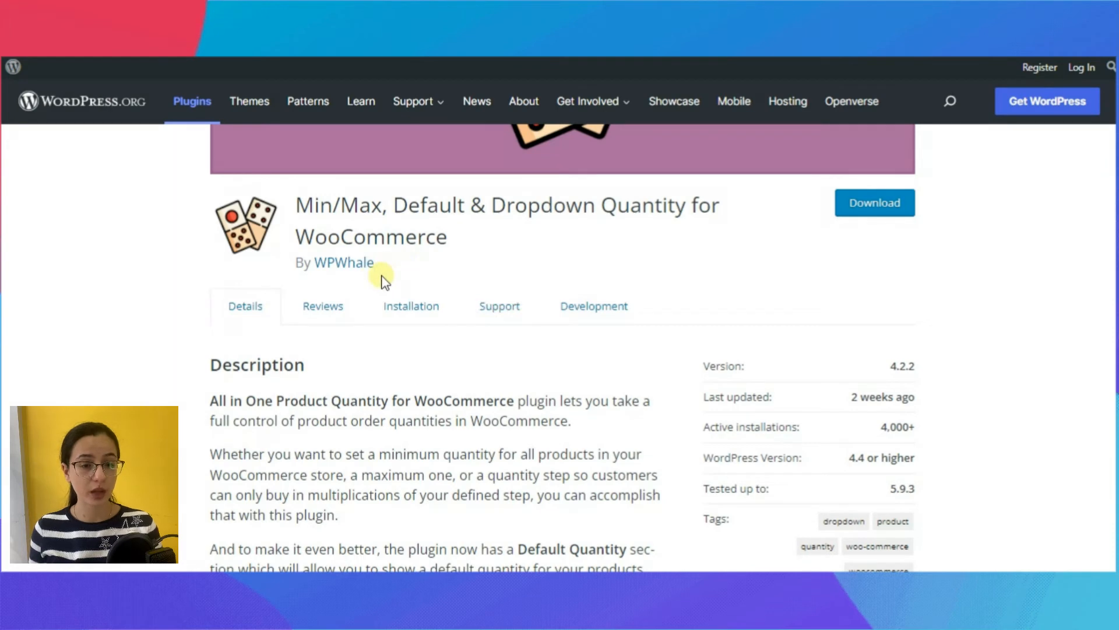
mouse_move(469, 369)
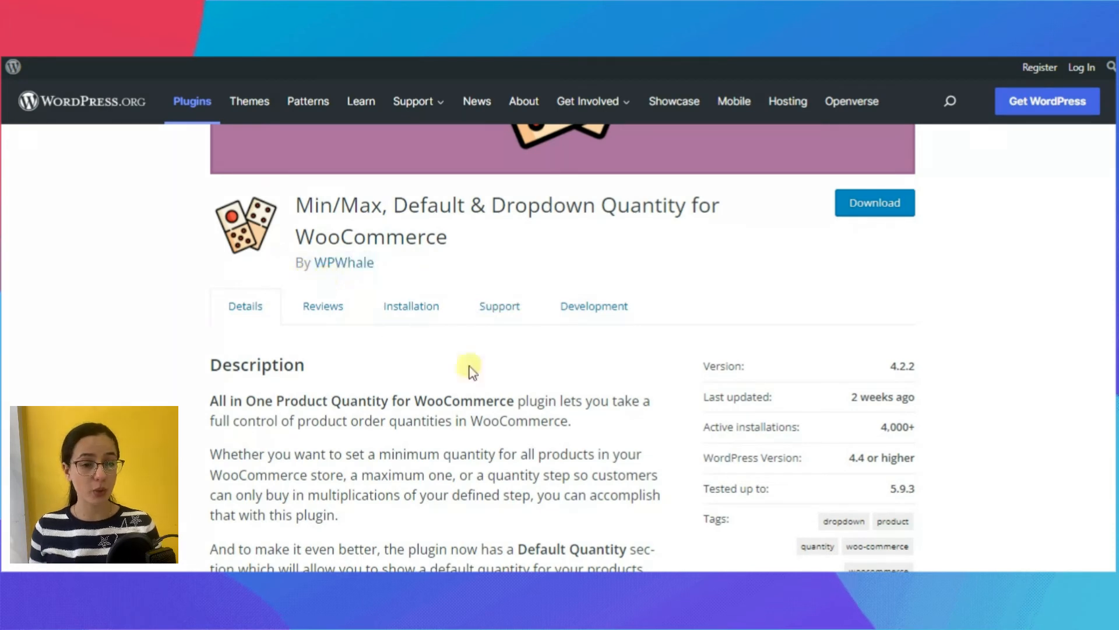
scroll("down", 3)
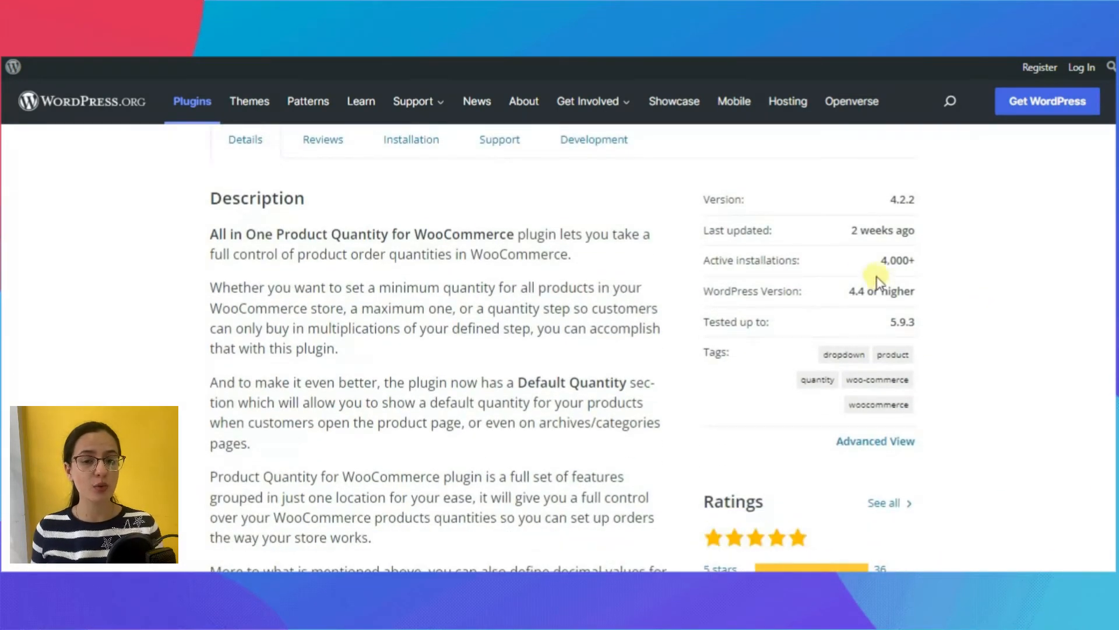
mouse_move(923, 271)
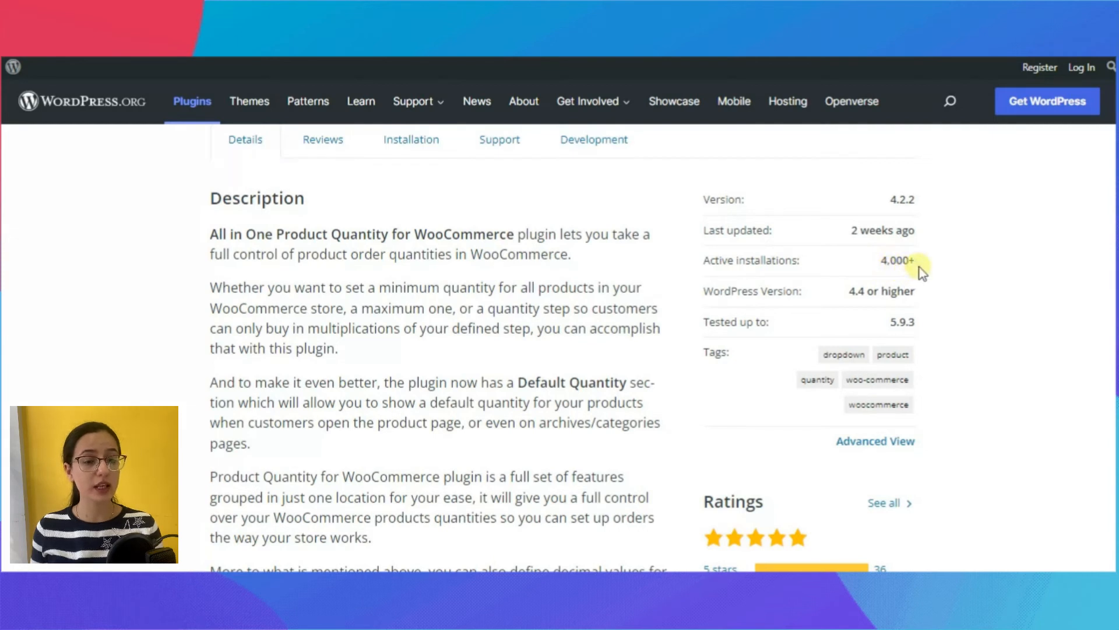
scroll("down", 3)
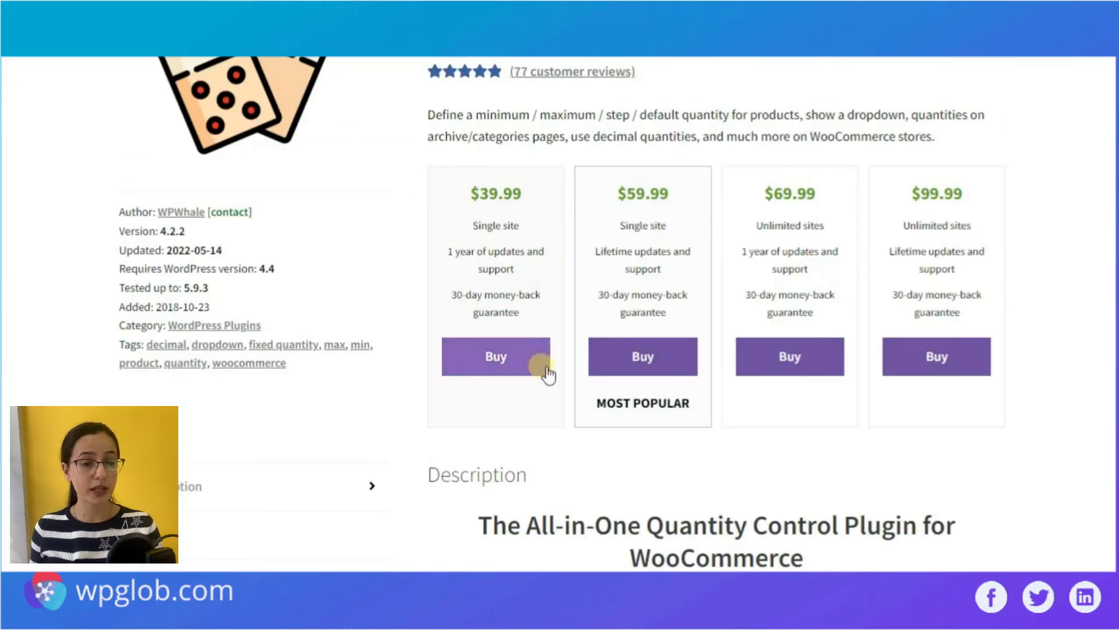
mouse_move(496, 176)
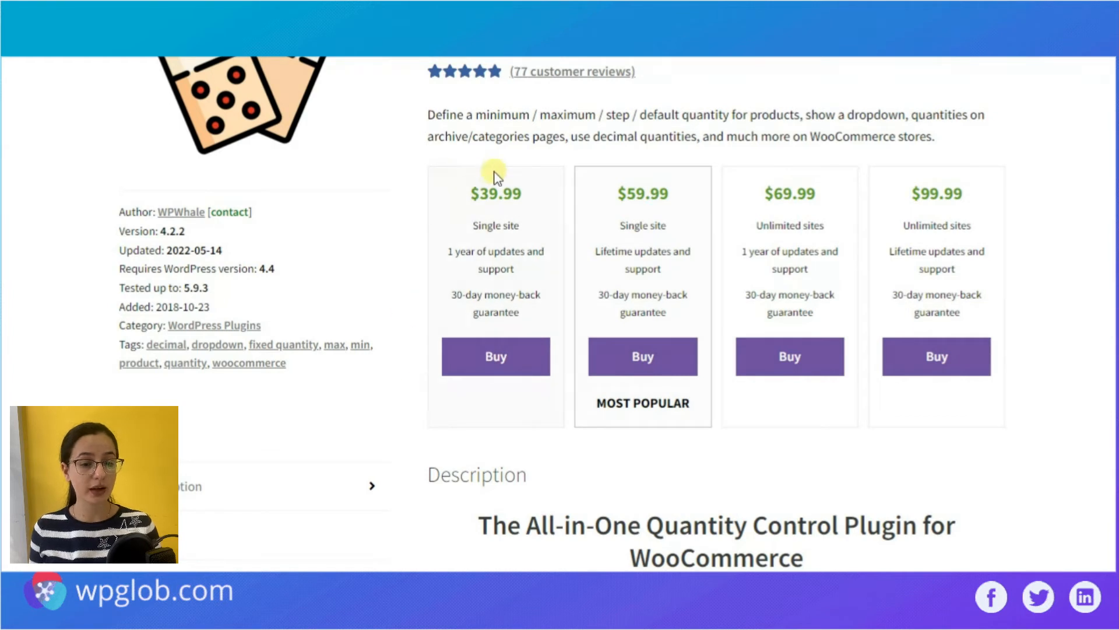
mouse_move(579, 223)
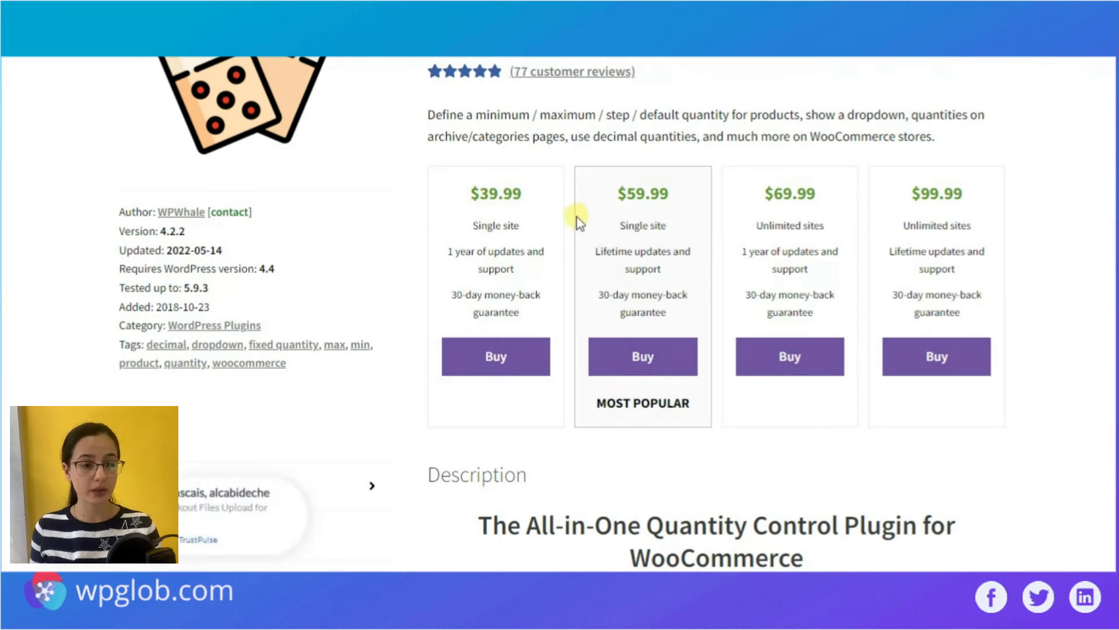
mouse_move(672, 399)
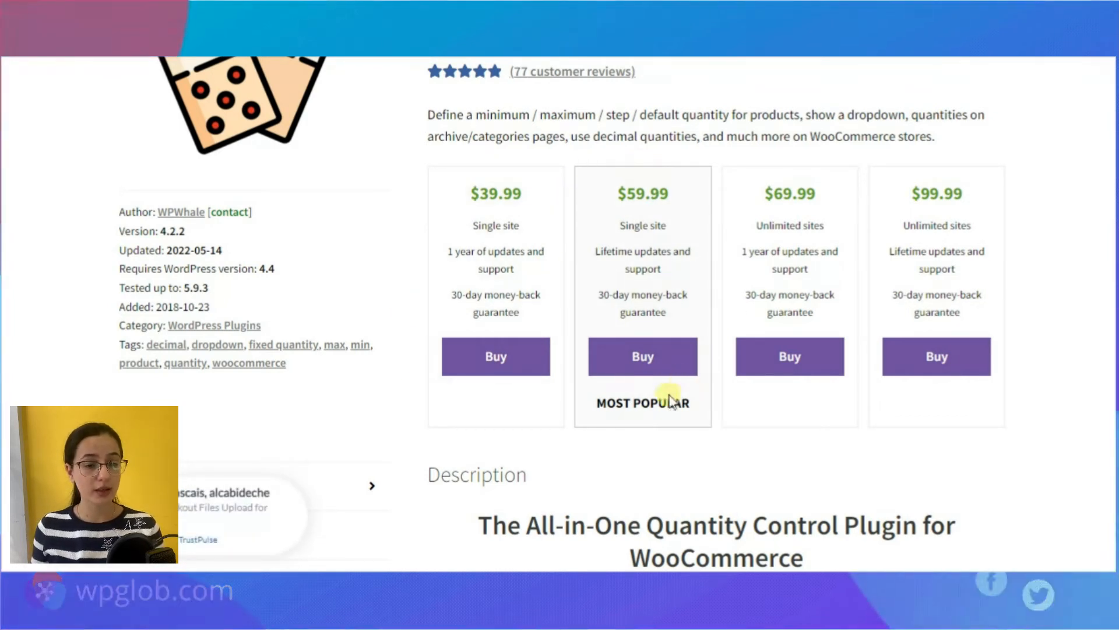
mouse_move(590, 163)
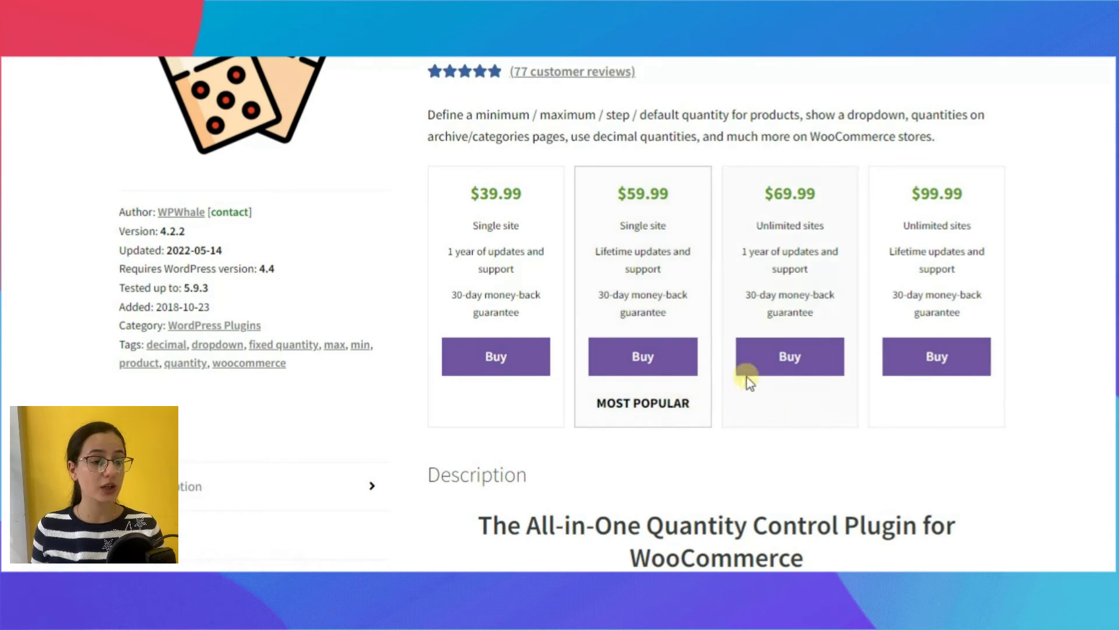
mouse_move(813, 421)
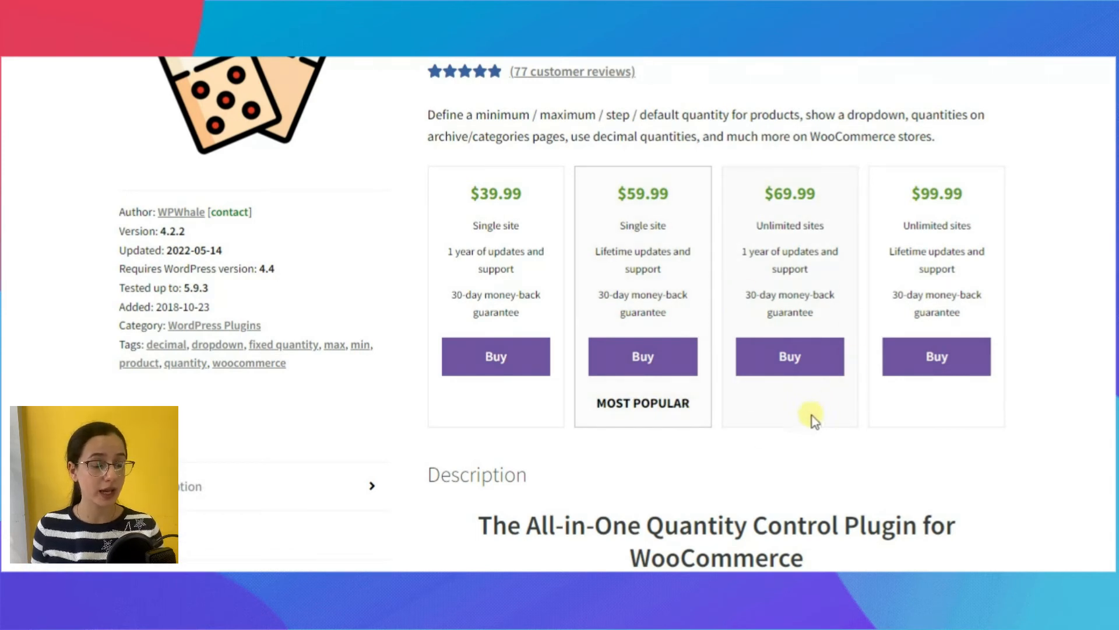
mouse_move(774, 218)
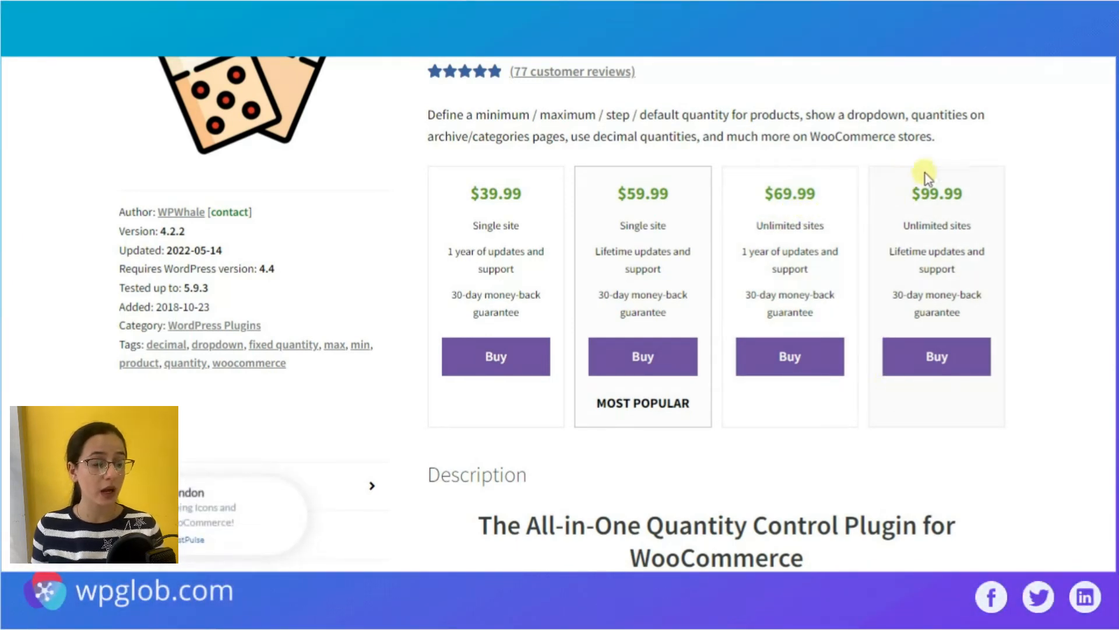
mouse_move(949, 424)
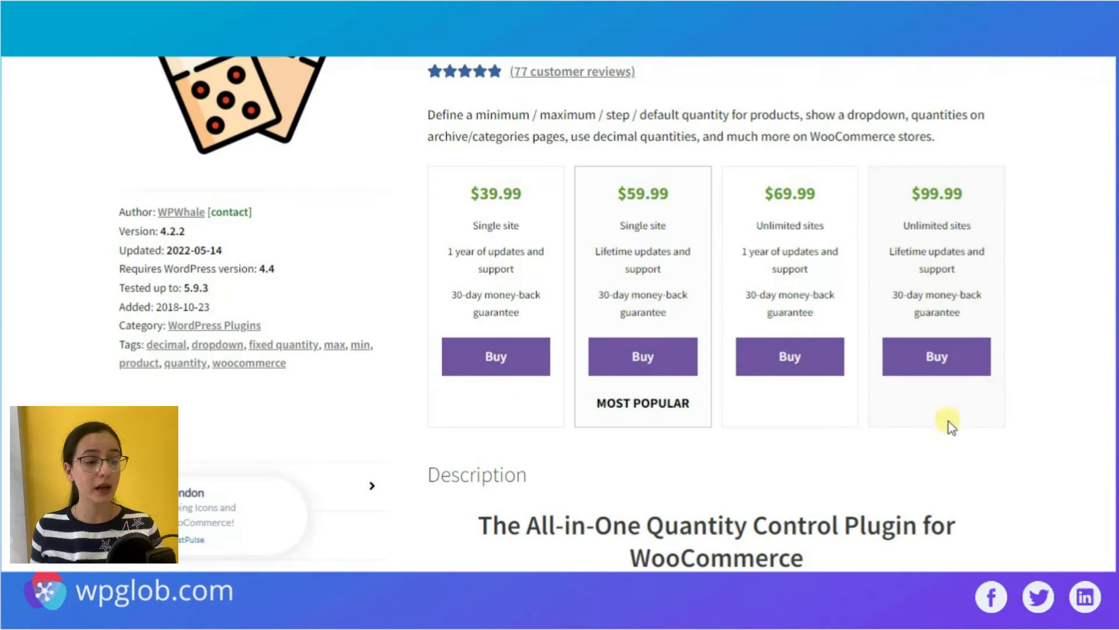
scroll("down", 3)
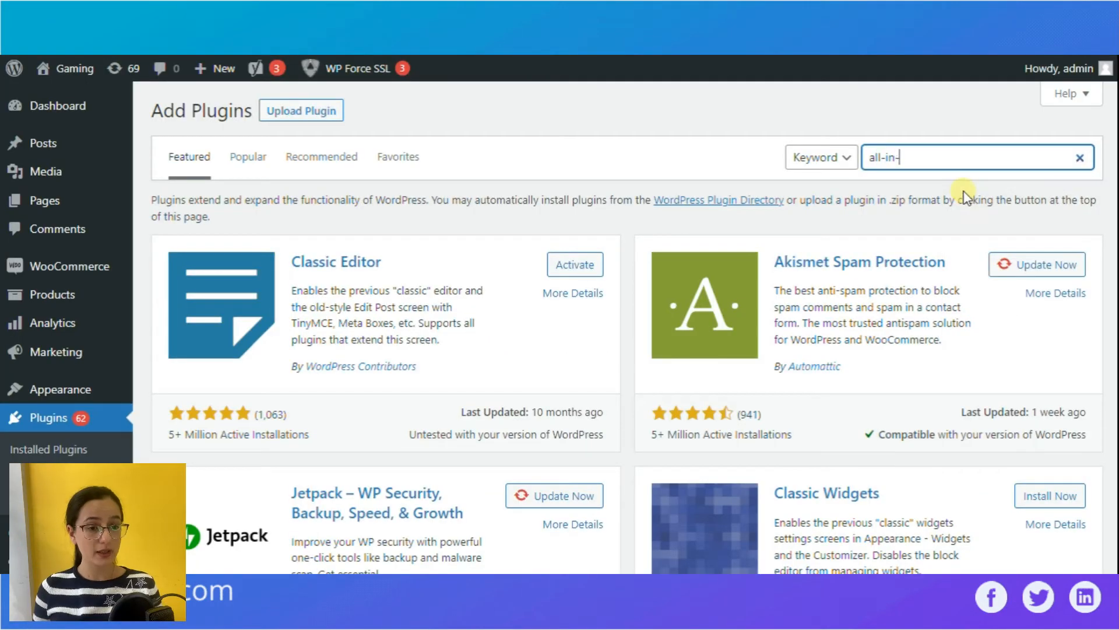
Step: Search Plugins > Add New for the All in One Product Quantity plugin
type("one product quaa")
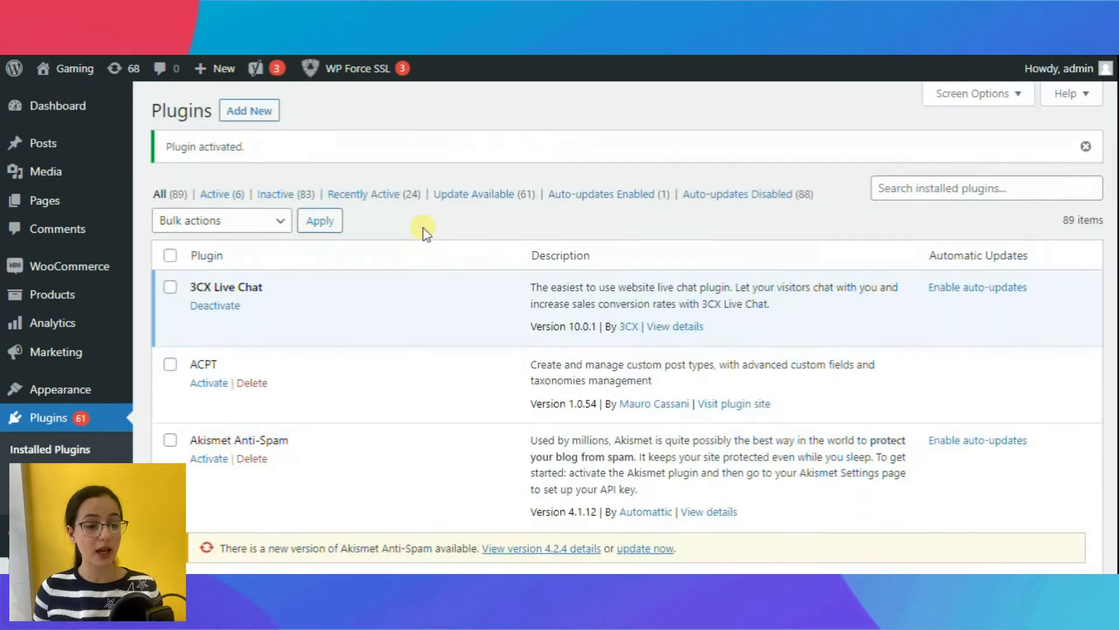
mouse_move(67, 266)
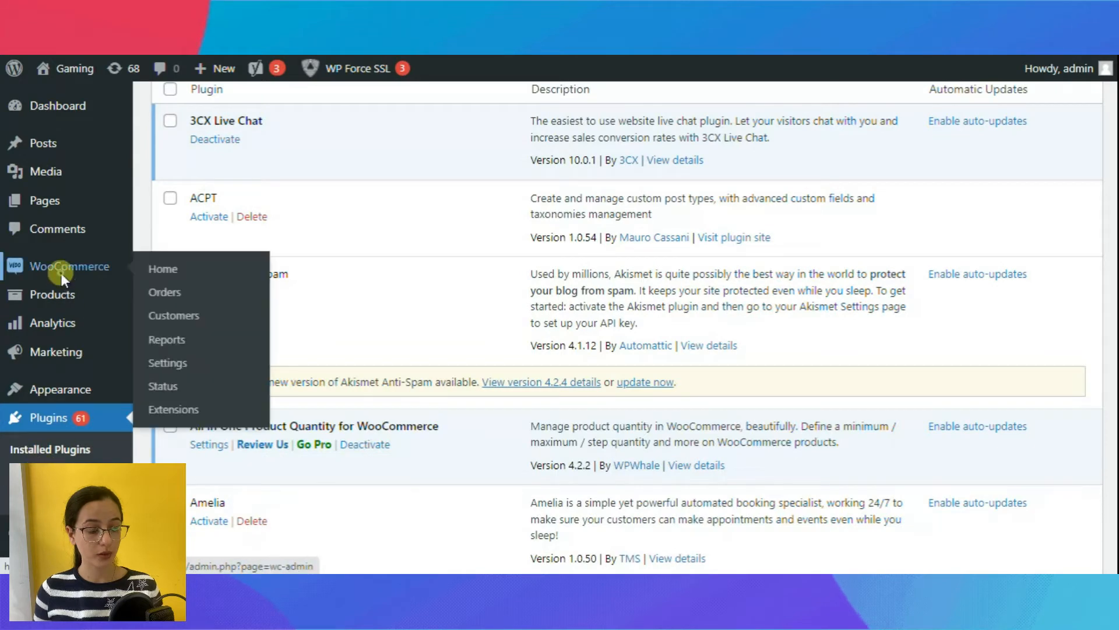
Step: Go to WooCommerce settings and review the Product Quantity General subtab options
left_click(167, 363)
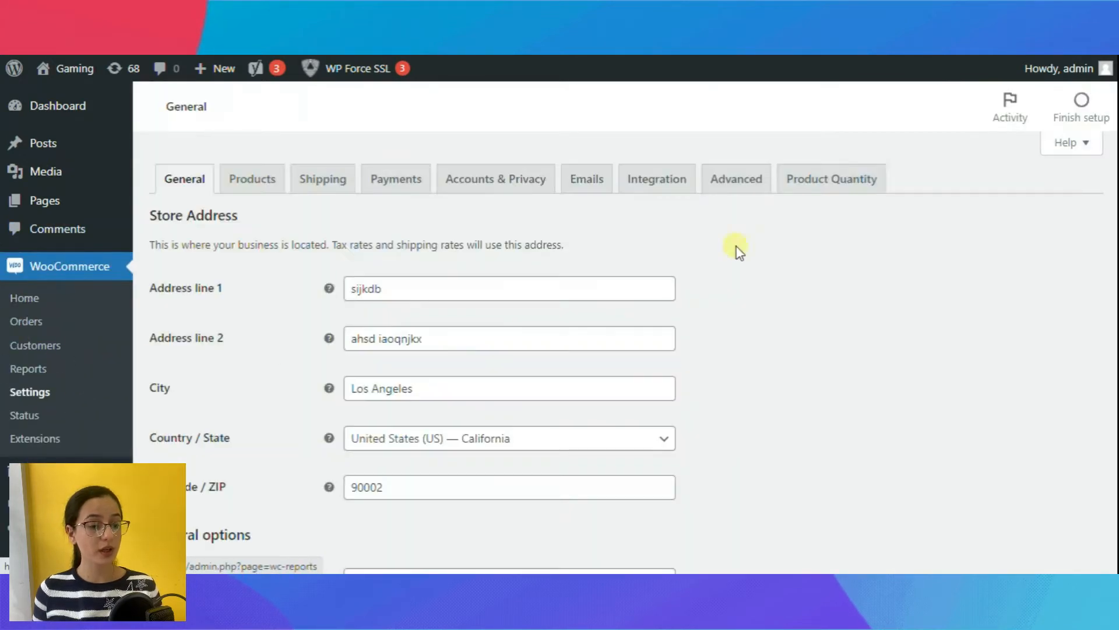
left_click(830, 178)
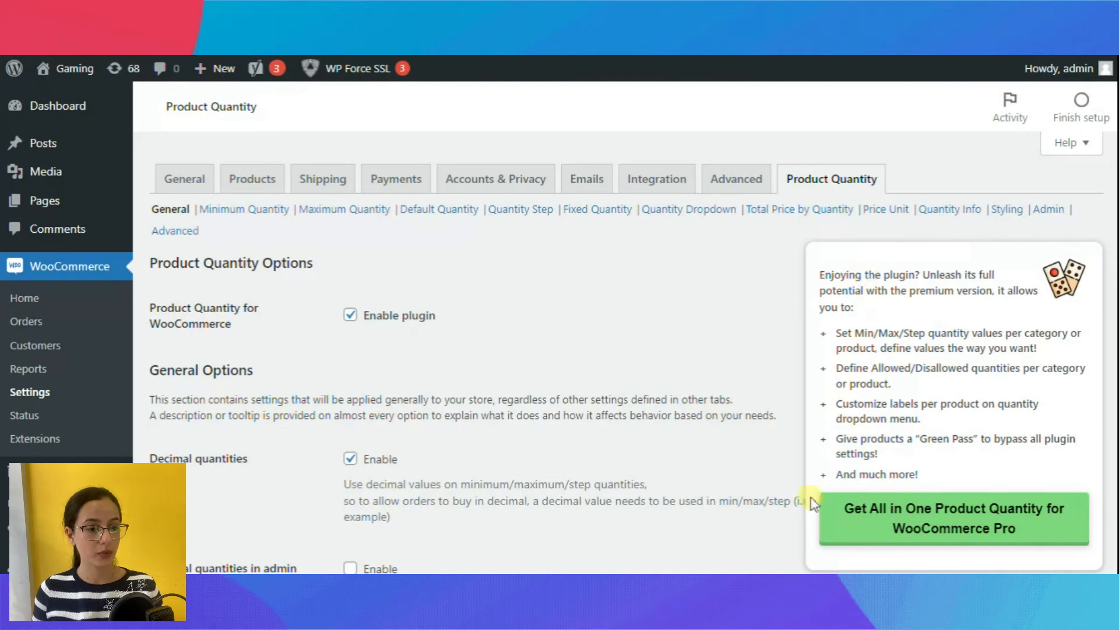
mouse_move(339, 225)
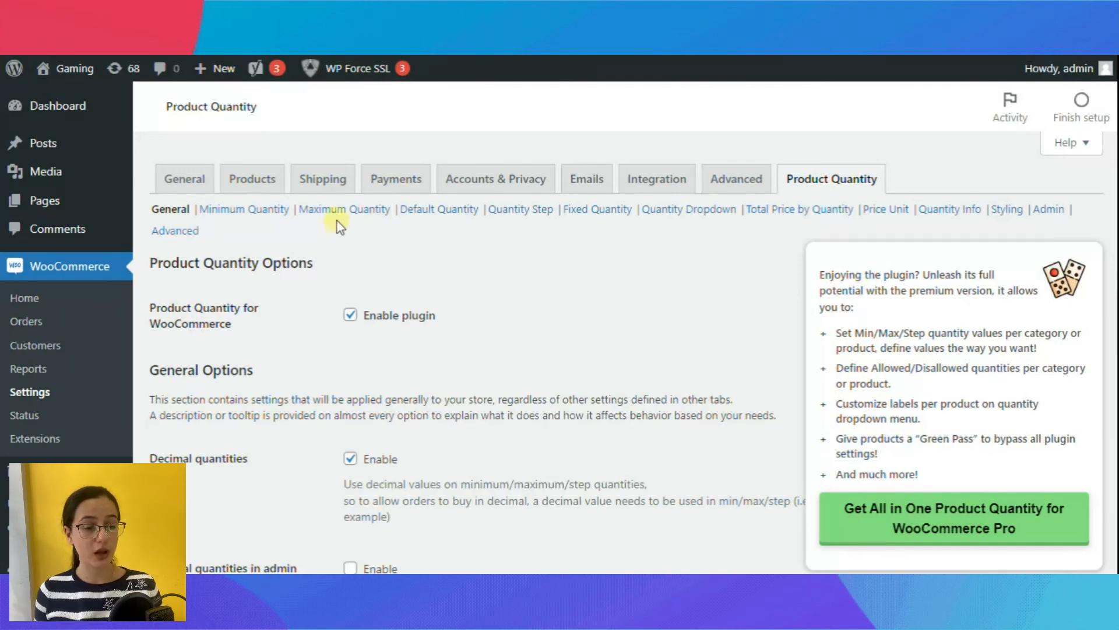
scroll("down", 3)
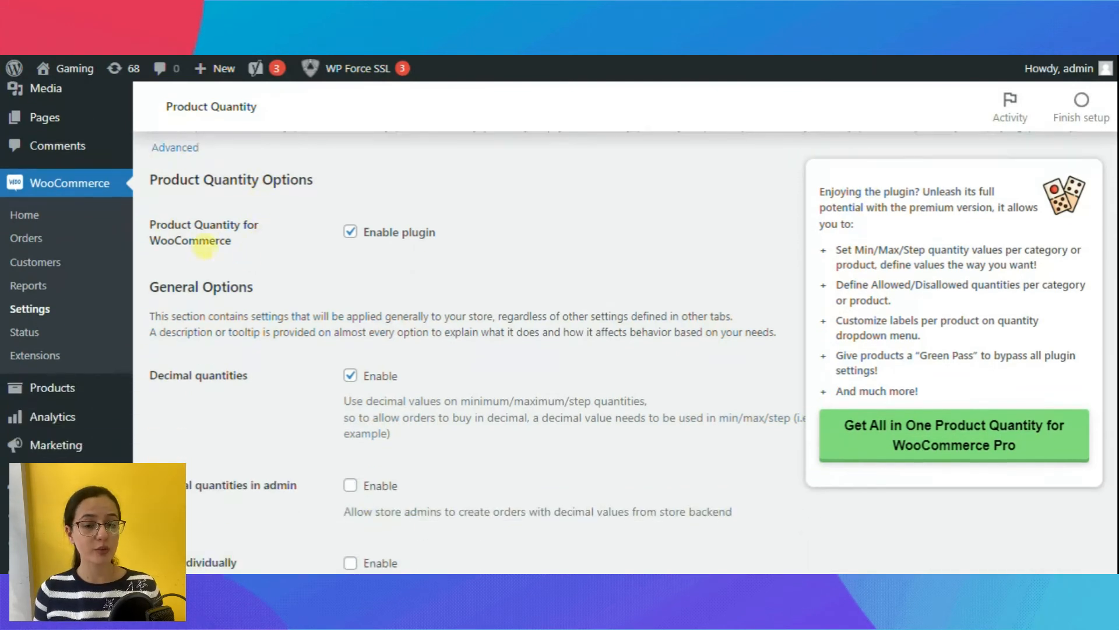
mouse_move(158, 265)
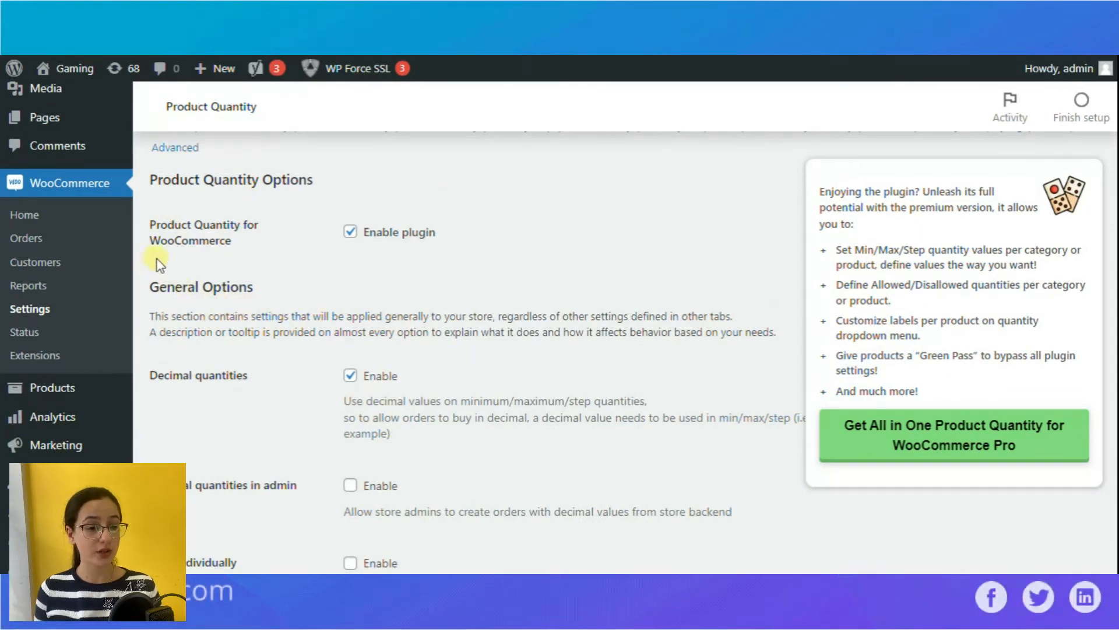
scroll("down", 3)
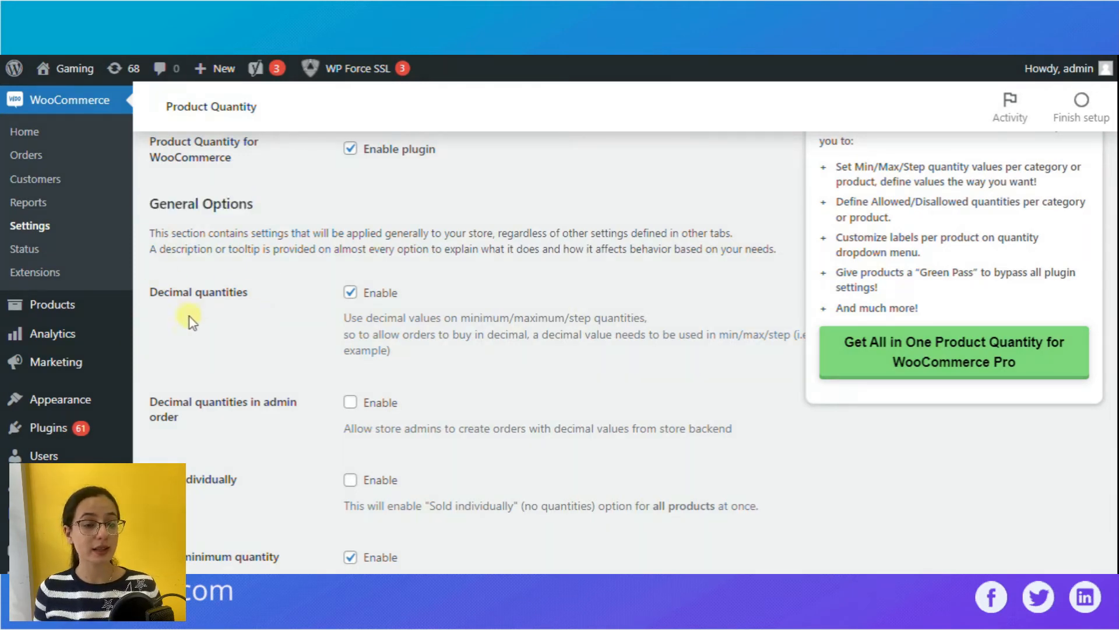
scroll("down", 3)
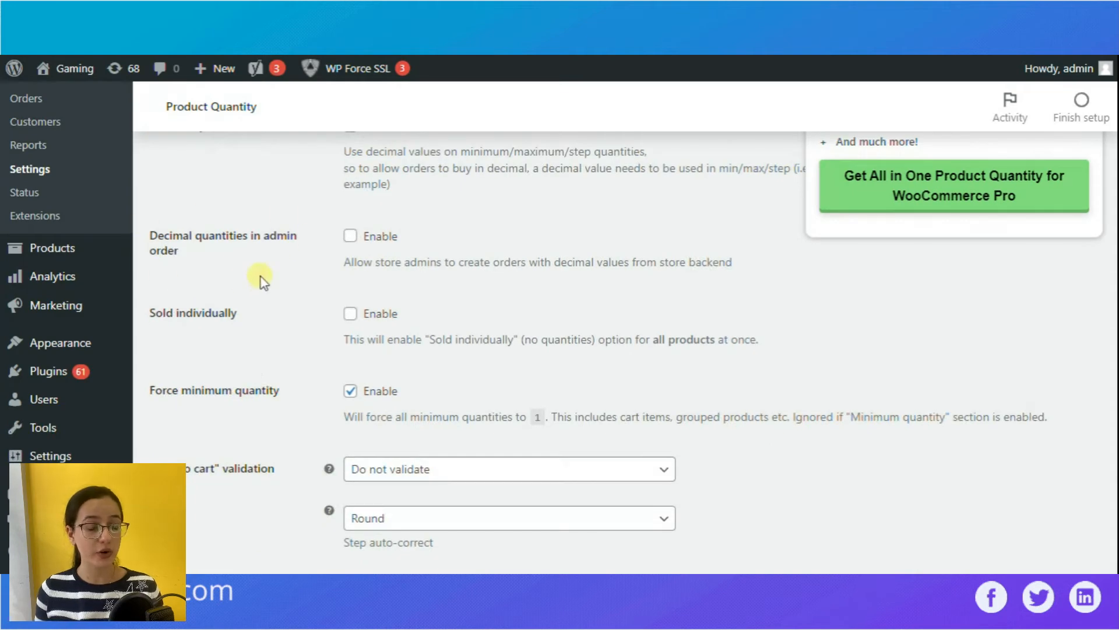
scroll("down", 3)
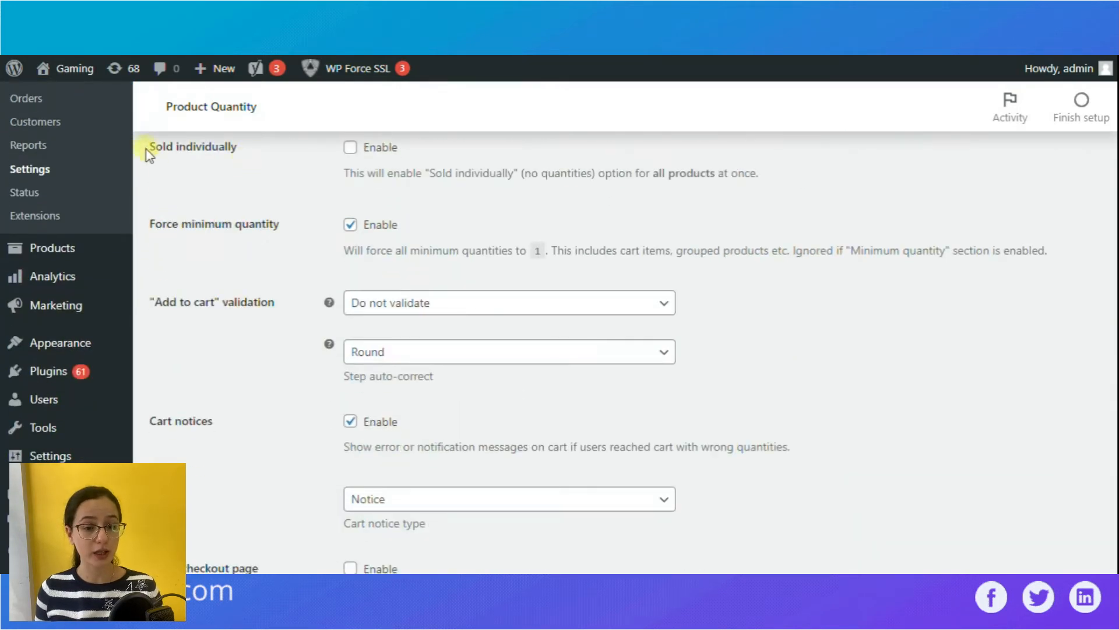
mouse_move(227, 215)
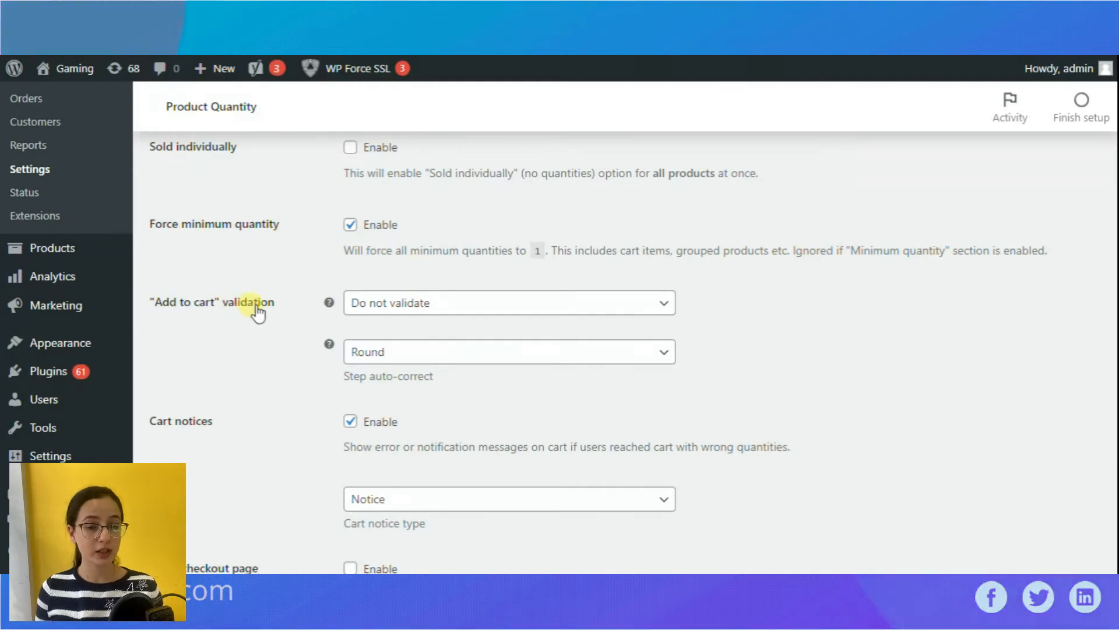
left_click(508, 302)
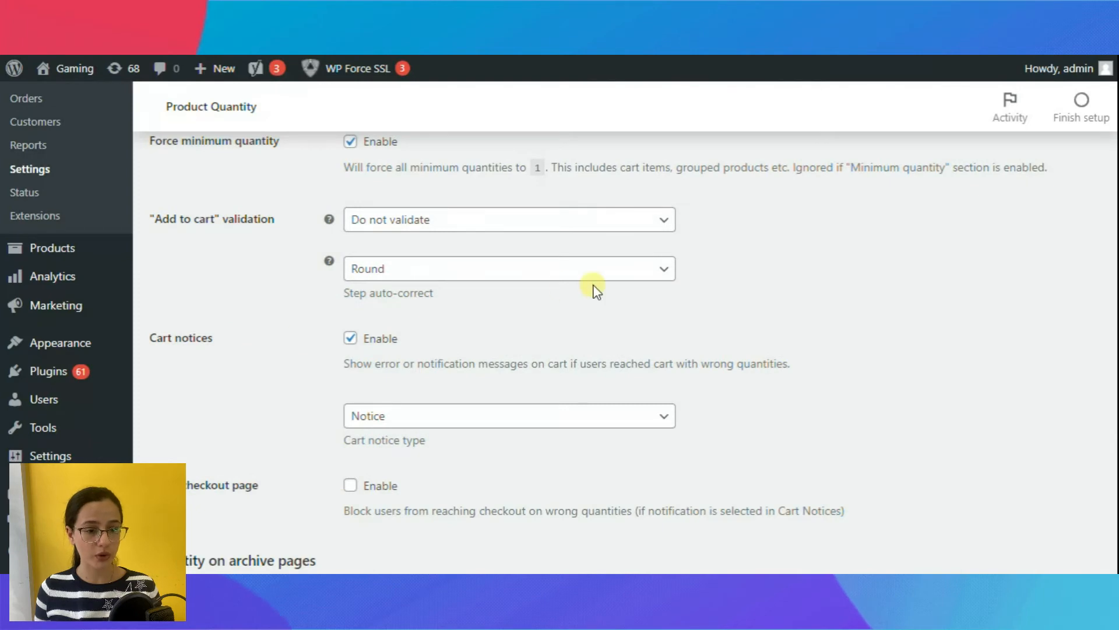
Step: Leave initial quantity unforced on product pages and archives, then save the General settings
scroll("down", 3)
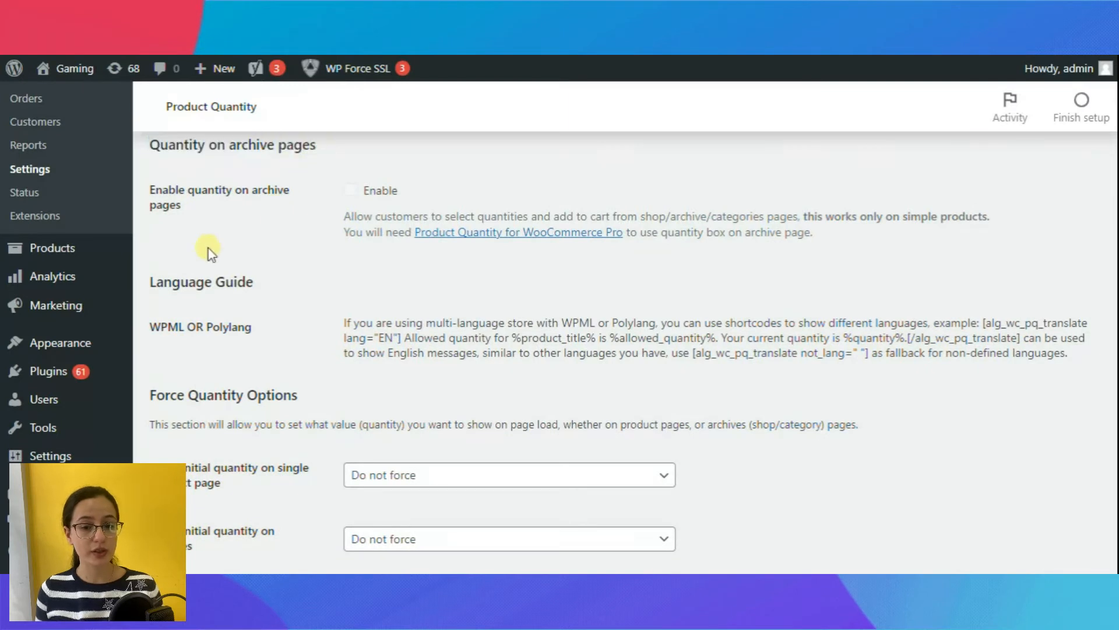
mouse_move(262, 227)
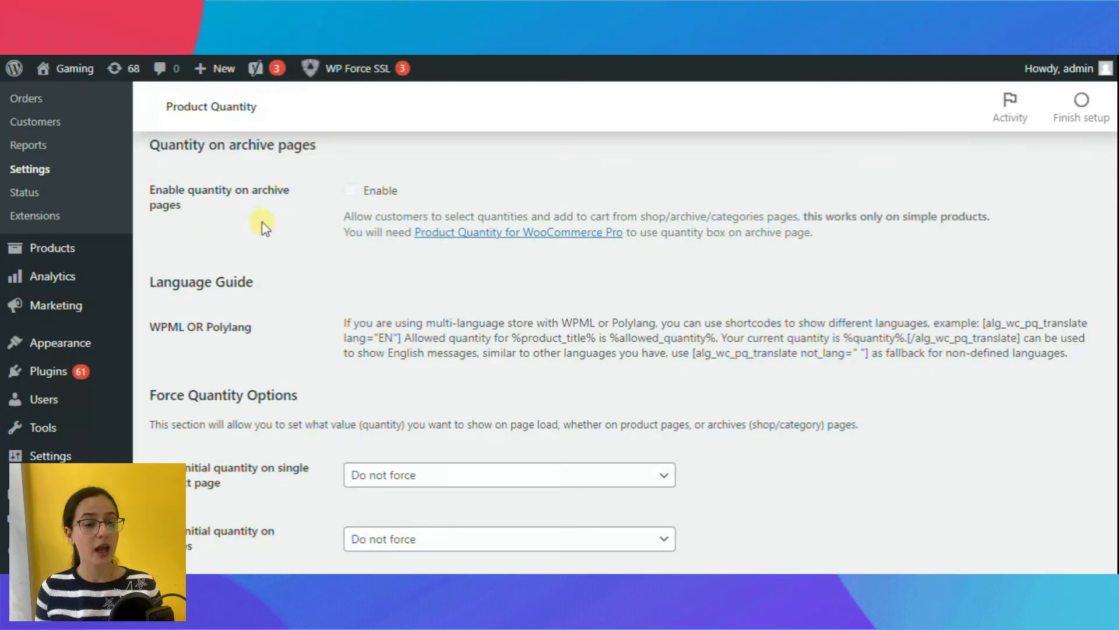
scroll("down", 3)
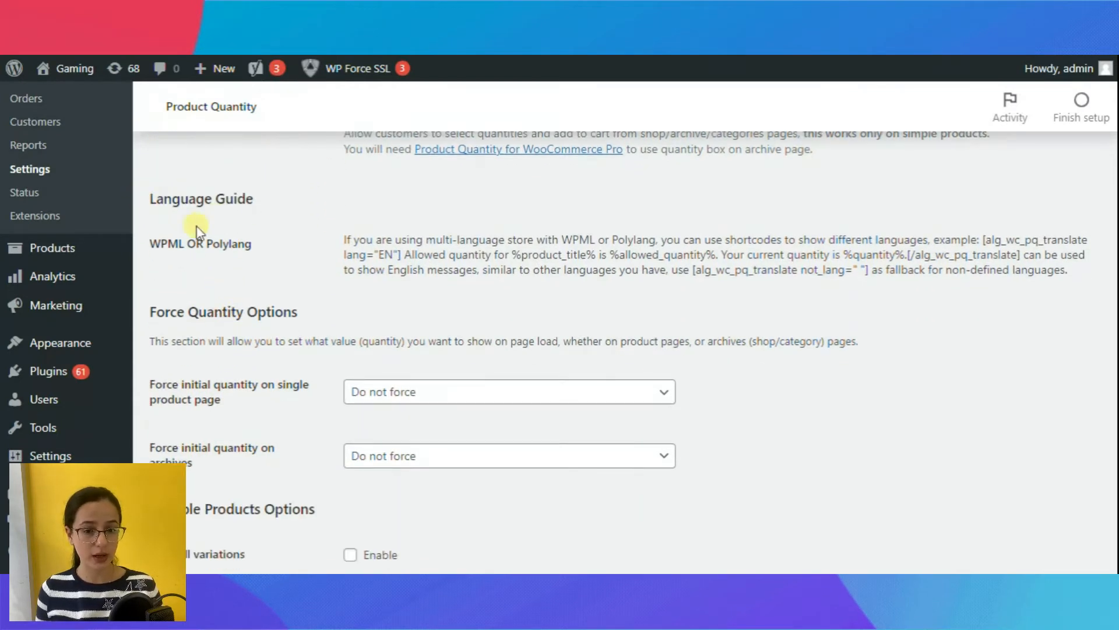
mouse_move(272, 310)
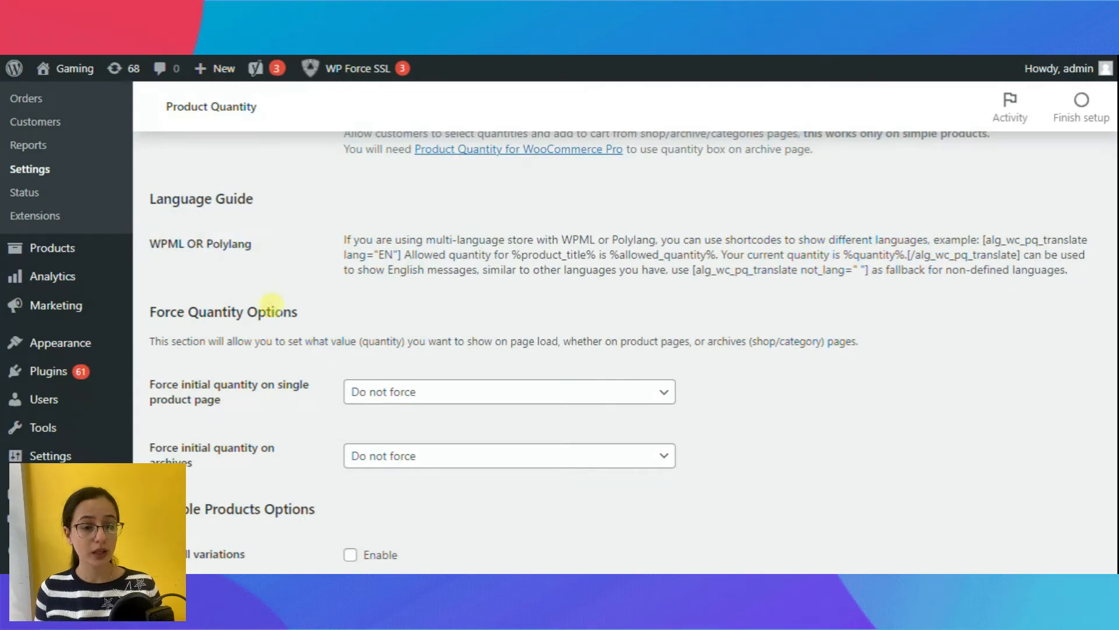
scroll("down", 3)
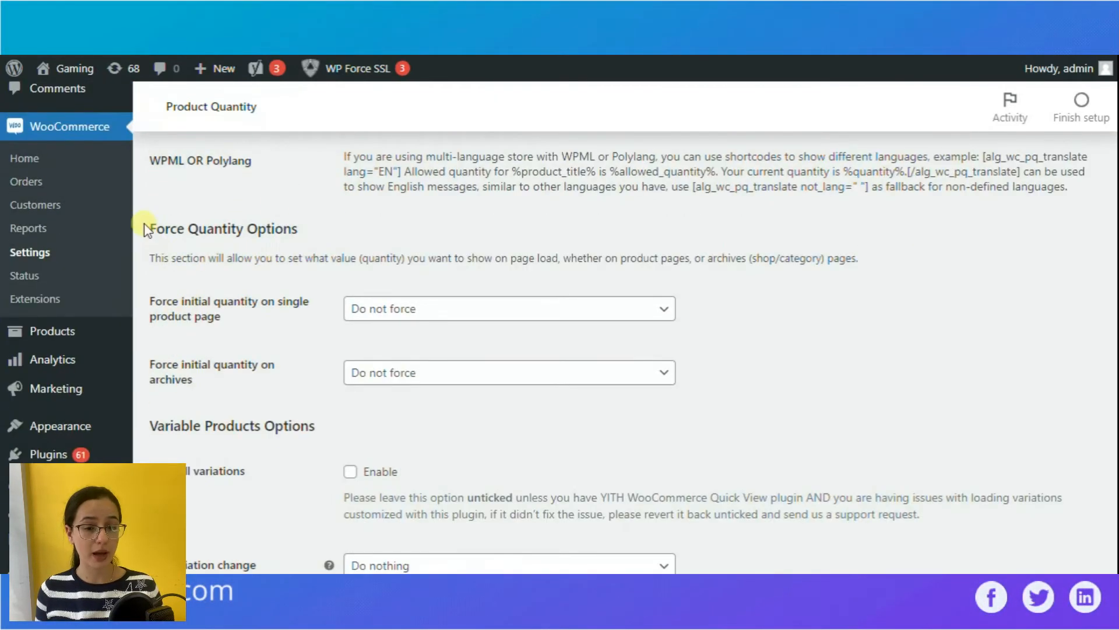
mouse_move(205, 323)
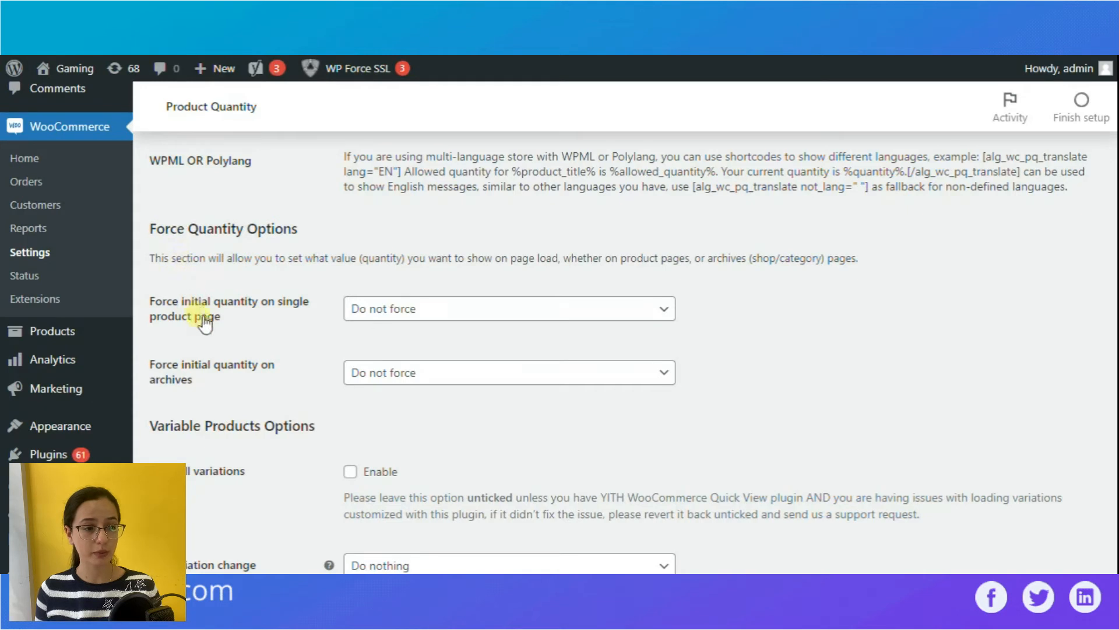
mouse_move(306, 310)
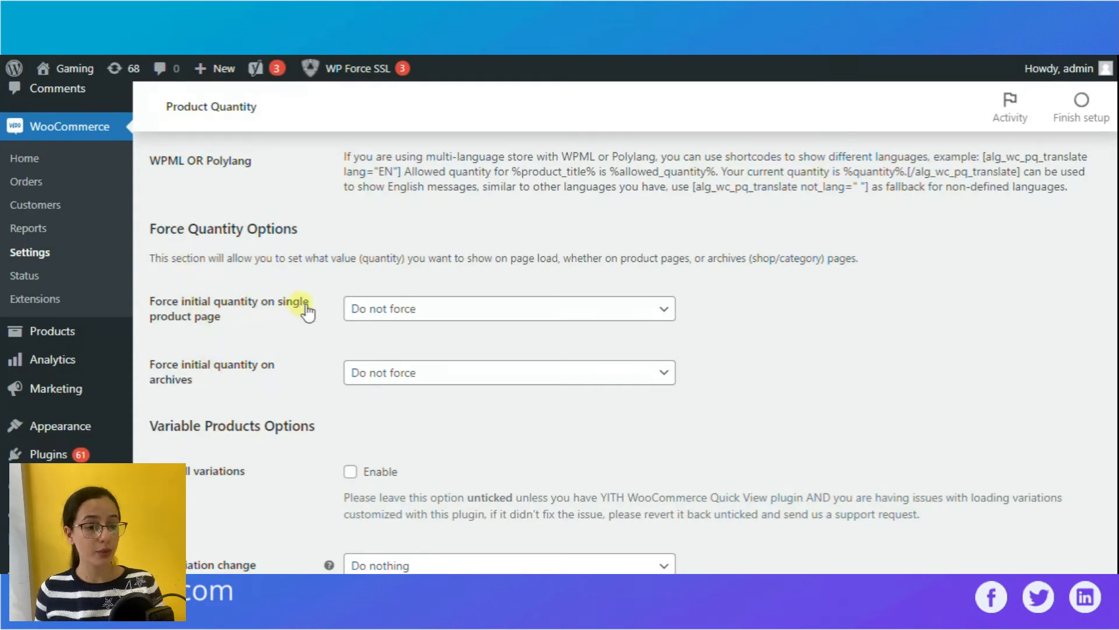
mouse_move(246, 399)
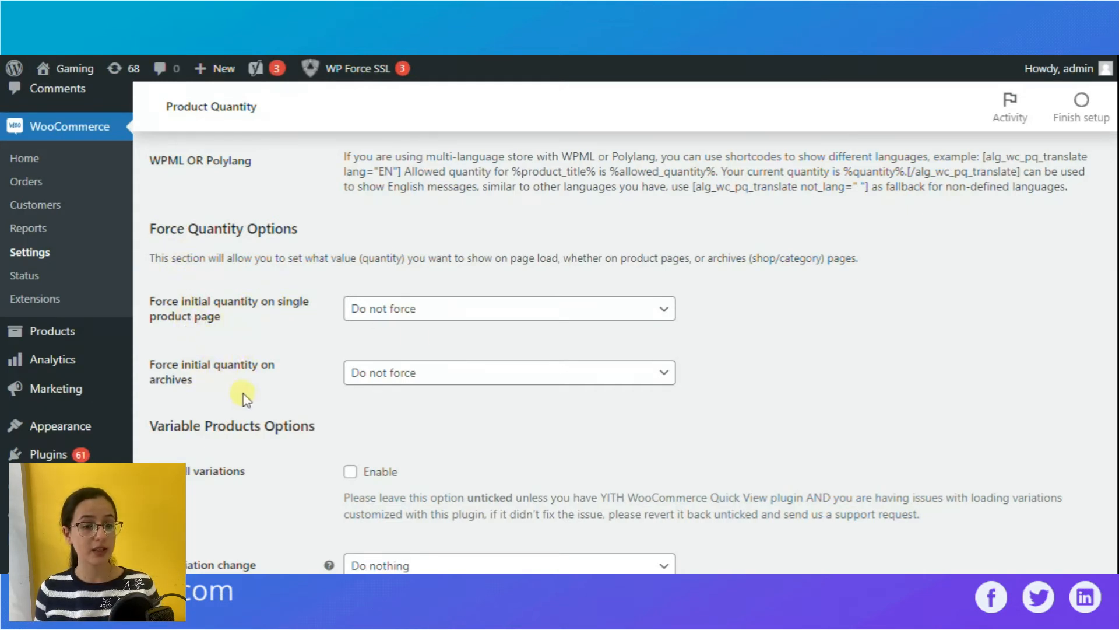
left_click(508, 307)
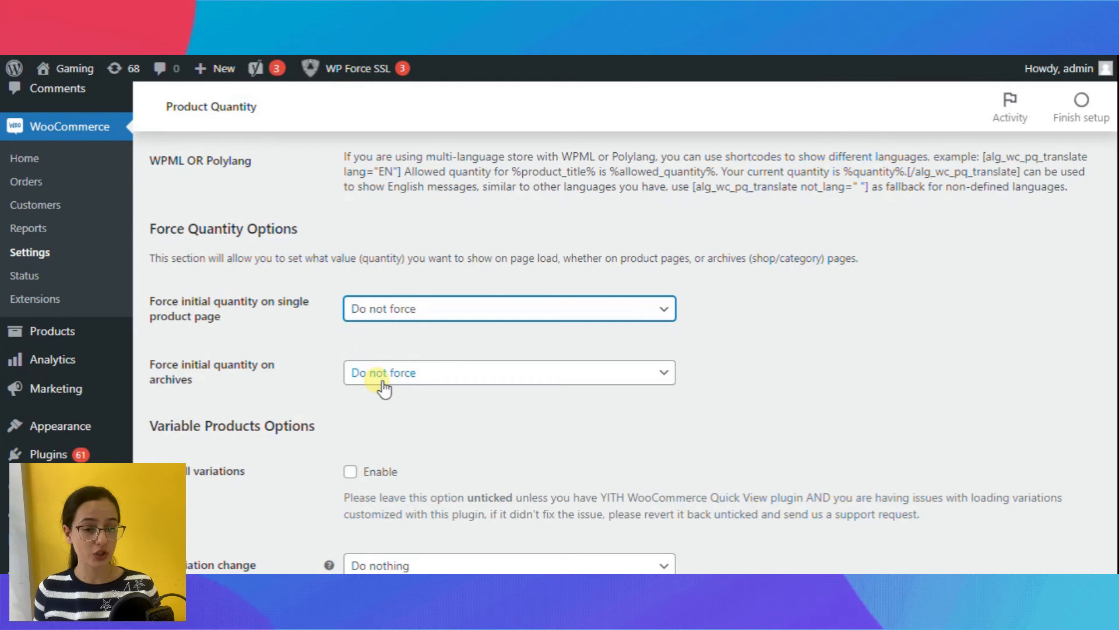
left_click(509, 372)
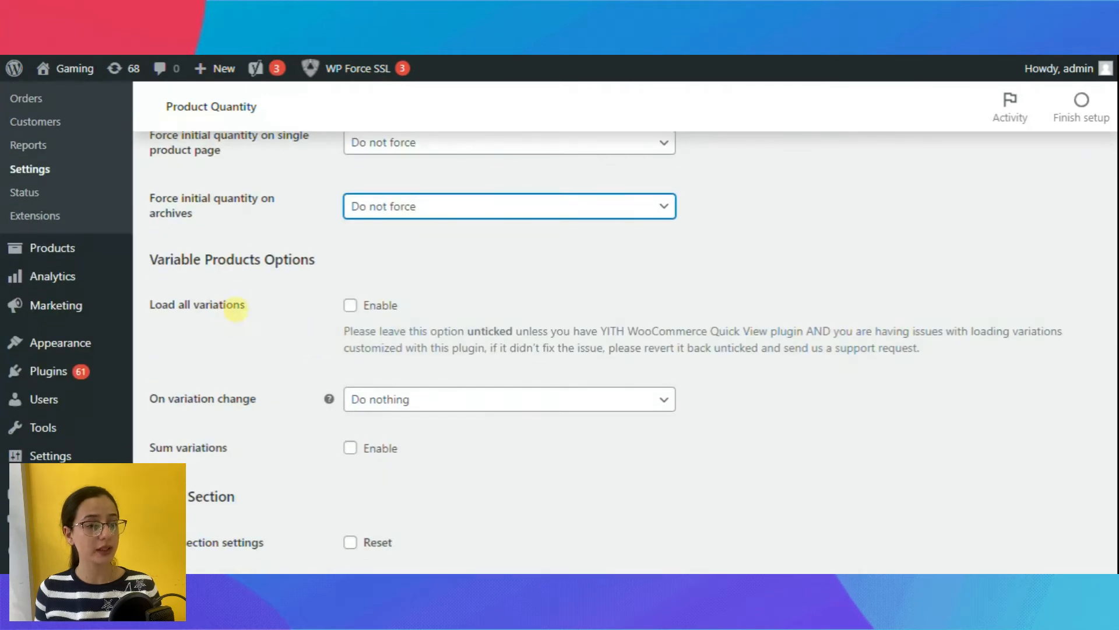
scroll("down", 3)
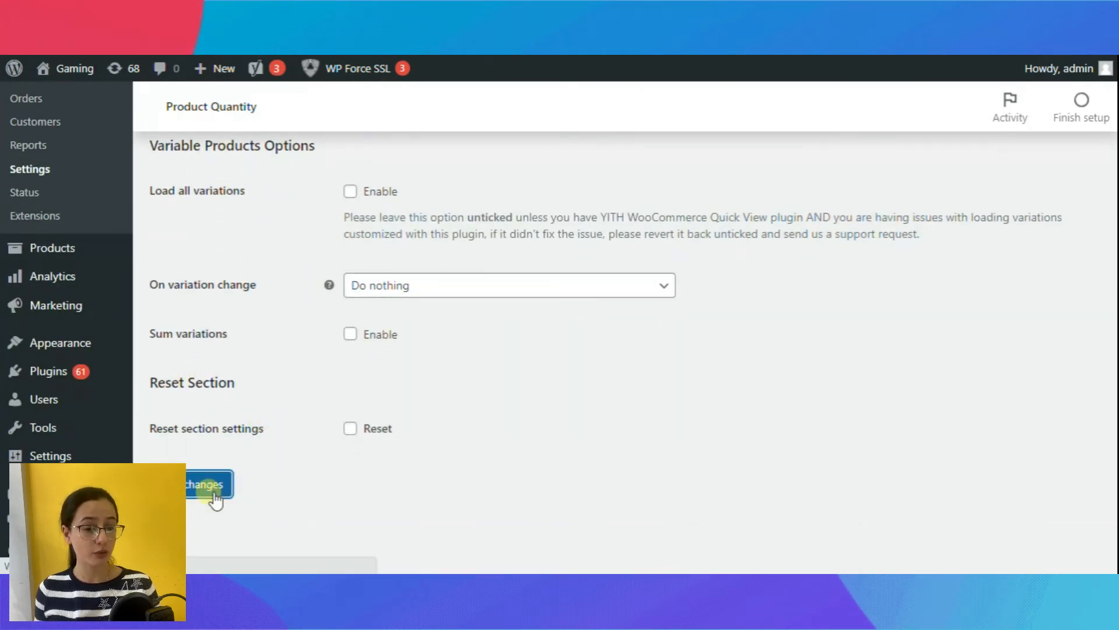
left_click(207, 484)
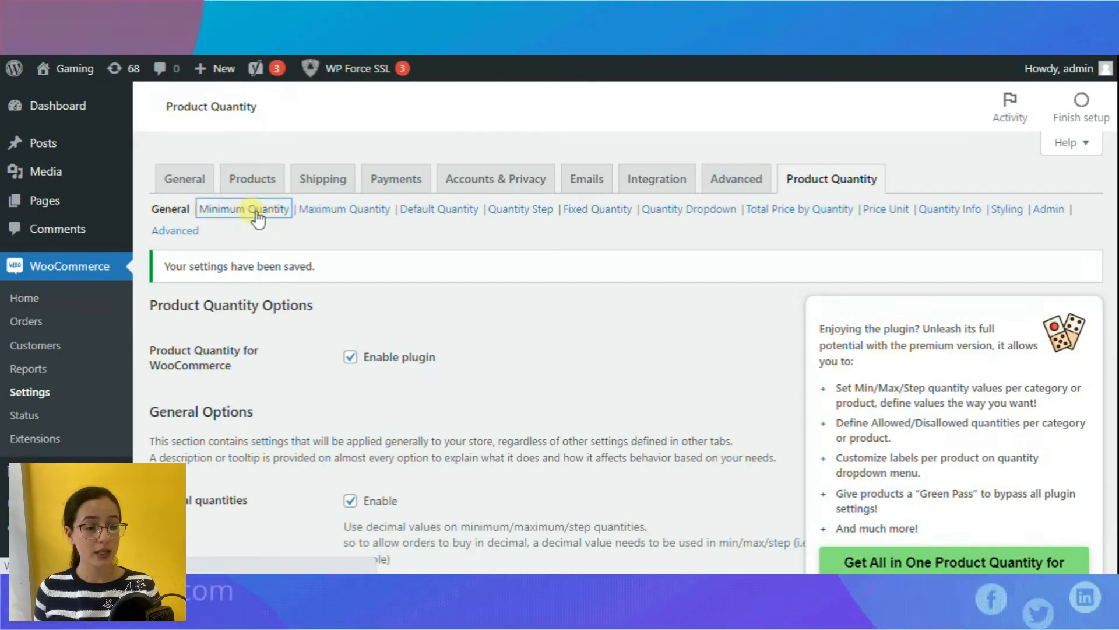
Step: Enable Minimum Quantity with a cart total minimum of 2 and a minimum-versus-current quantity message
left_click(243, 209)
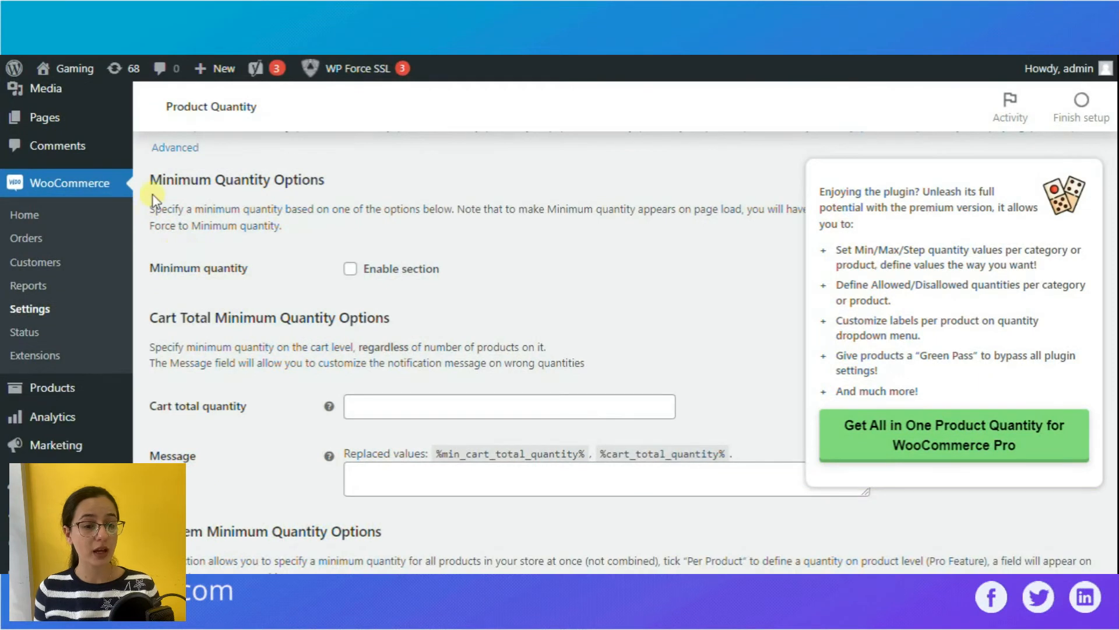
mouse_move(163, 206)
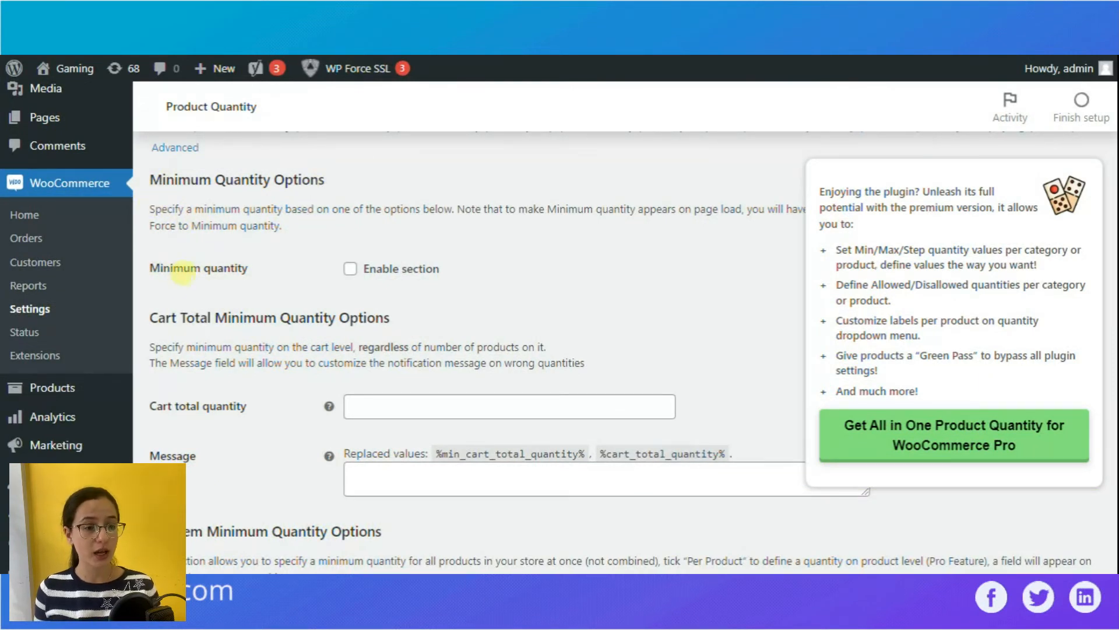
left_click(350, 269)
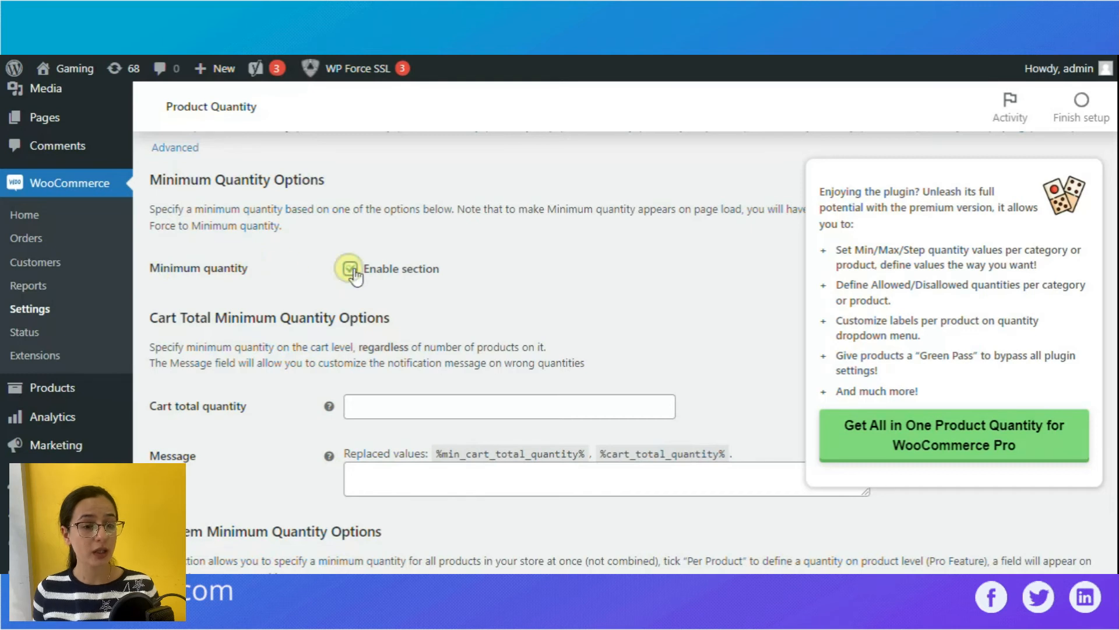
left_click(350, 268)
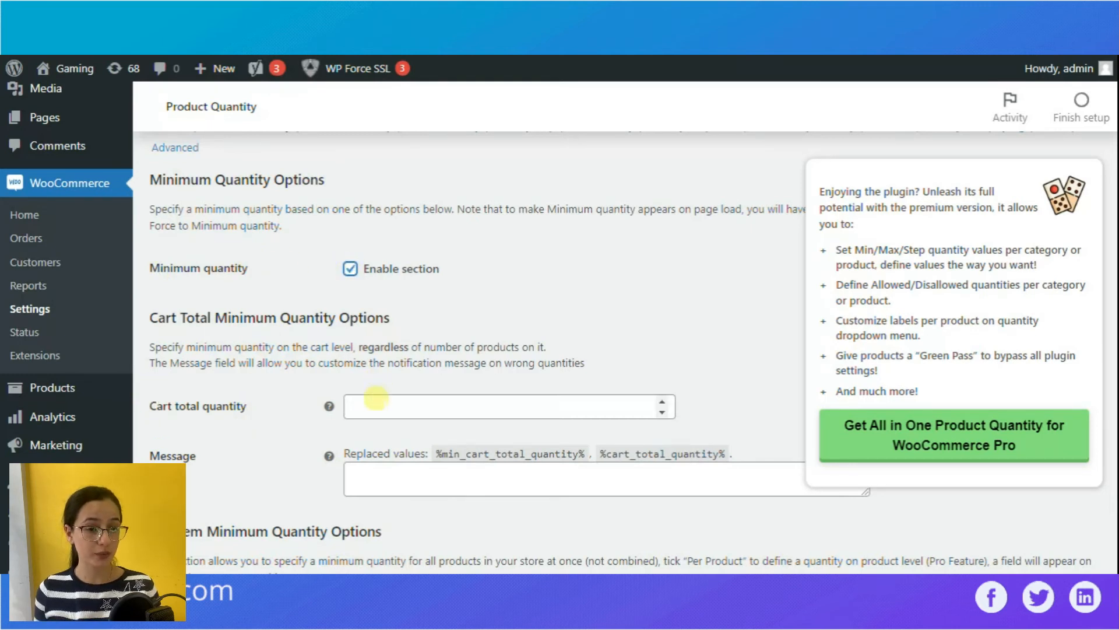
type("2")
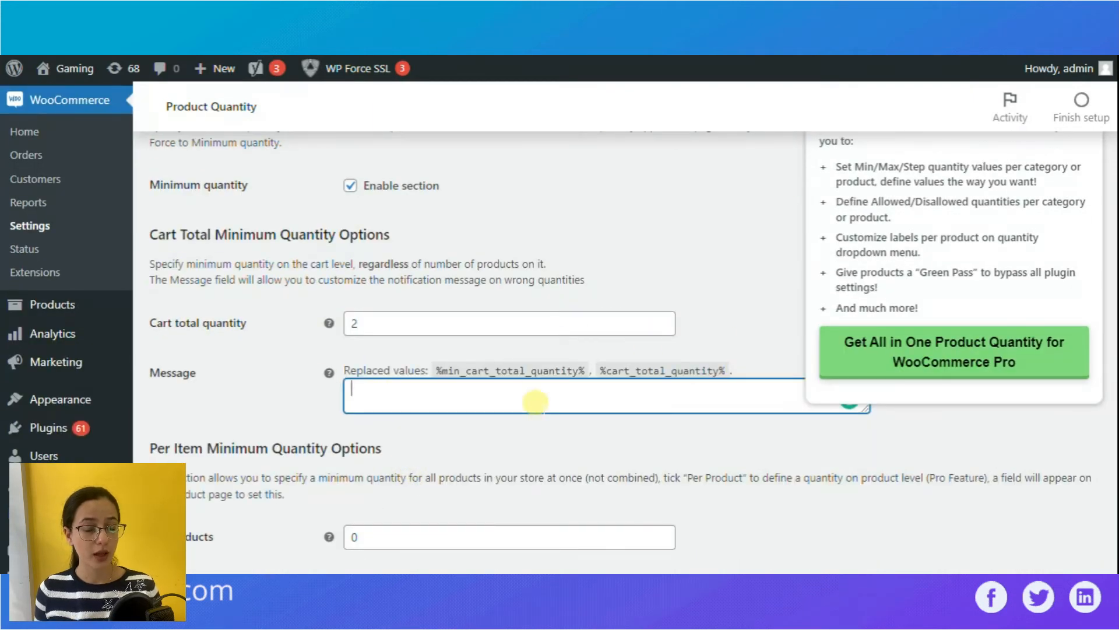
type("Minimum allowed quantity is 2. Current")
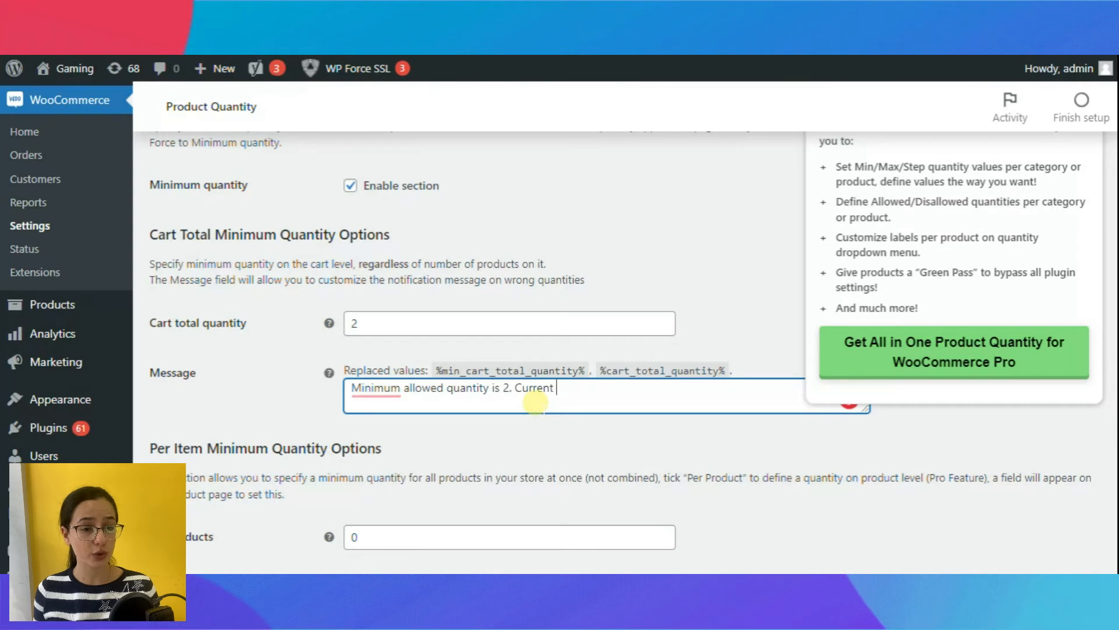
type("product quantity is 1.")
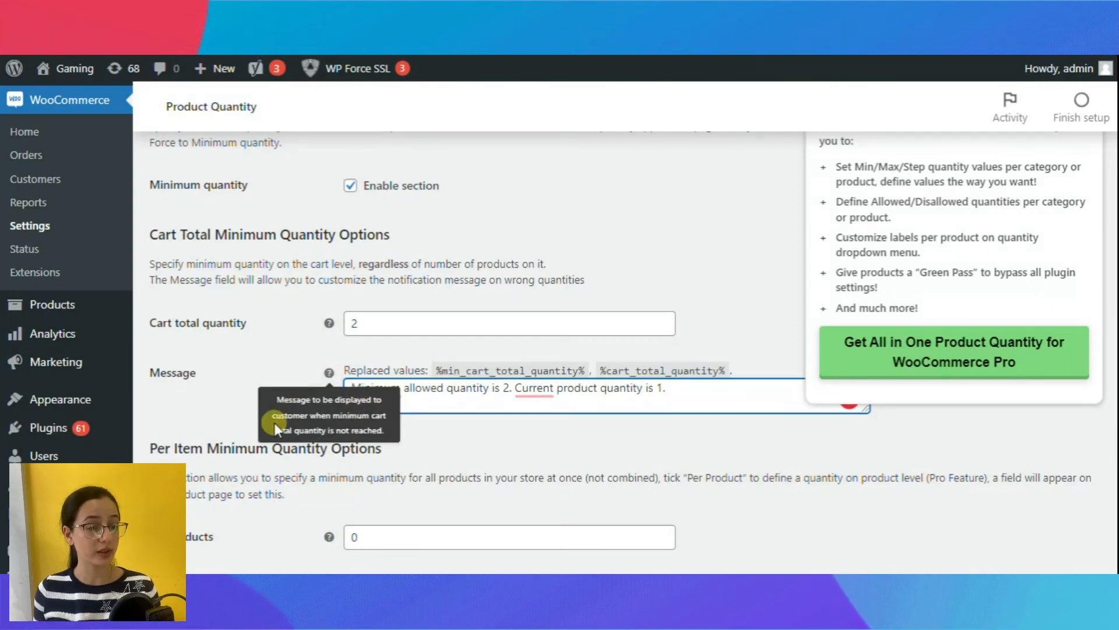
Step: Scroll through the remaining Minimum Quantity options down to Save changes
scroll("down", 3)
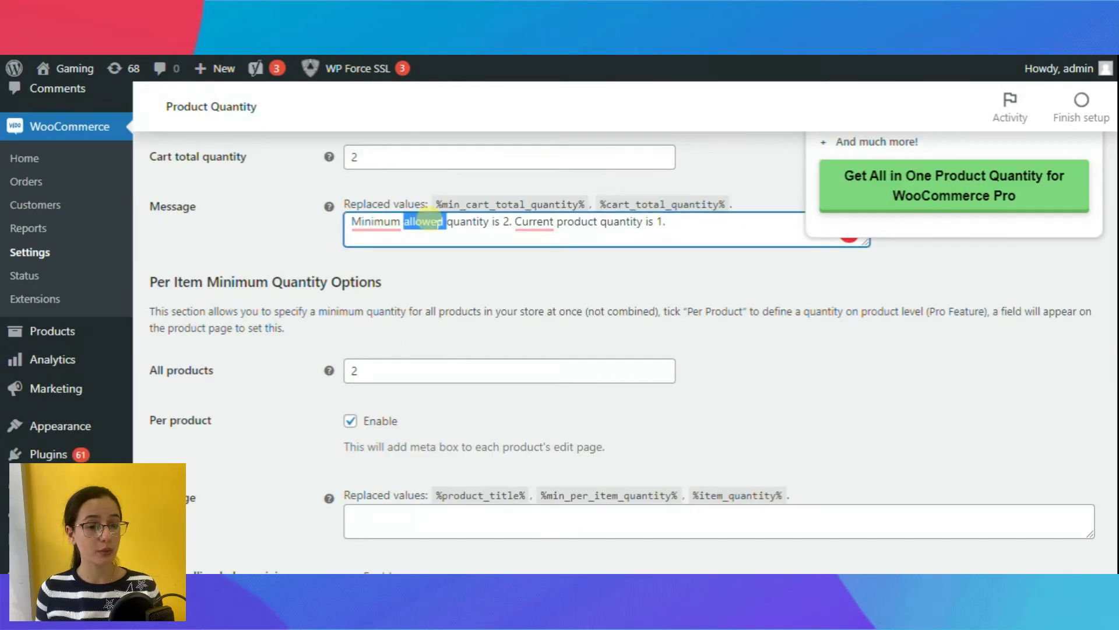
scroll("down", 3)
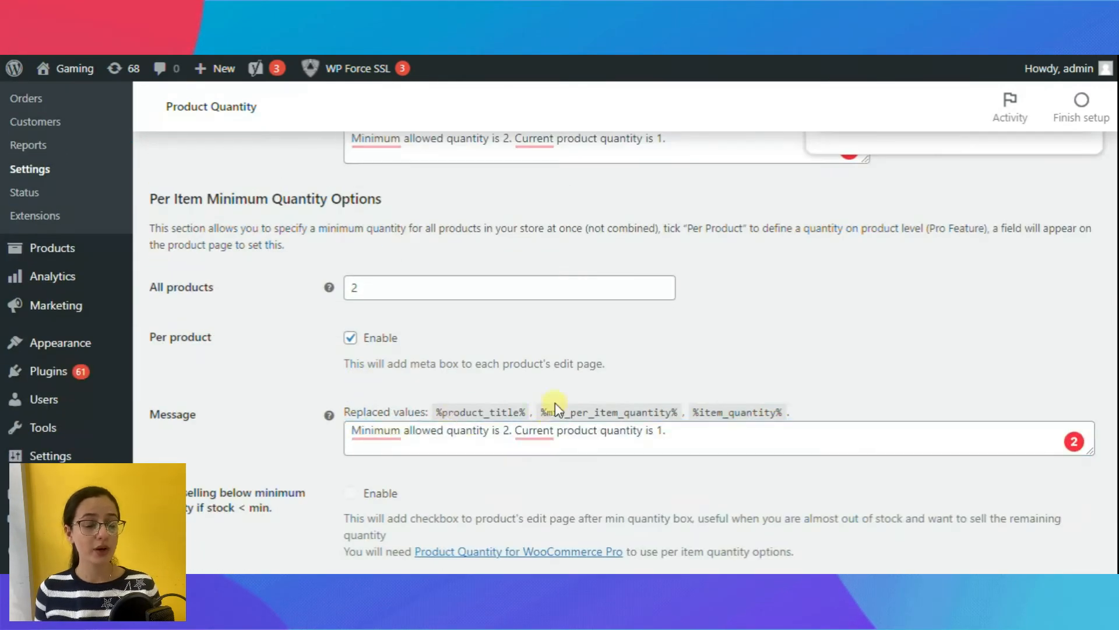
scroll("down", 3)
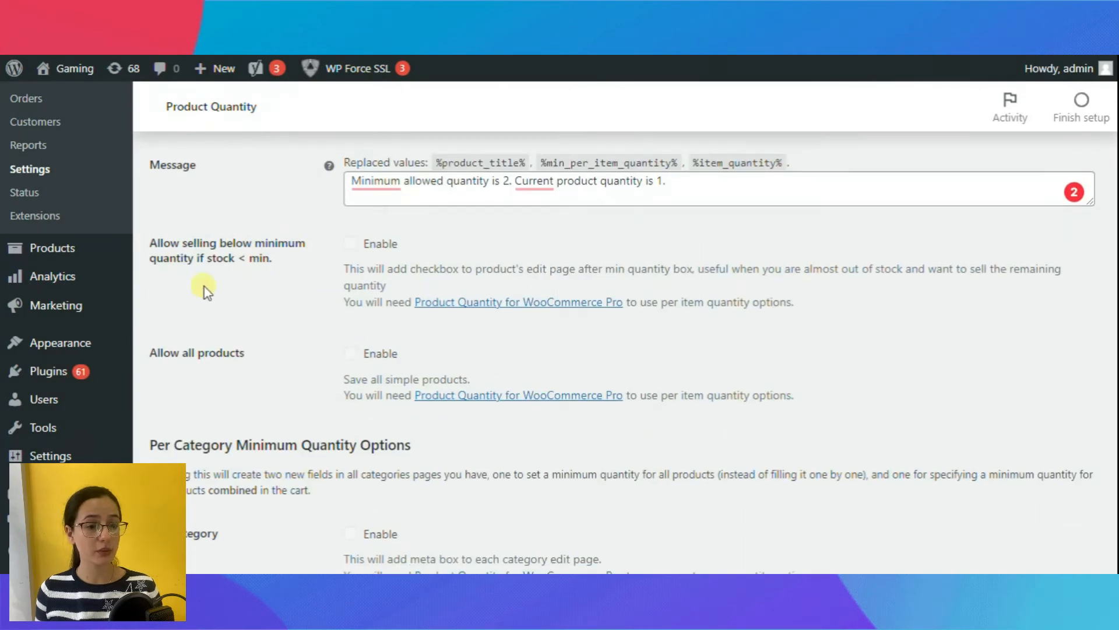
scroll("down", 3)
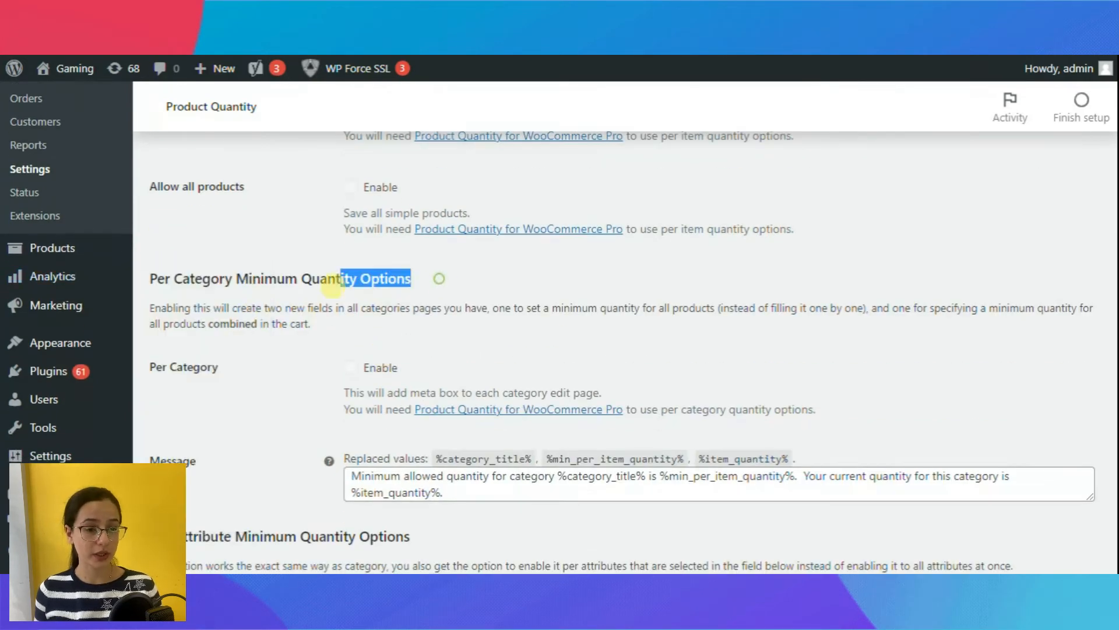
scroll("down", 3)
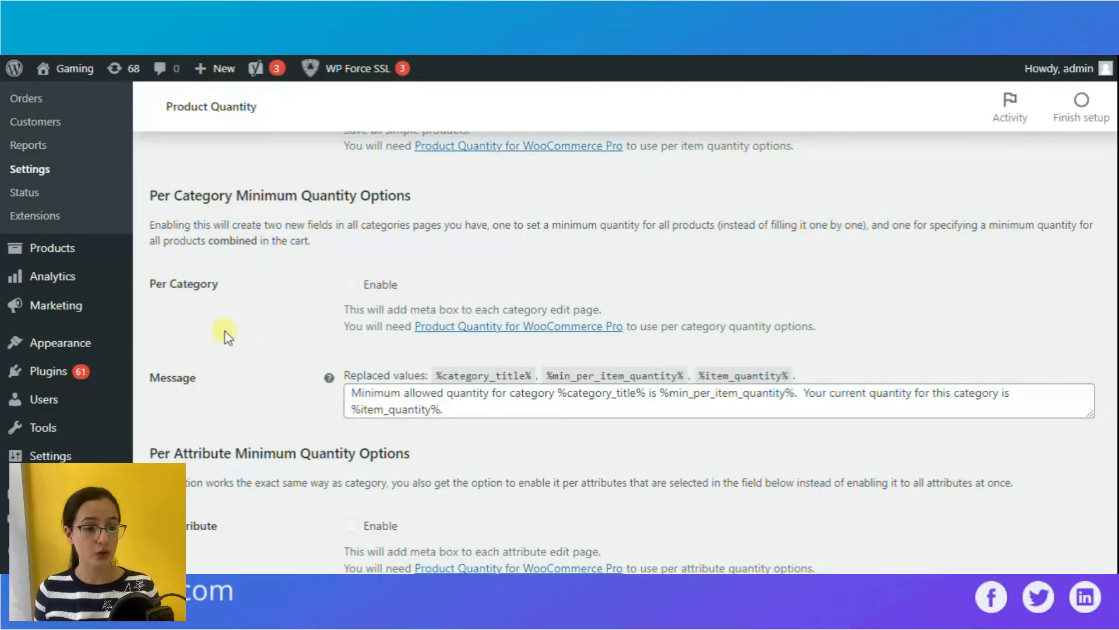
scroll("down", 3)
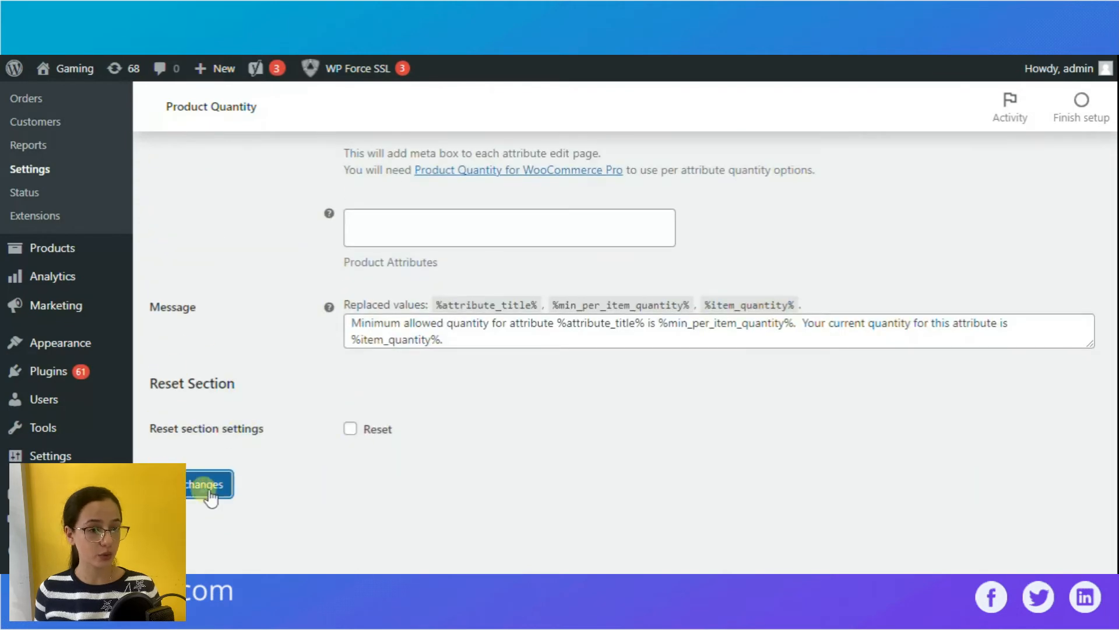
Step: Save the minimum settings, then set the Maximum Quantity message to end 'Your current order quantity is 15.'
left_click(205, 484)
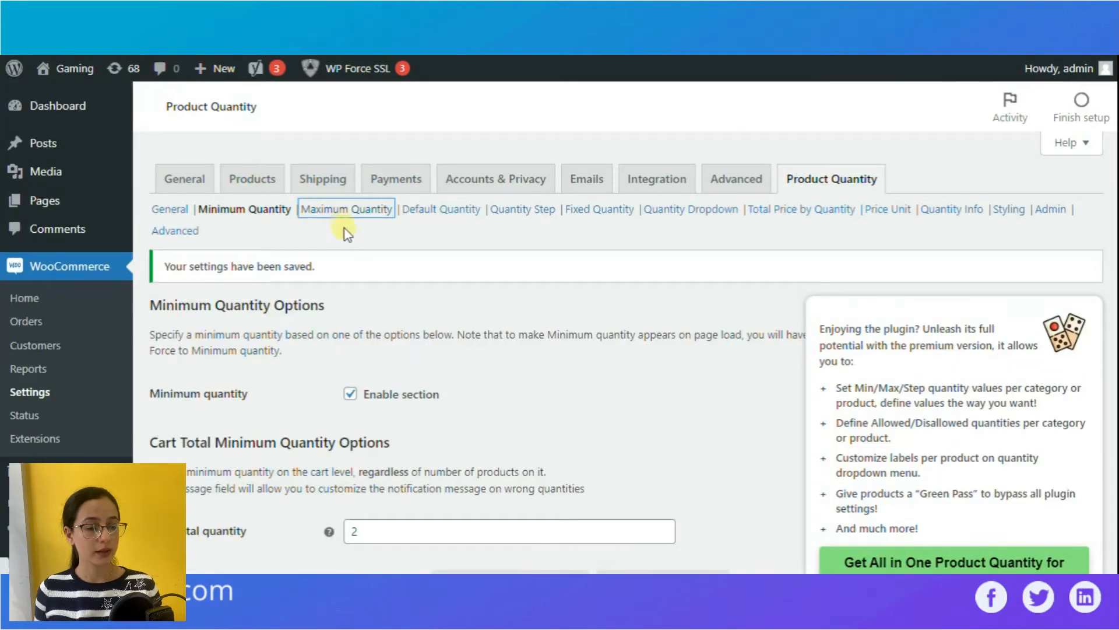
left_click(346, 208)
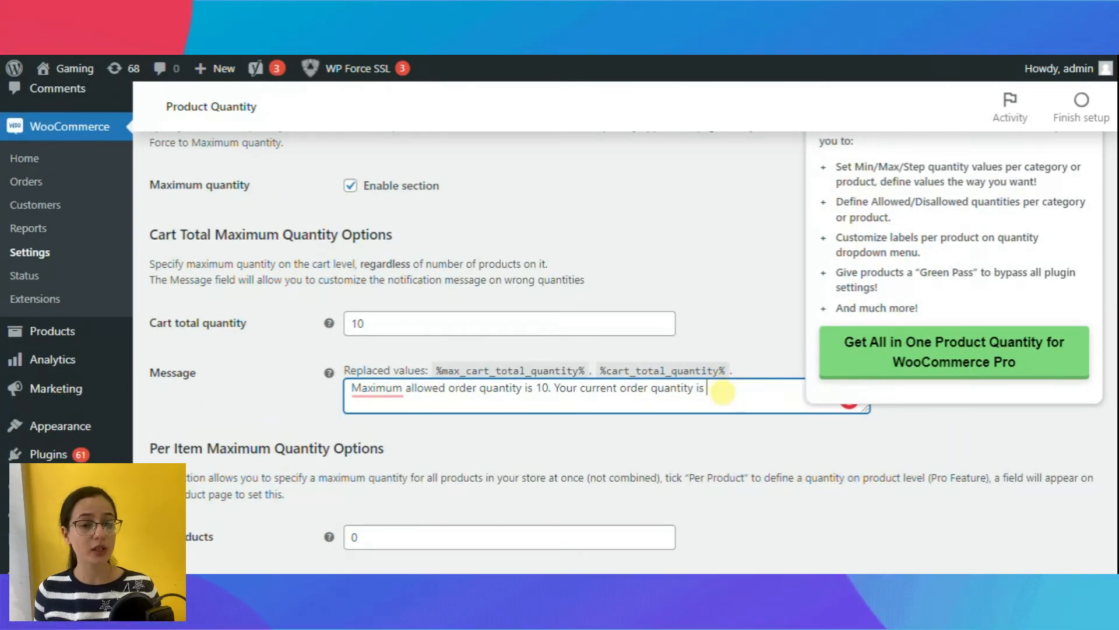
type("15.")
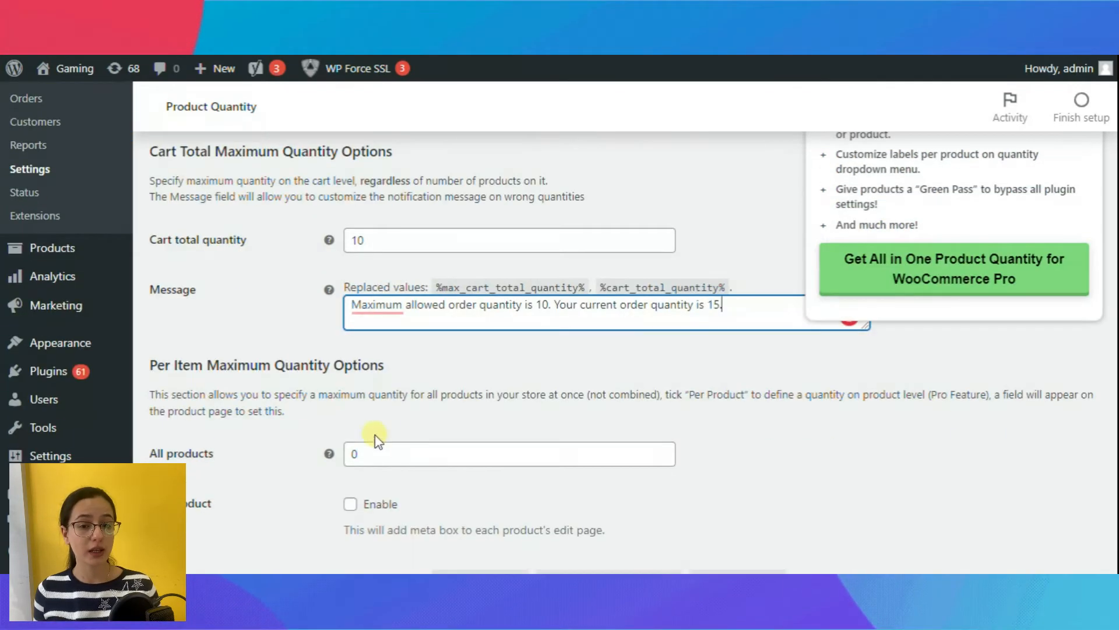
scroll("down", 3)
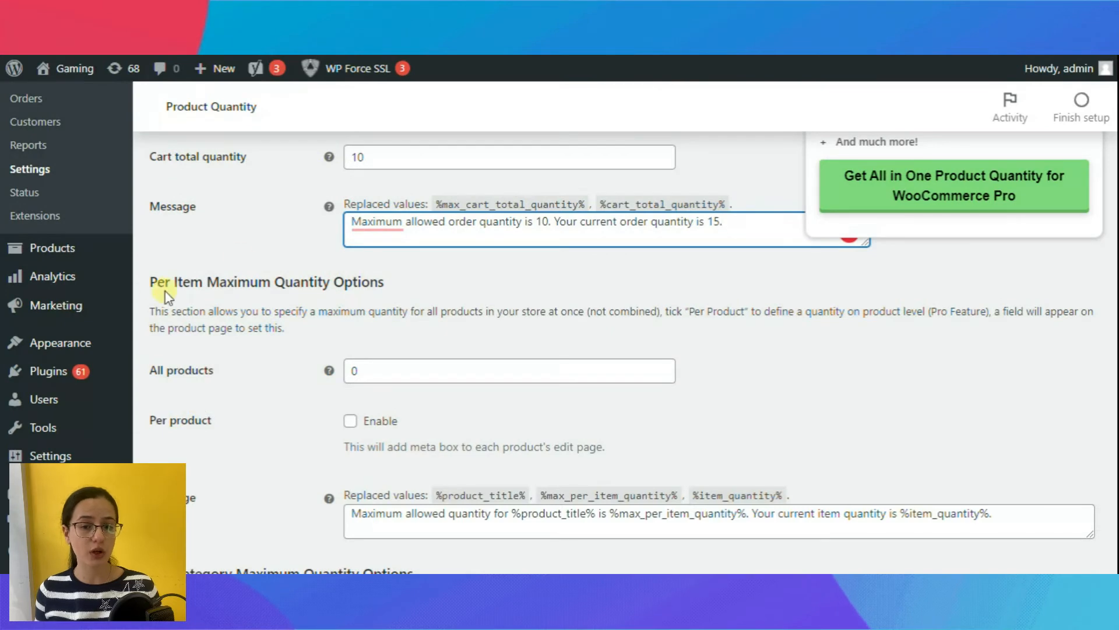
scroll("down", 3)
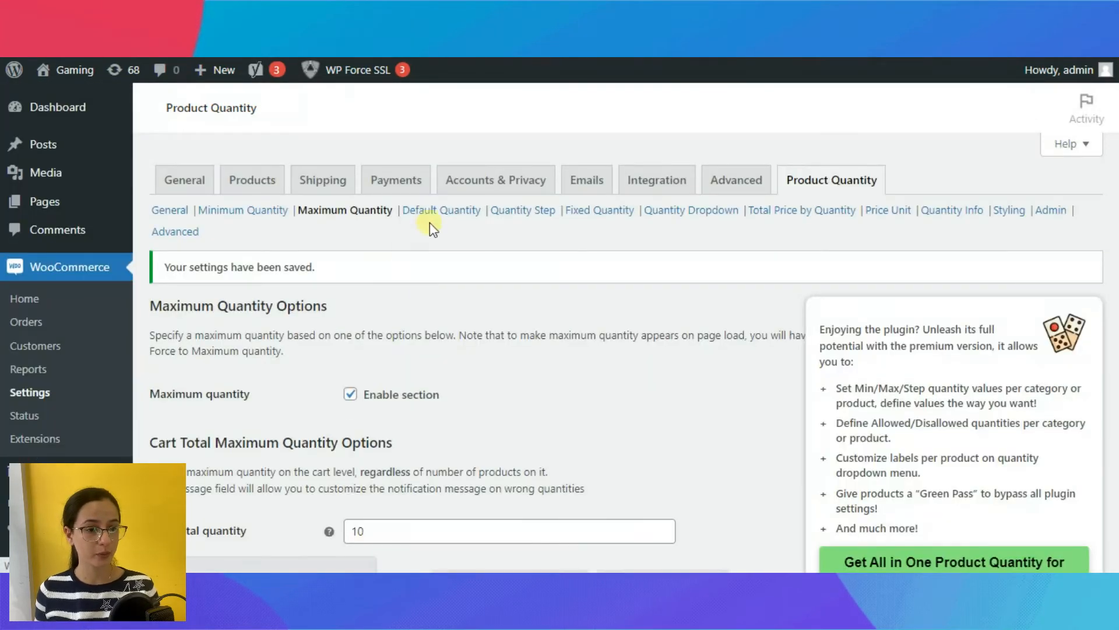
Step: Enable the Default Quantity section, leaving the all-products default at 0
left_click(440, 210)
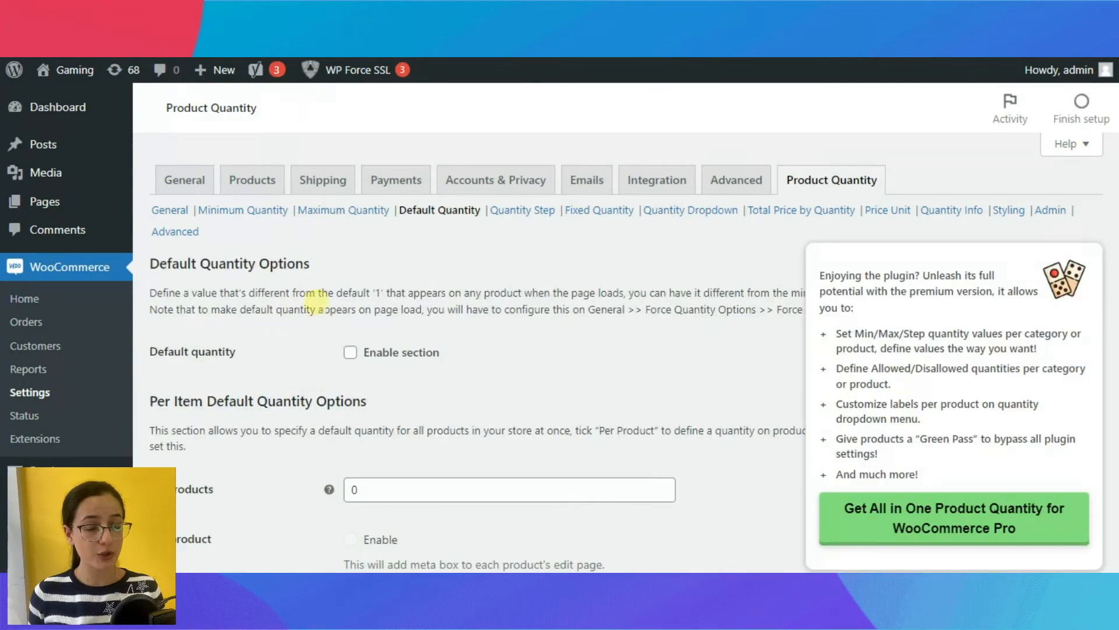
left_click(351, 352)
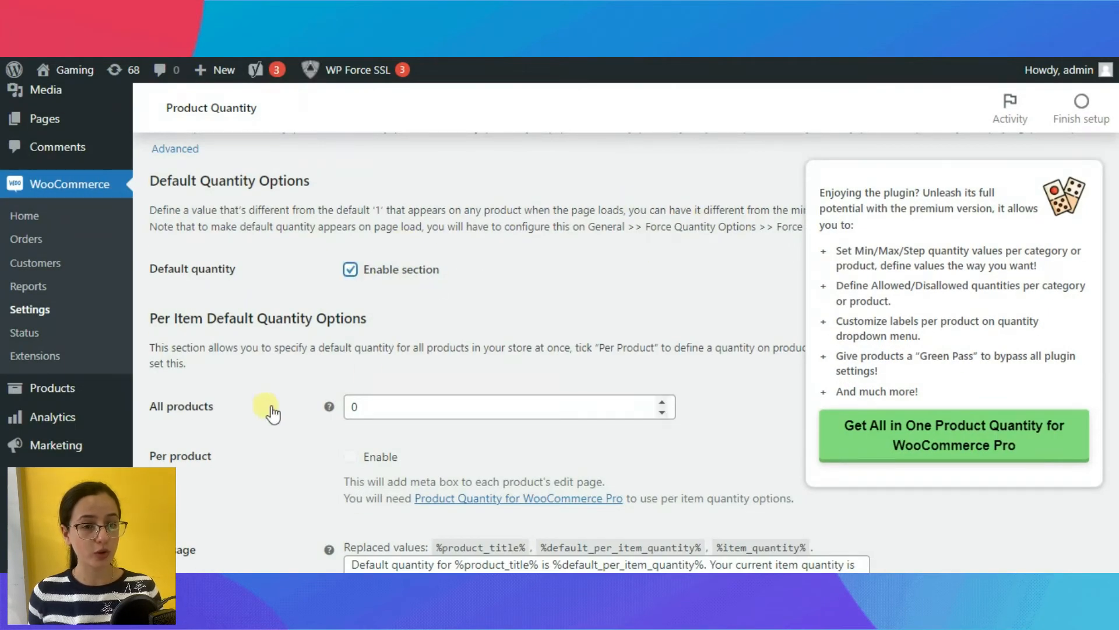
scroll("down", 3)
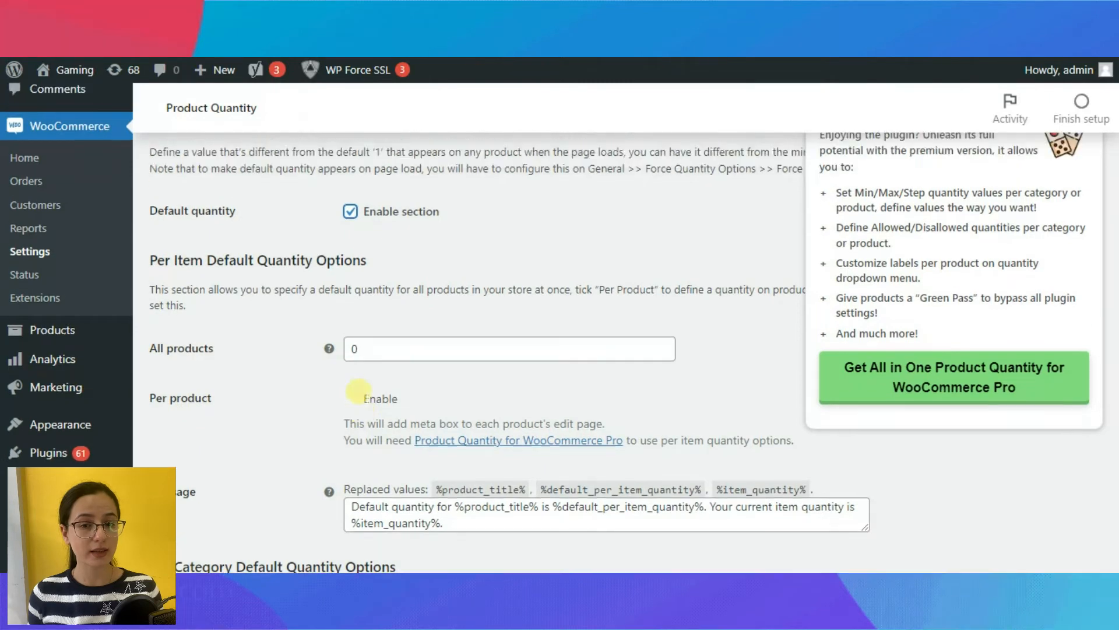
left_click(500, 323)
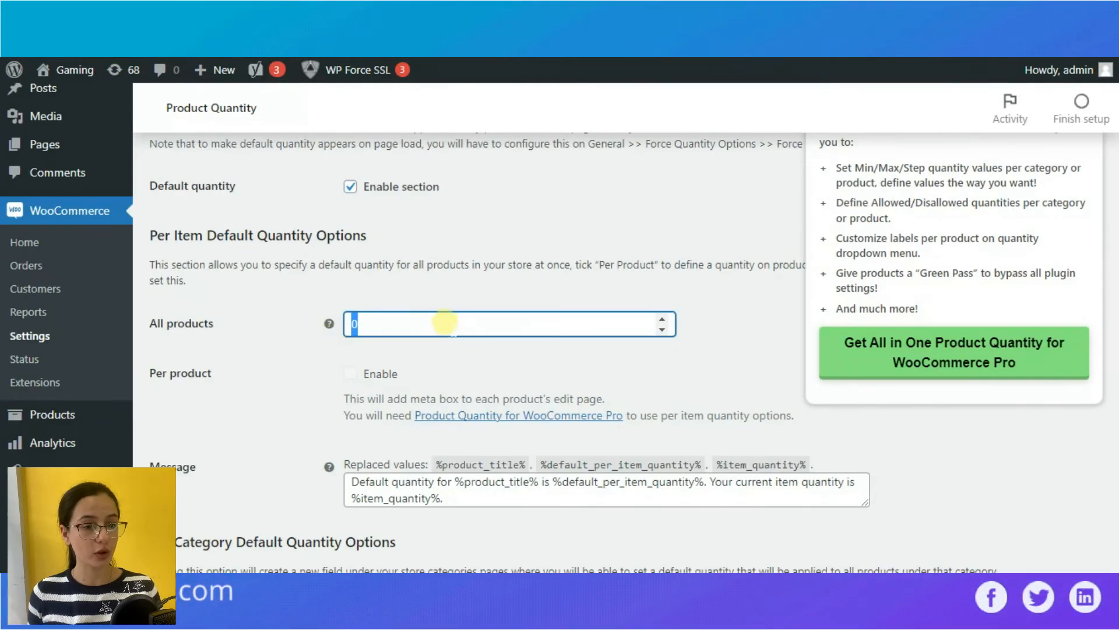
scroll("down", 3)
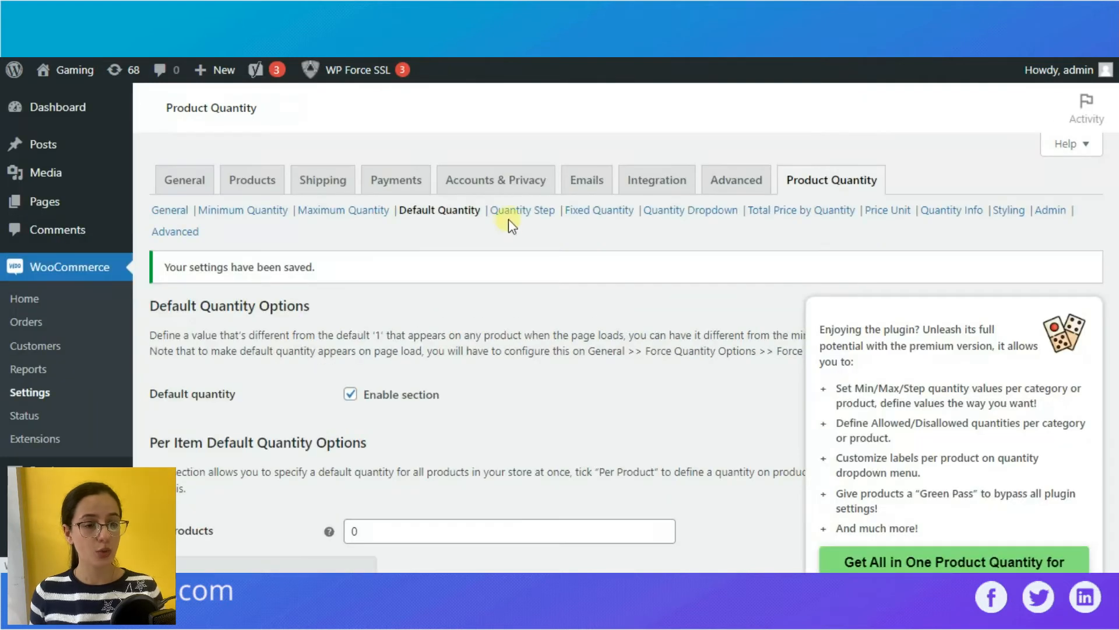
Step: Enable Quantity Step with a cart total step of 2 and edit the %cart_total_quantity% message placeholder
left_click(522, 210)
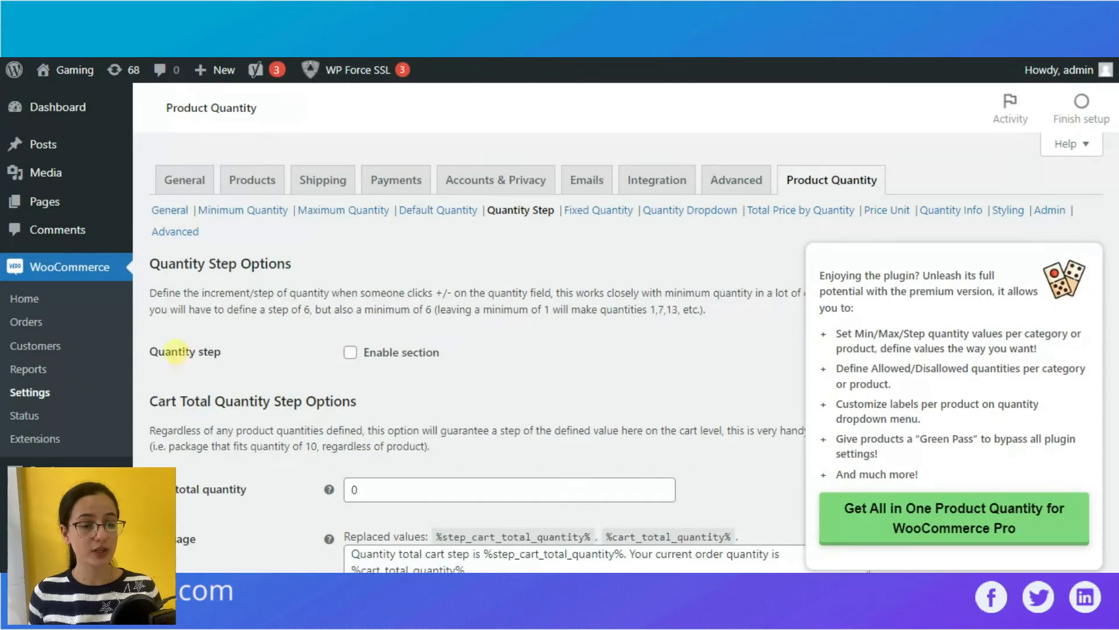
left_click(350, 352)
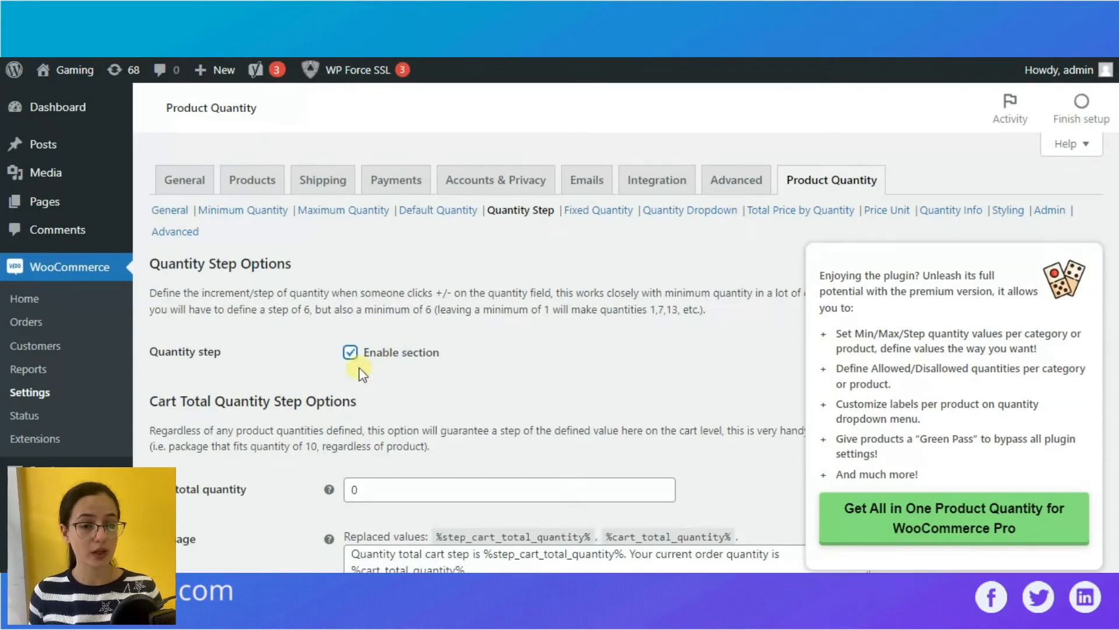
scroll("down", 3)
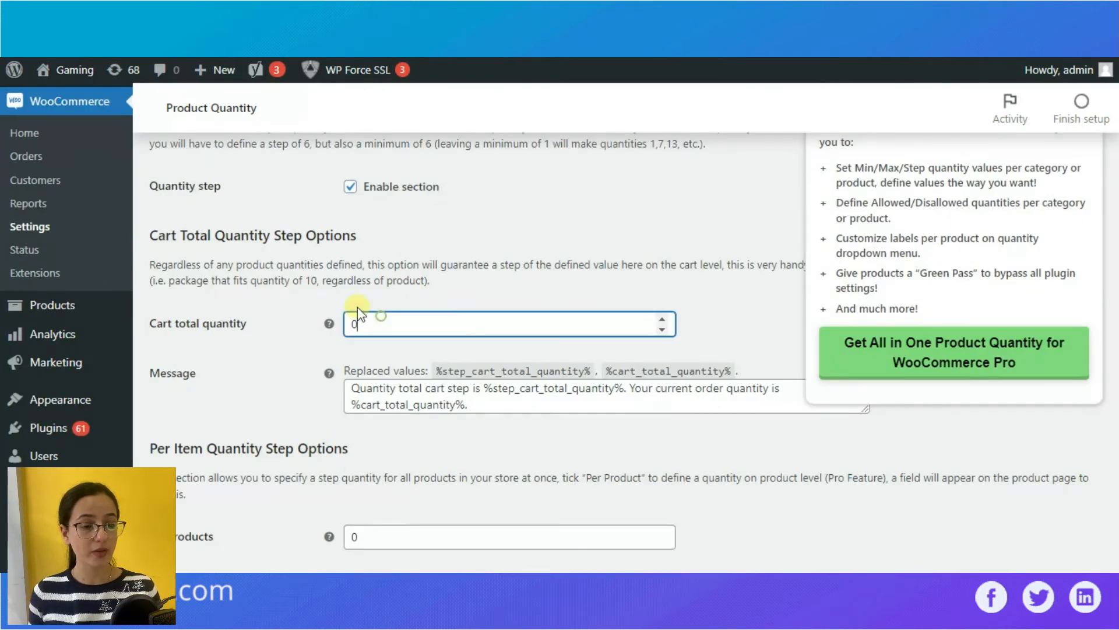
type("2")
left_click(607, 395)
type("2")
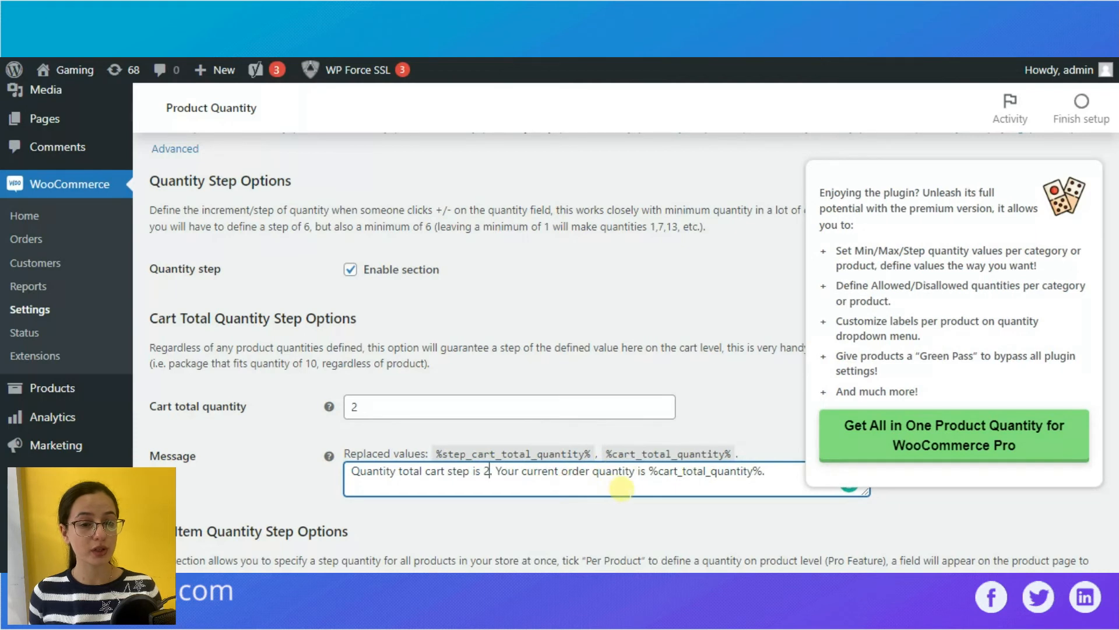
mouse_move(329, 456)
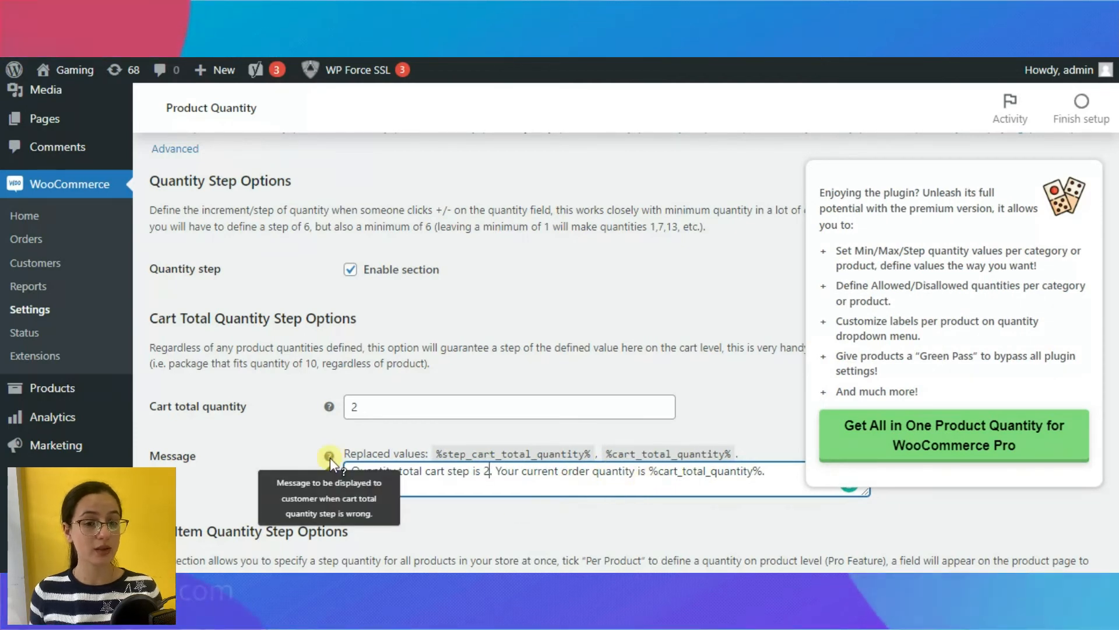
double_click(705, 471)
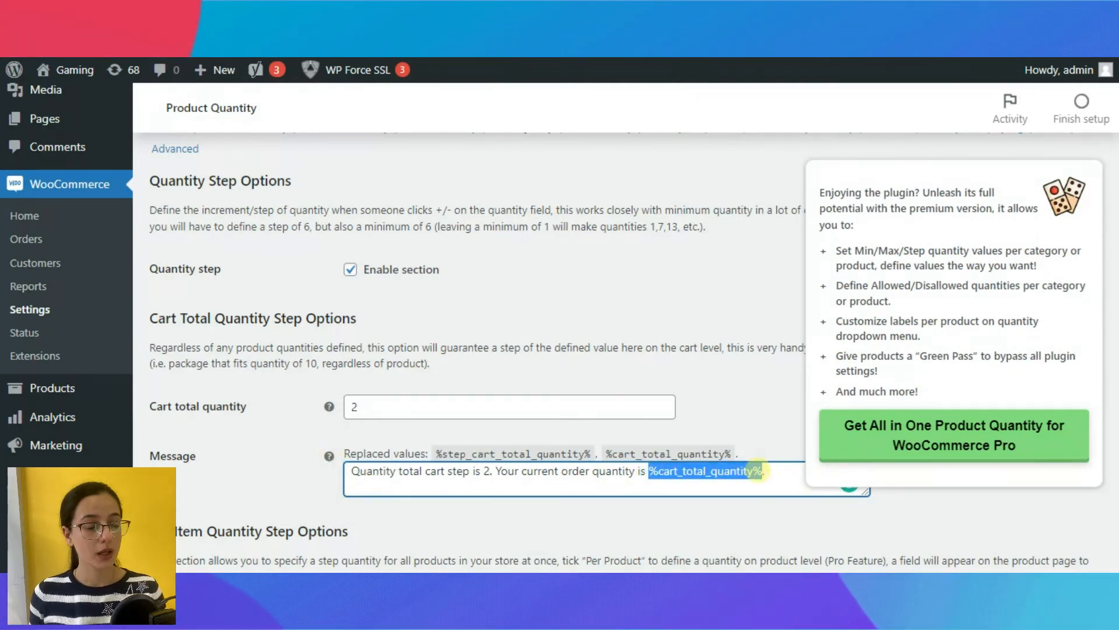
scroll("down", 3)
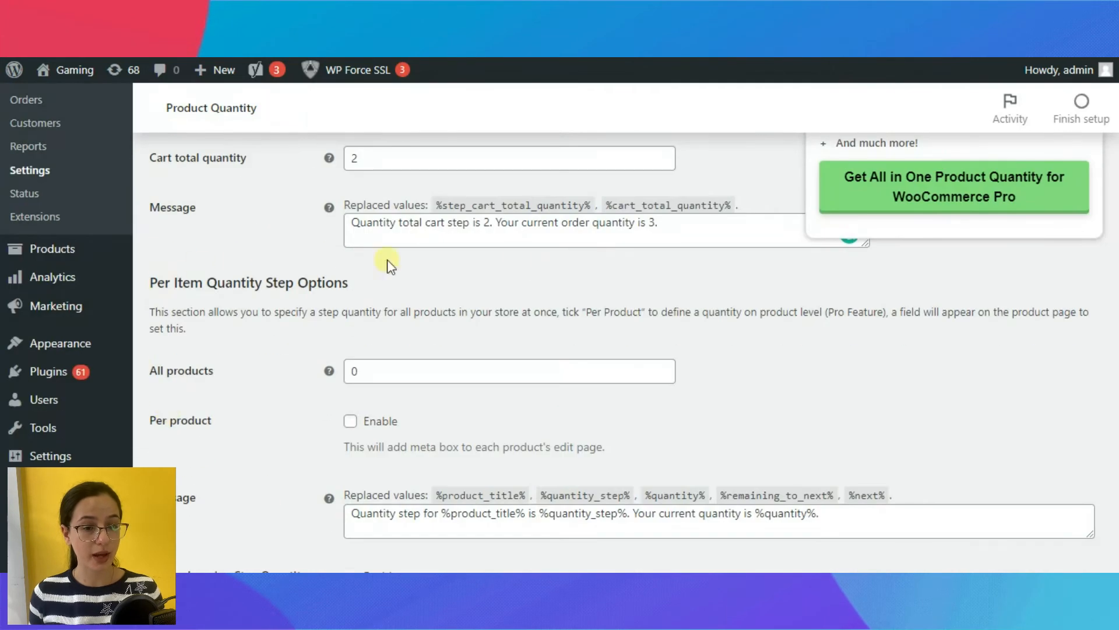
scroll("down", 3)
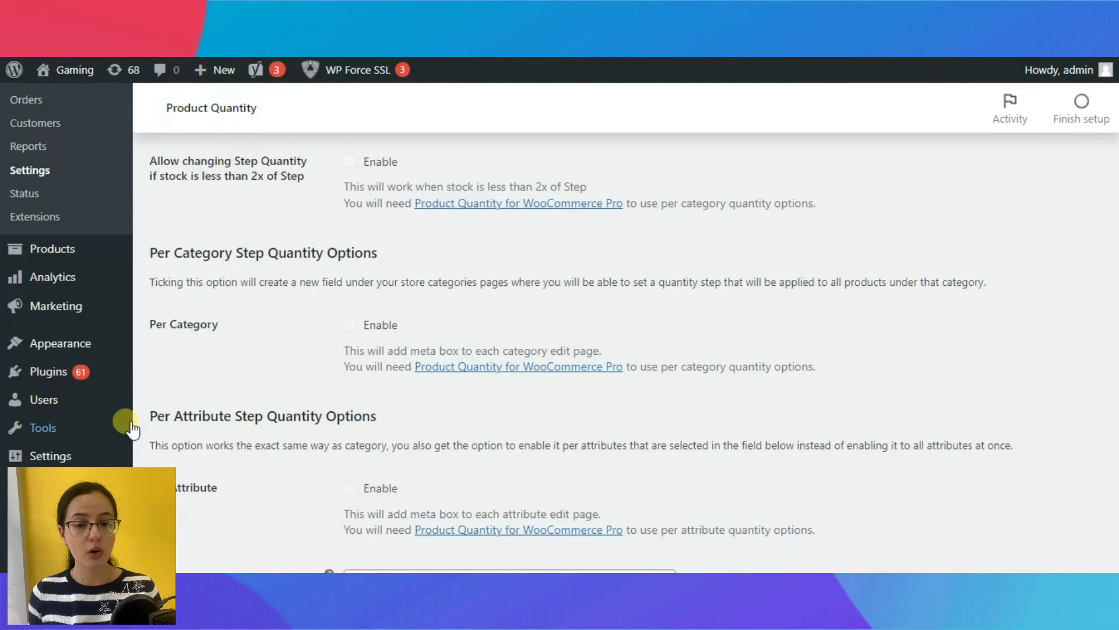
scroll("down", 3)
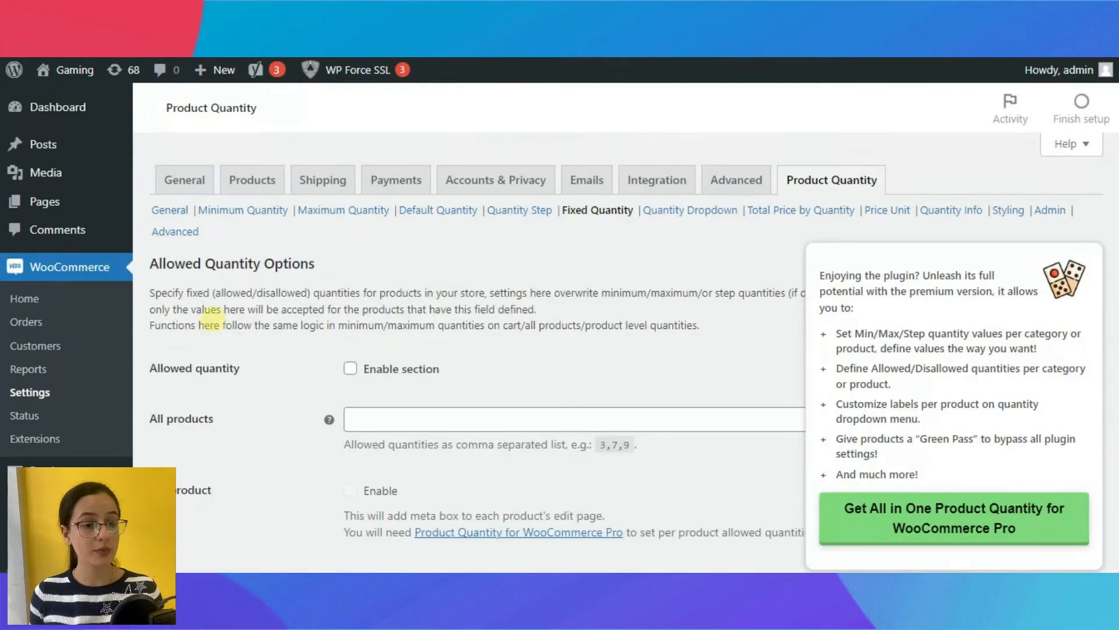
Step: Enable Allowed Quantity with 5,7,9 for all products and save the Fixed Quantity settings
left_click(349, 369)
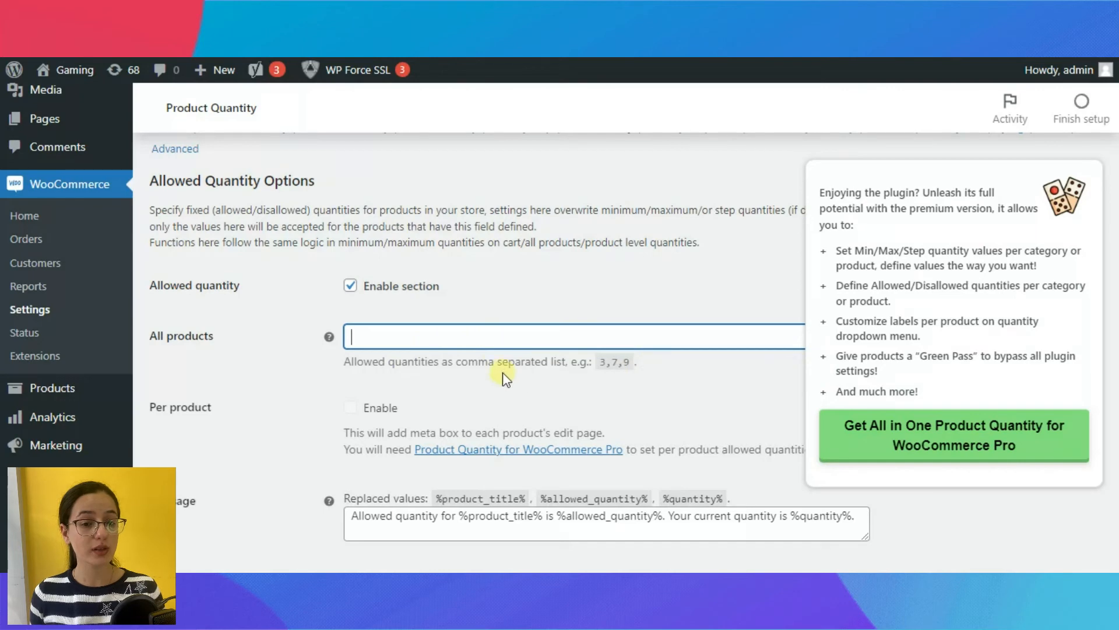
type("5,7,9")
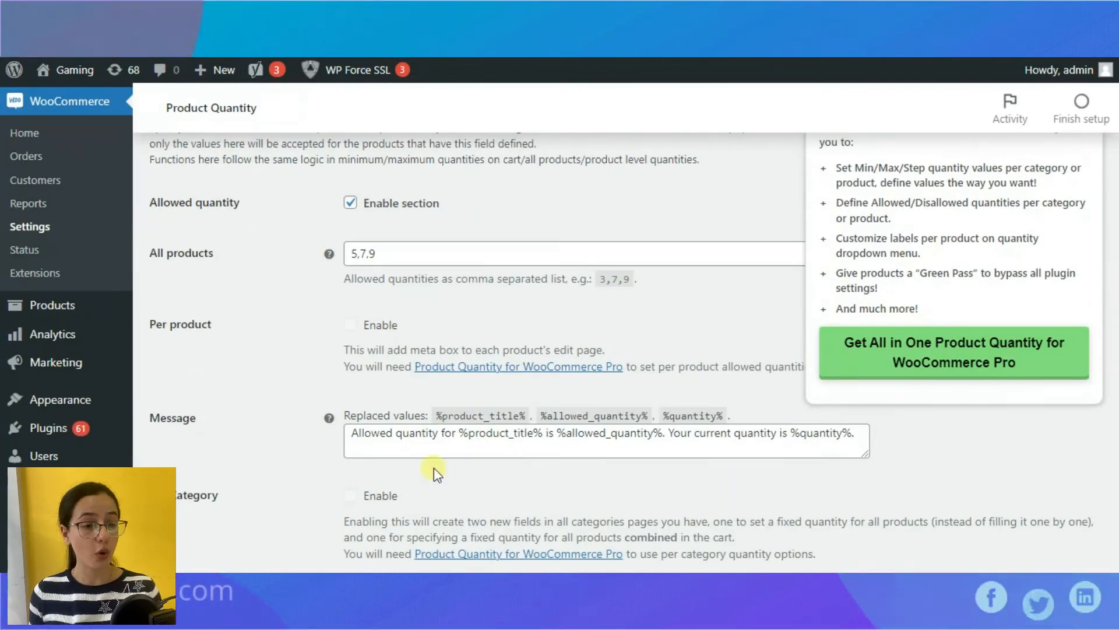
scroll("down", 3)
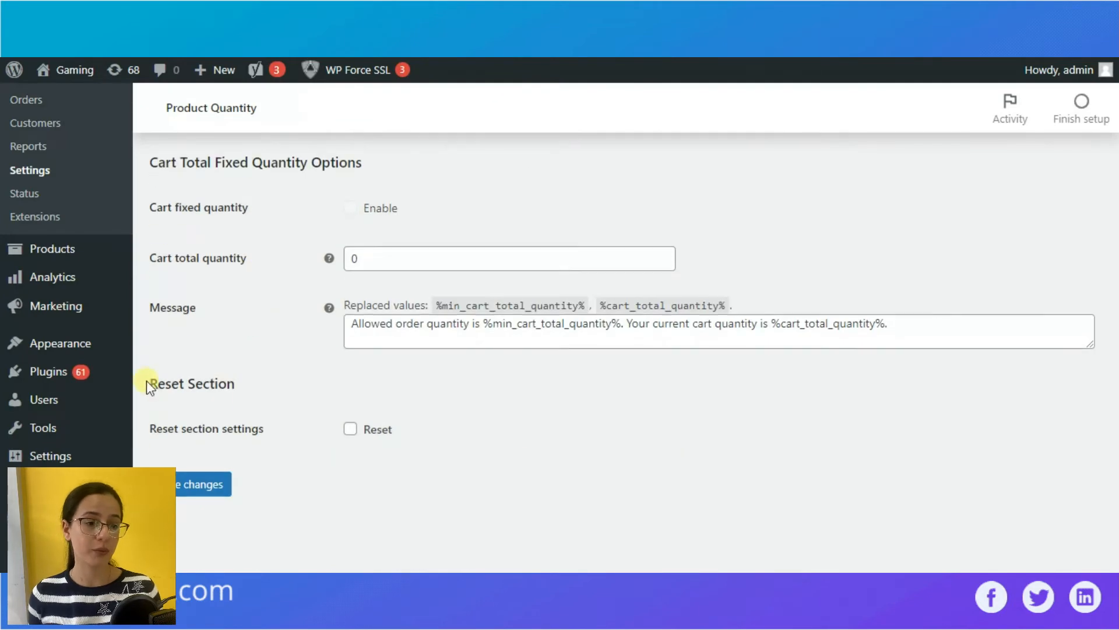
left_click(689, 210)
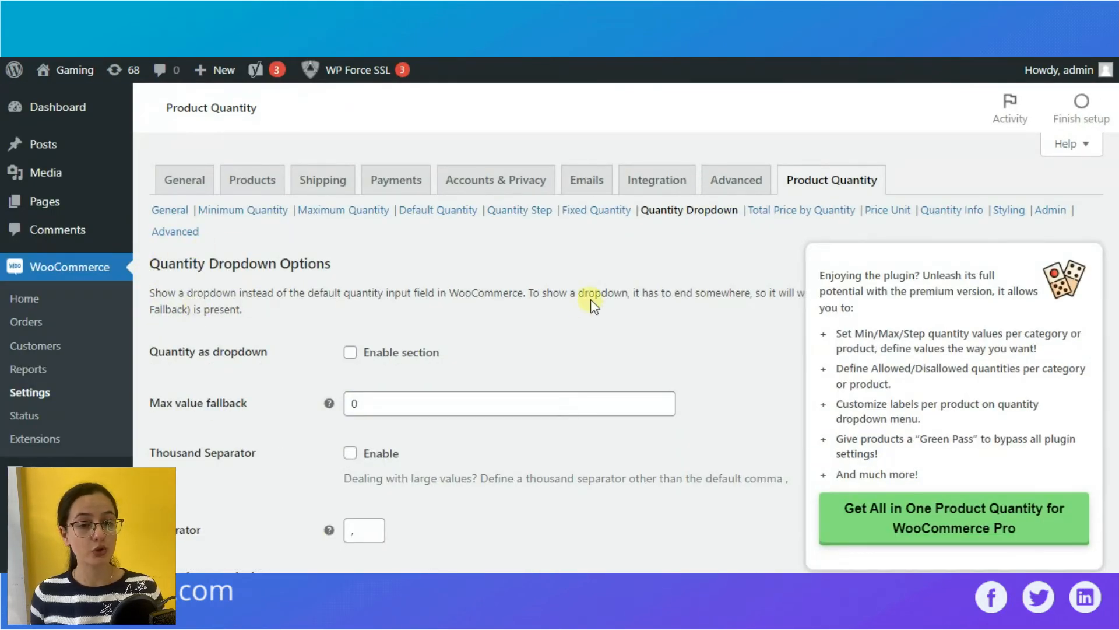
Step: Scroll through the Quantity Dropdown options without changing them
scroll("down", 3)
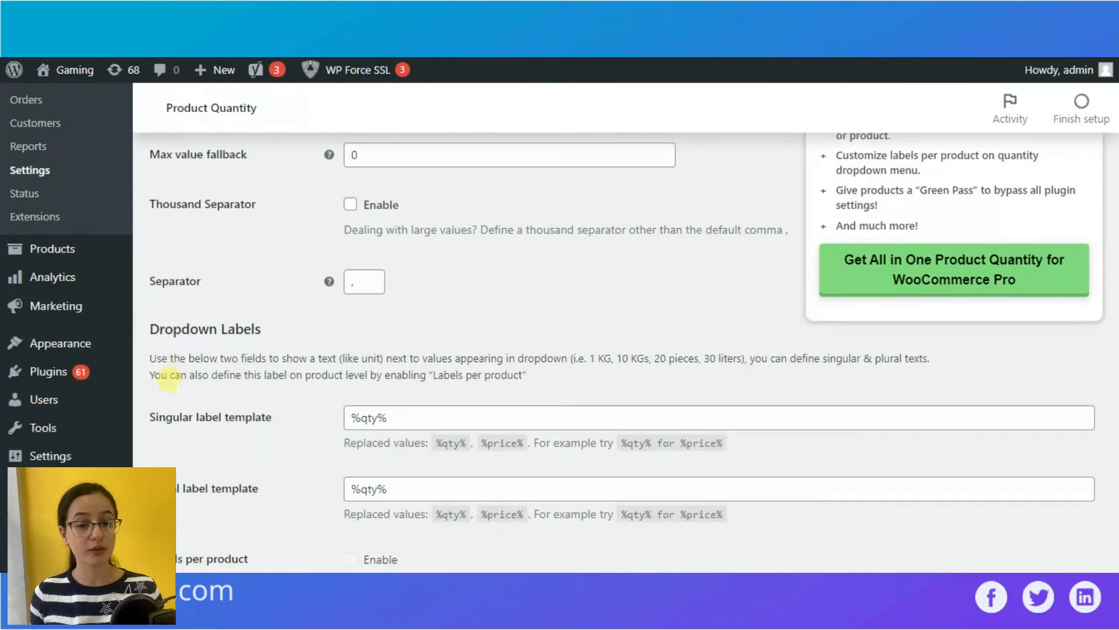
scroll("down", 3)
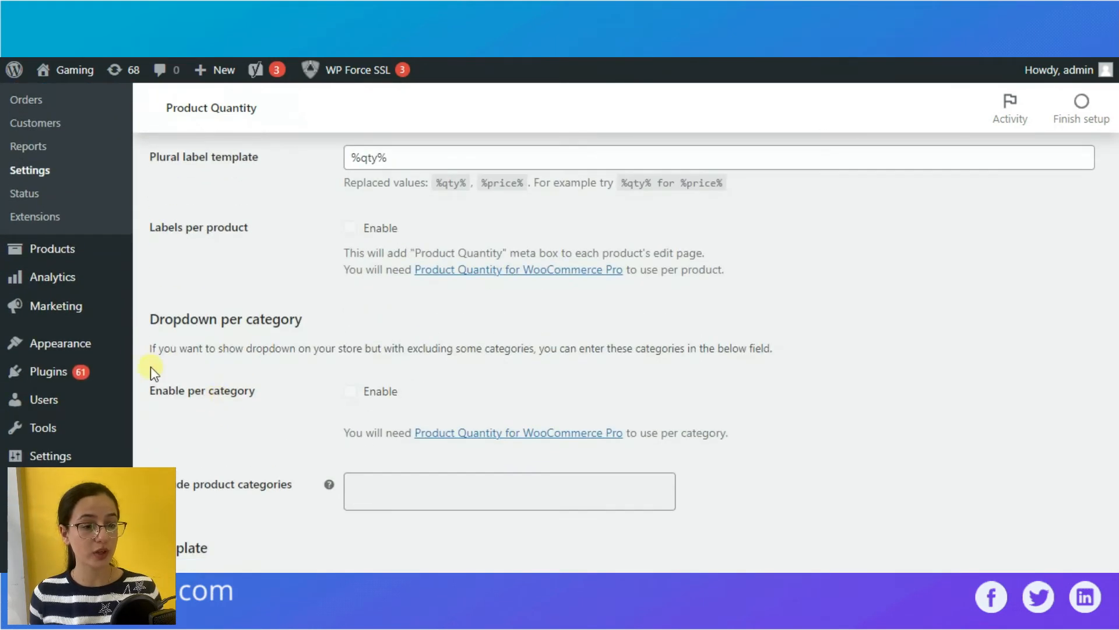
scroll("down", 3)
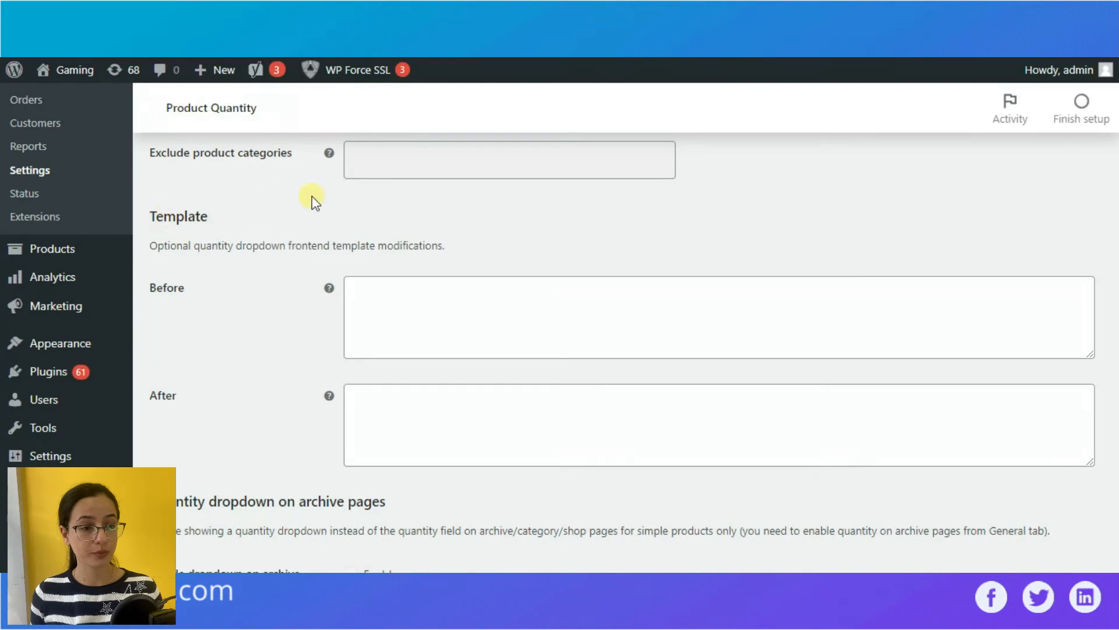
scroll("down", 3)
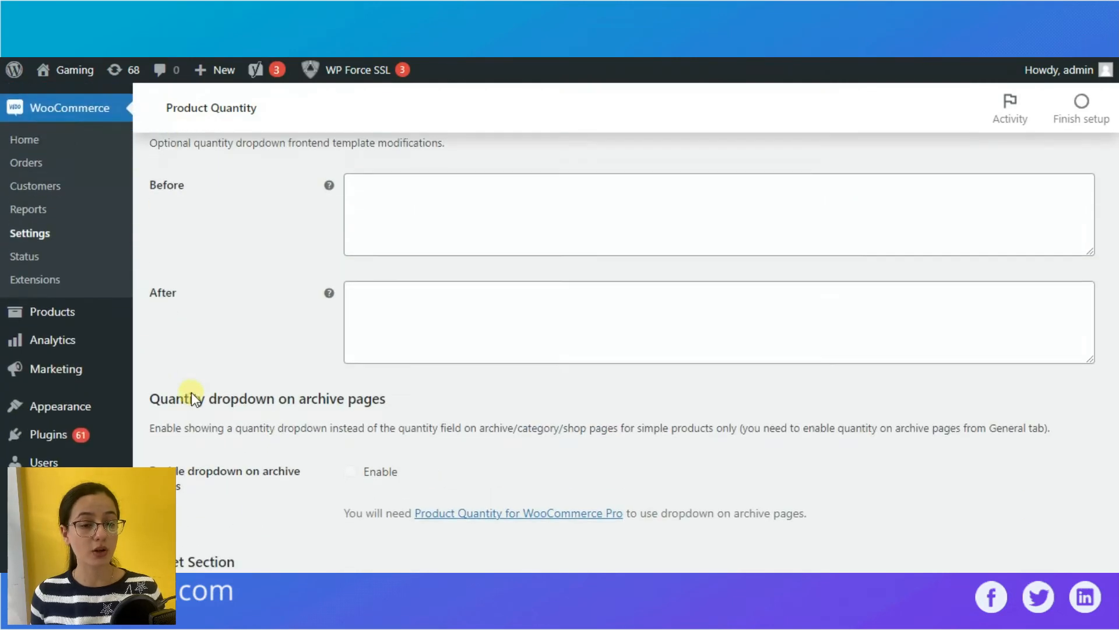
scroll("down", 3)
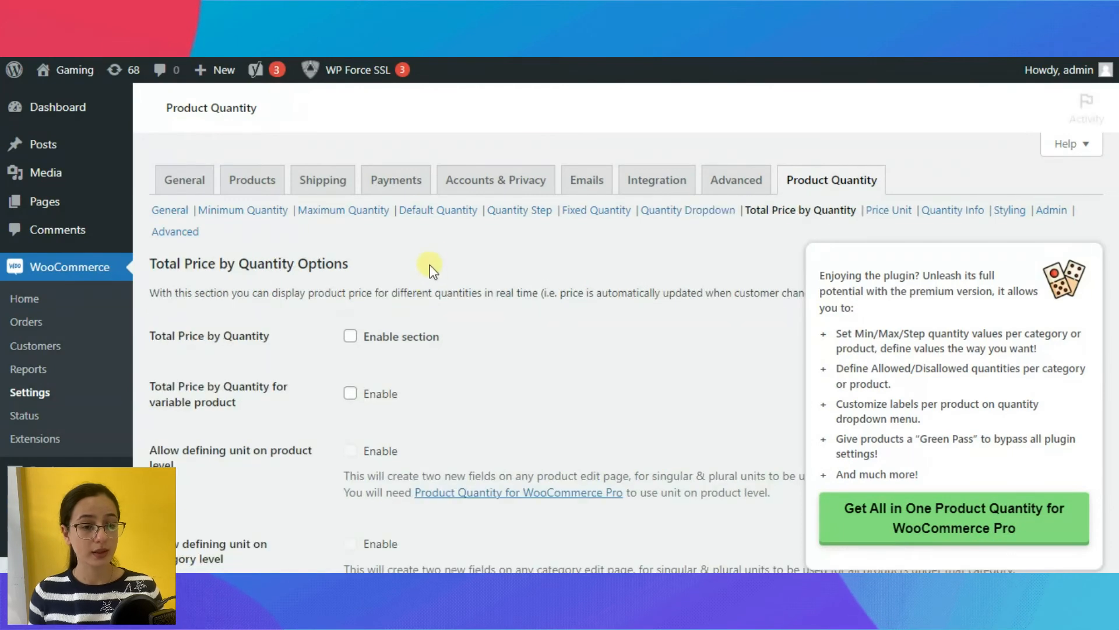
Step: Enable the Total Price by Quantity section and move on to the Price Unit settings
left_click(350, 336)
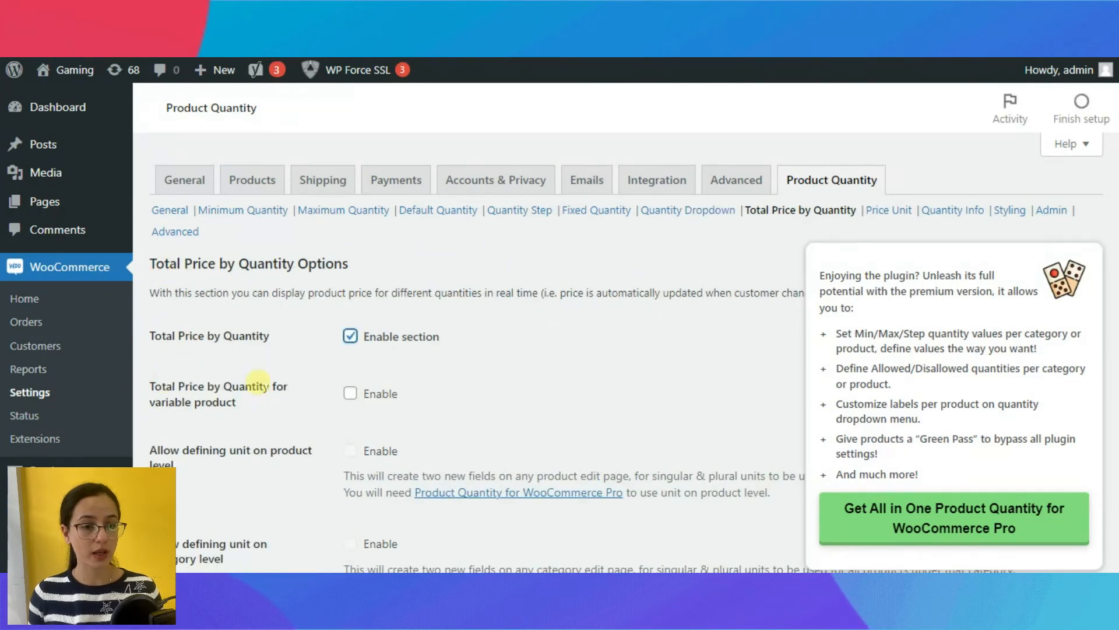
scroll("down", 3)
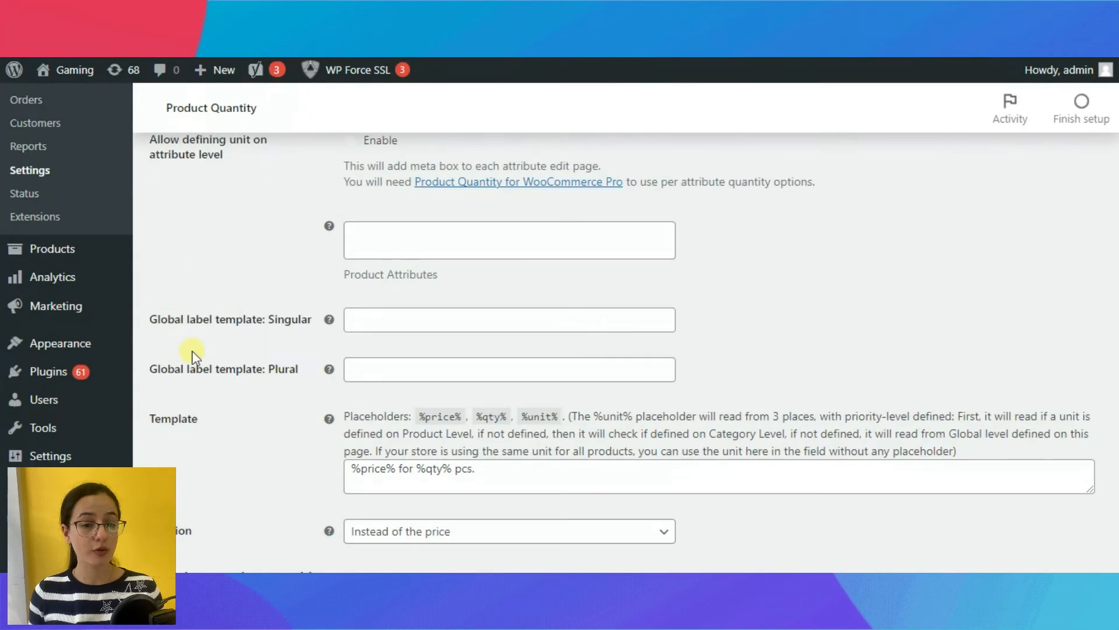
scroll("down", 3)
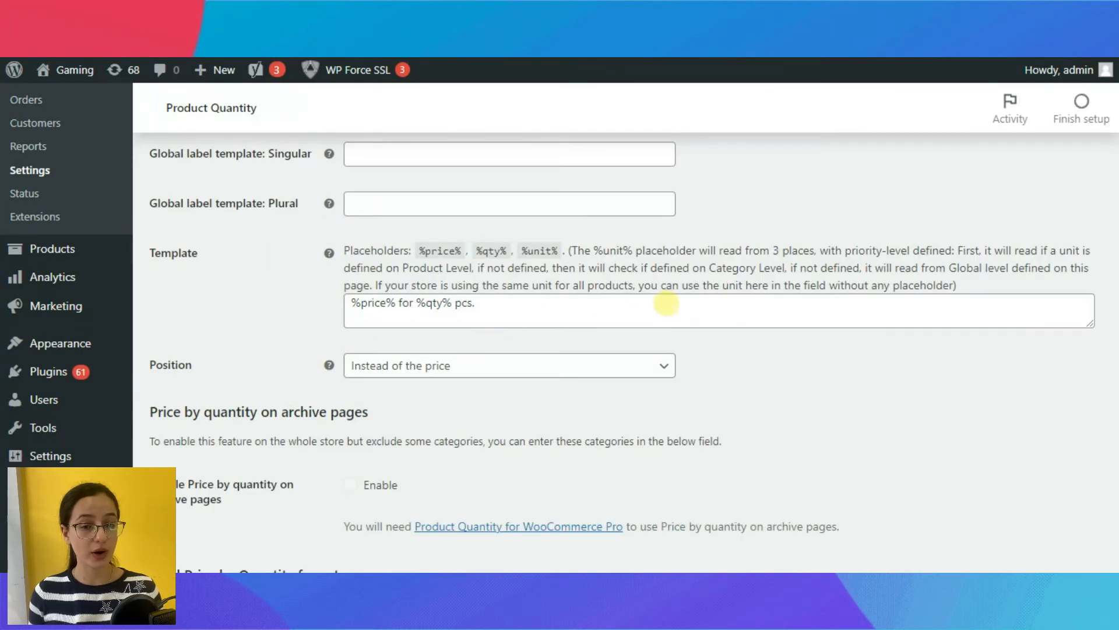
left_click(508, 365)
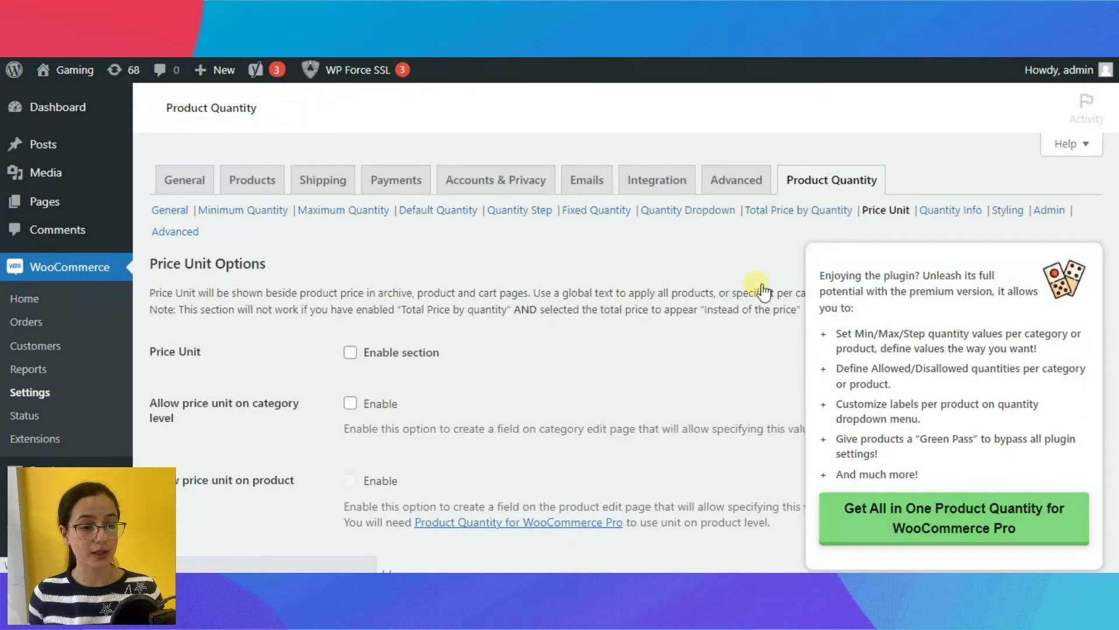
Step: Review the Quantity Info subtab, leaving single product page quantity info disabled
scroll("down", 3)
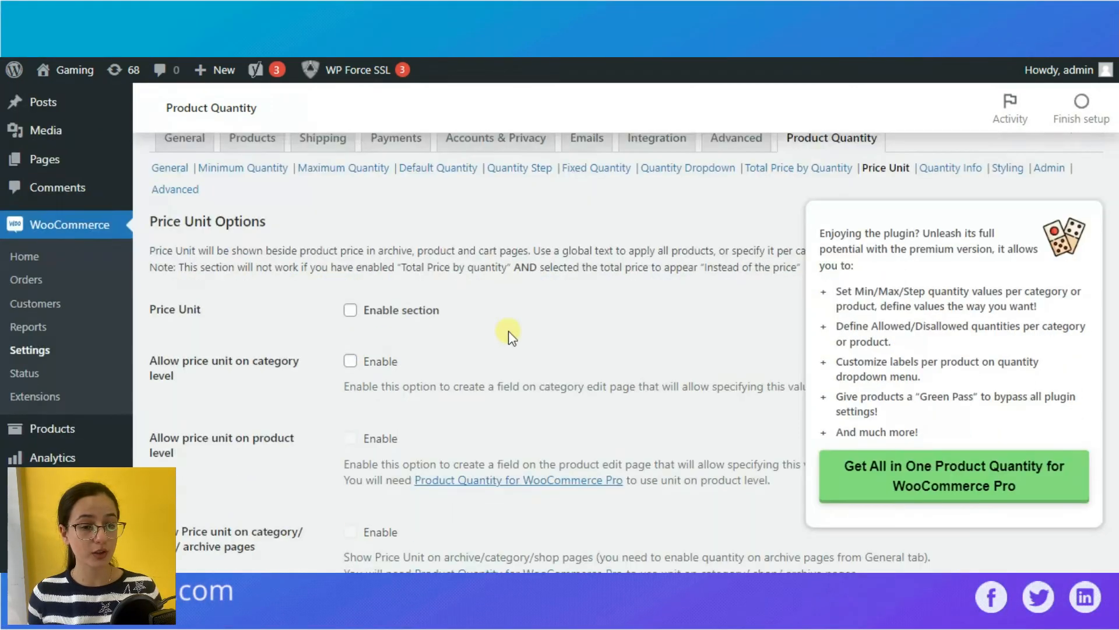
scroll("down", 3)
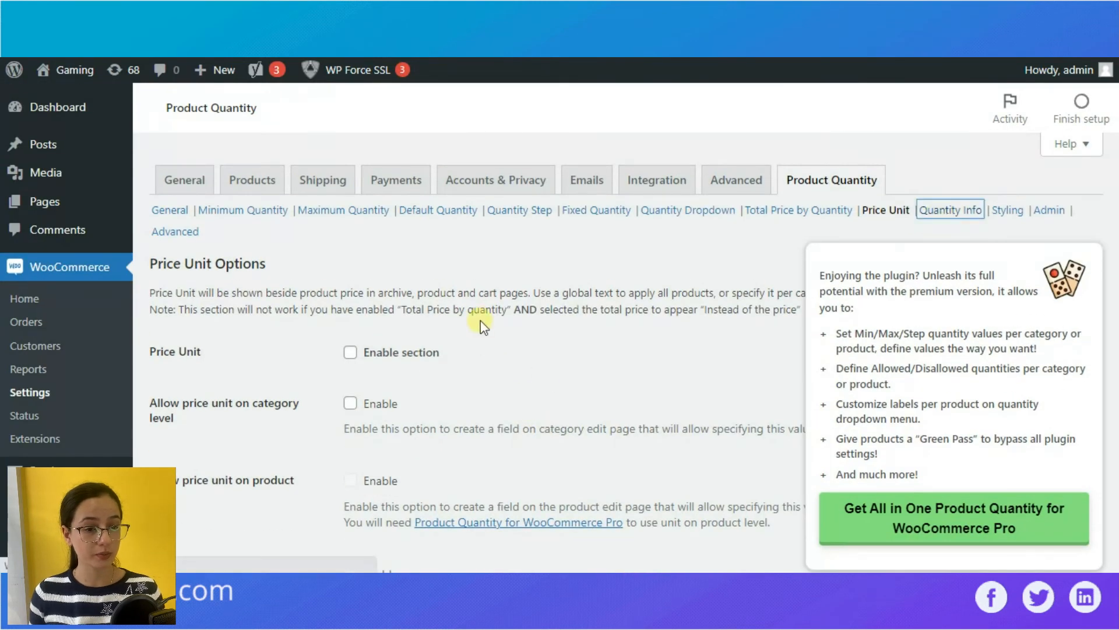
left_click(949, 210)
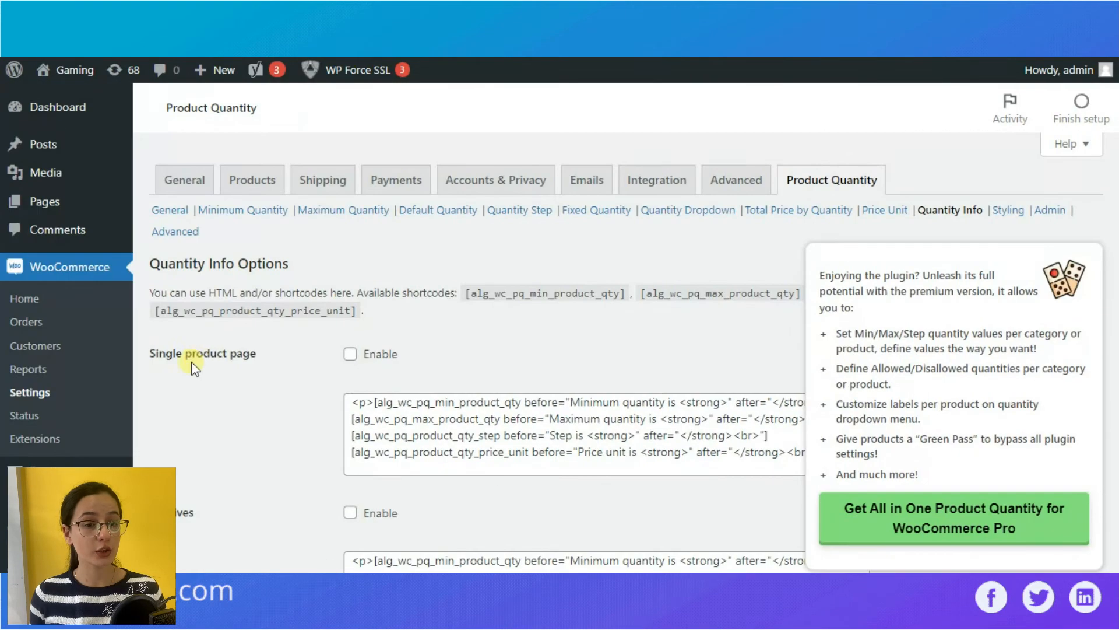
scroll("down", 3)
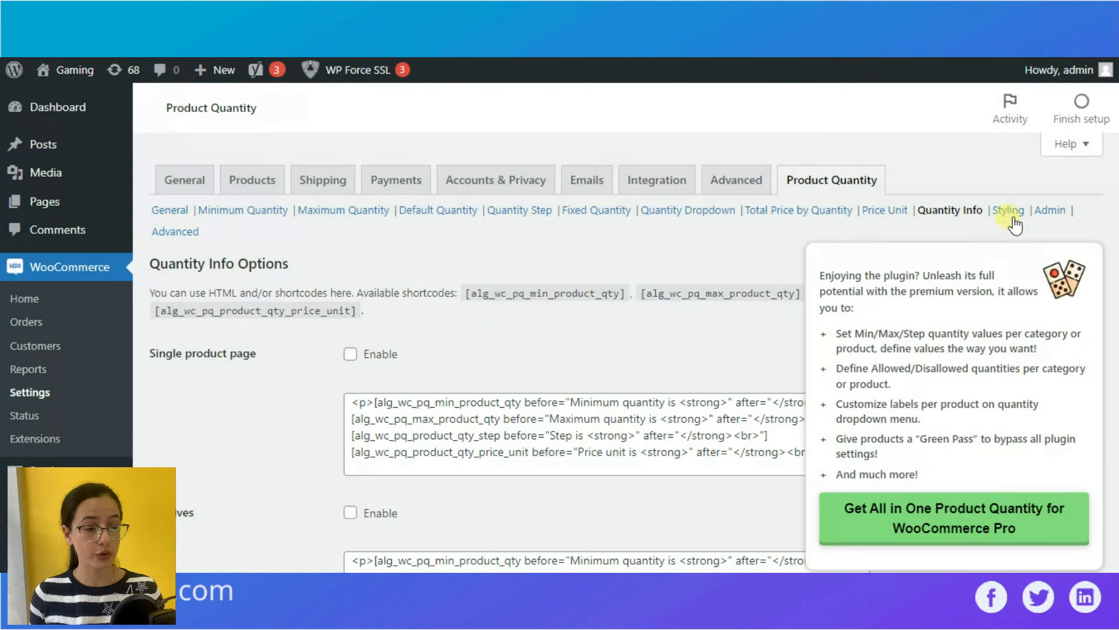
Step: Review the Styling subtab with input style empty, then the Admin subtab with columns disabled
left_click(1007, 209)
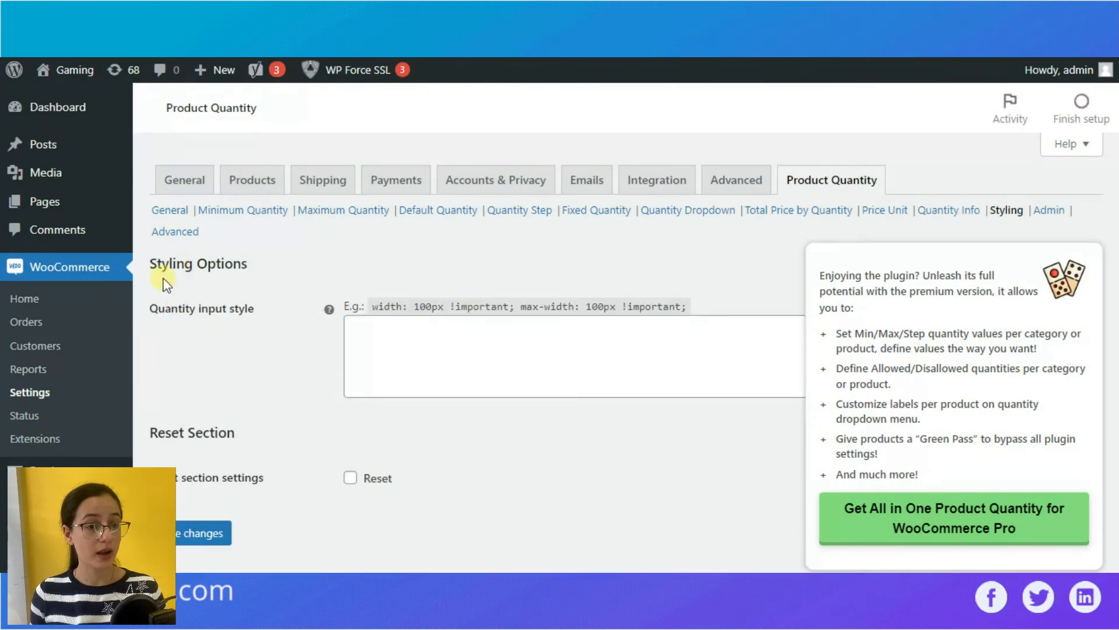
mouse_move(296, 325)
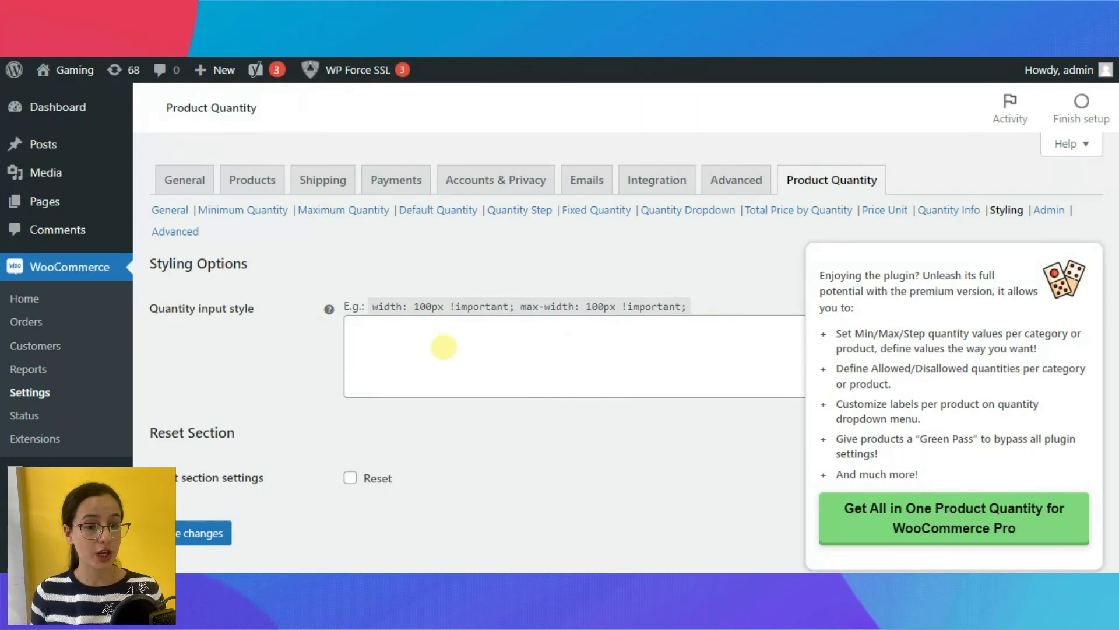
mouse_move(562, 407)
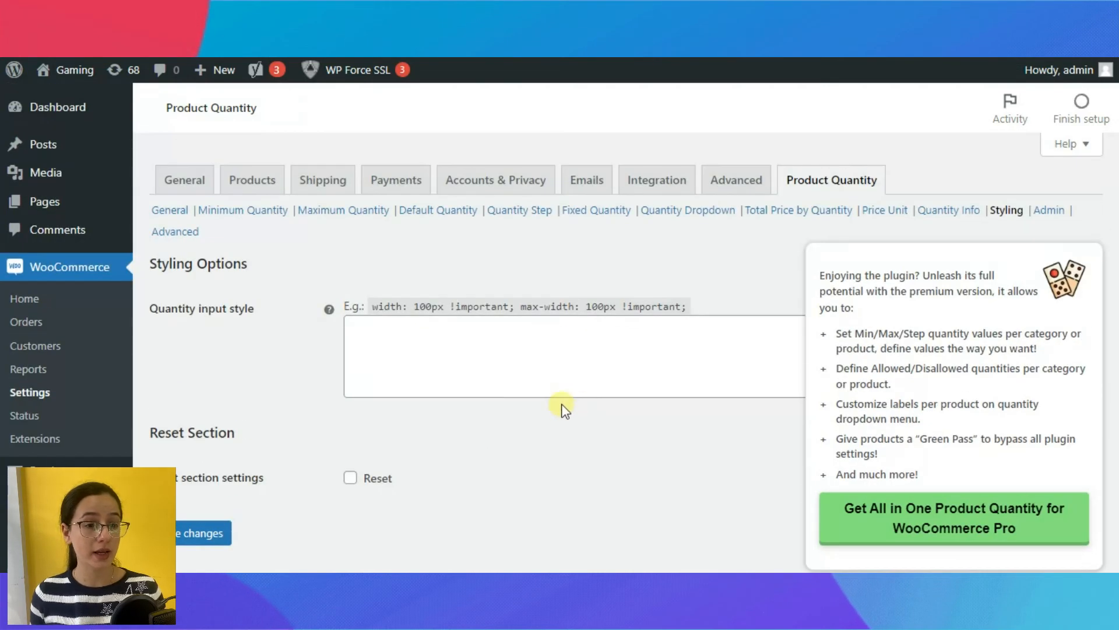
mouse_move(1049, 210)
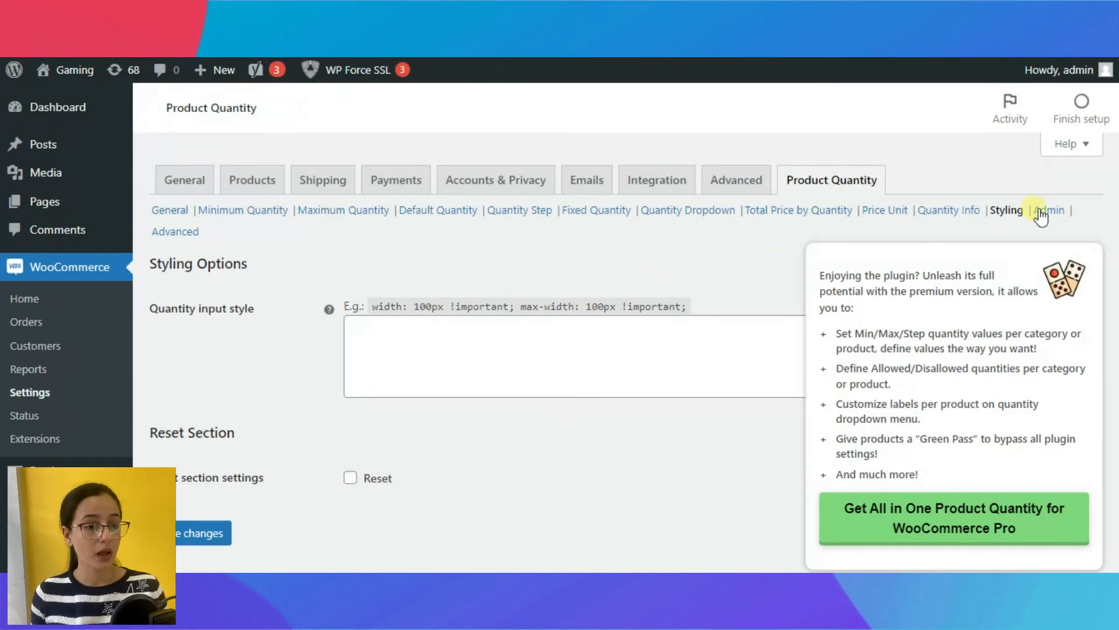
left_click(1048, 210)
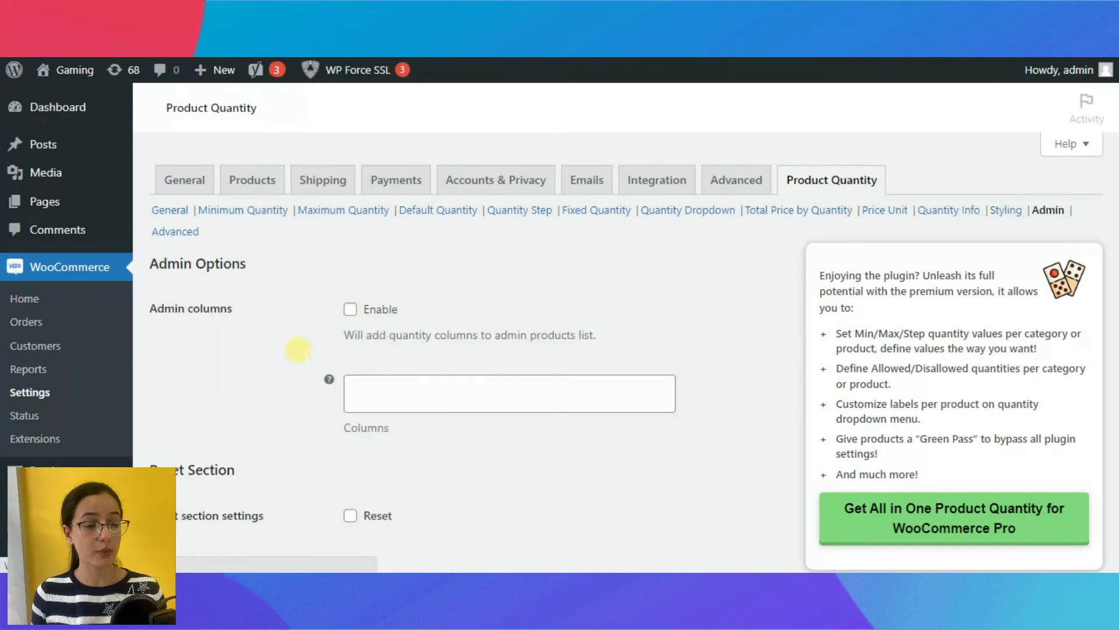
scroll("down", 3)
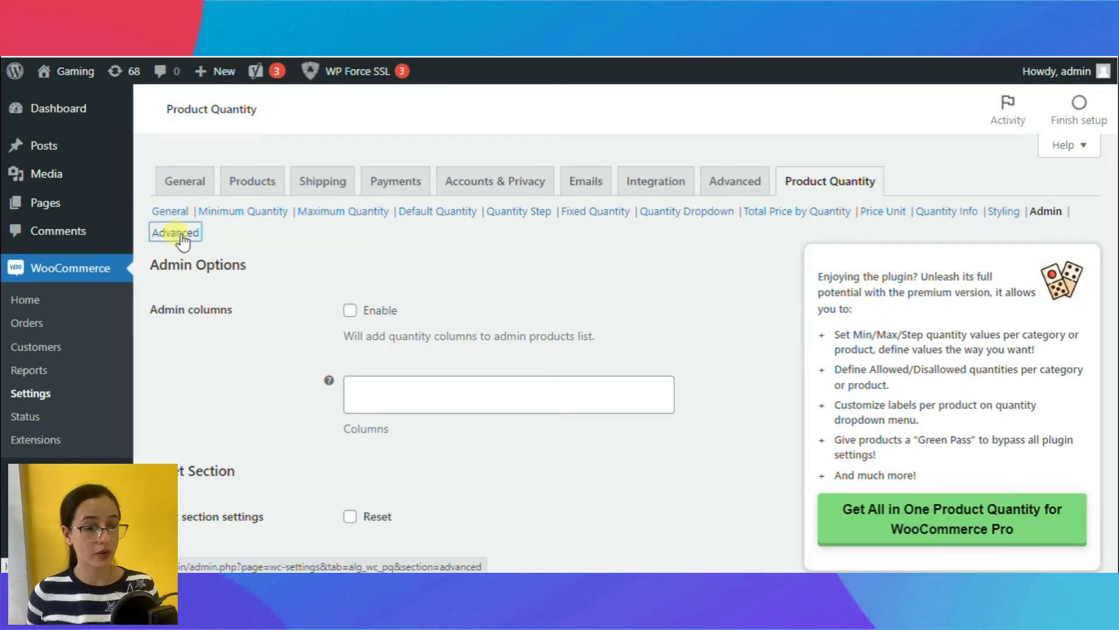
Step: Review the Advanced subtab's rounding, cart and checkout-validation options without changing them
left_click(175, 232)
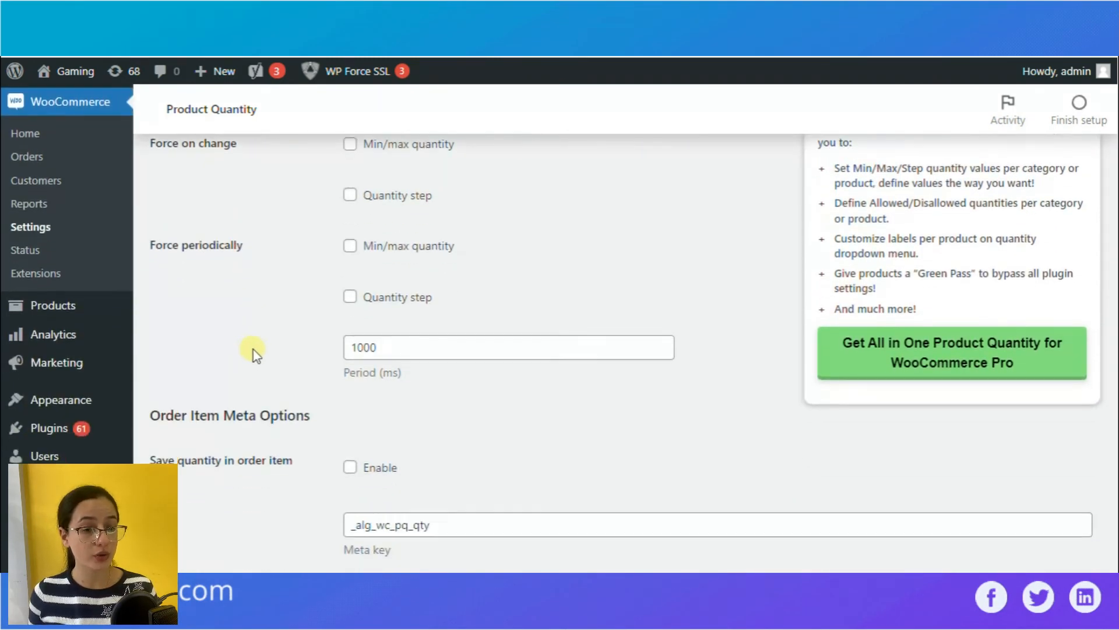
scroll("down", 3)
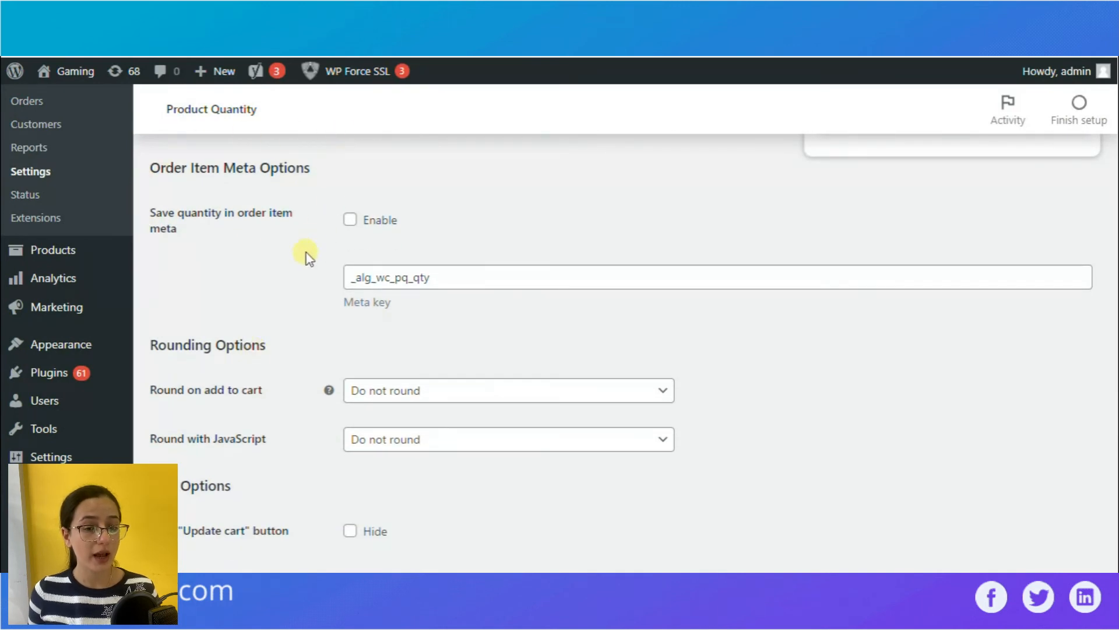
scroll("down", 3)
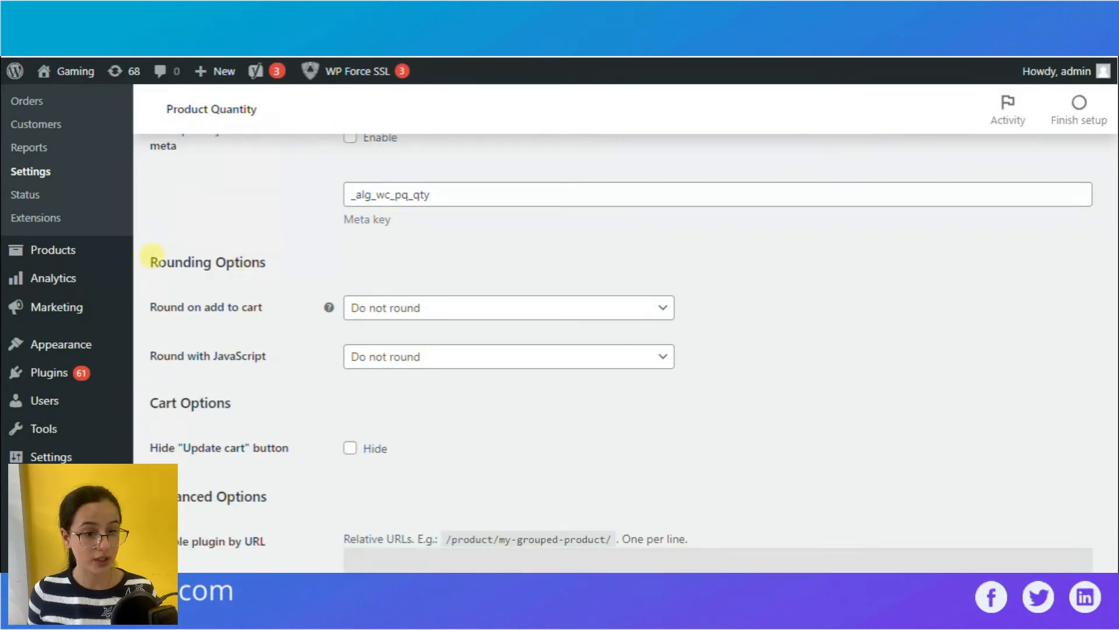
mouse_move(148, 420)
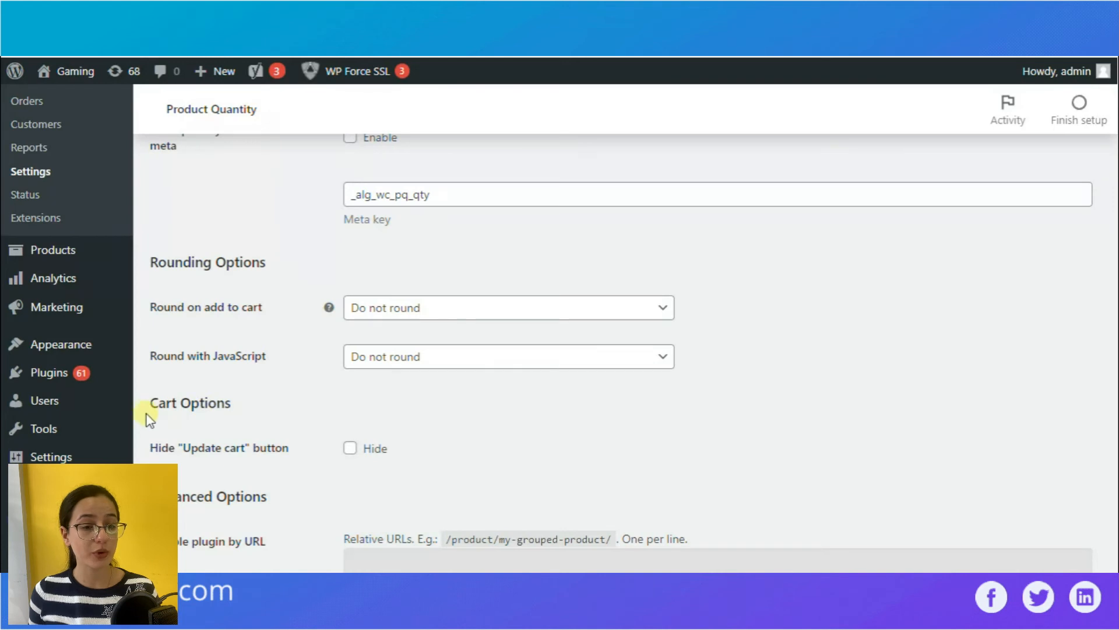
scroll("down", 3)
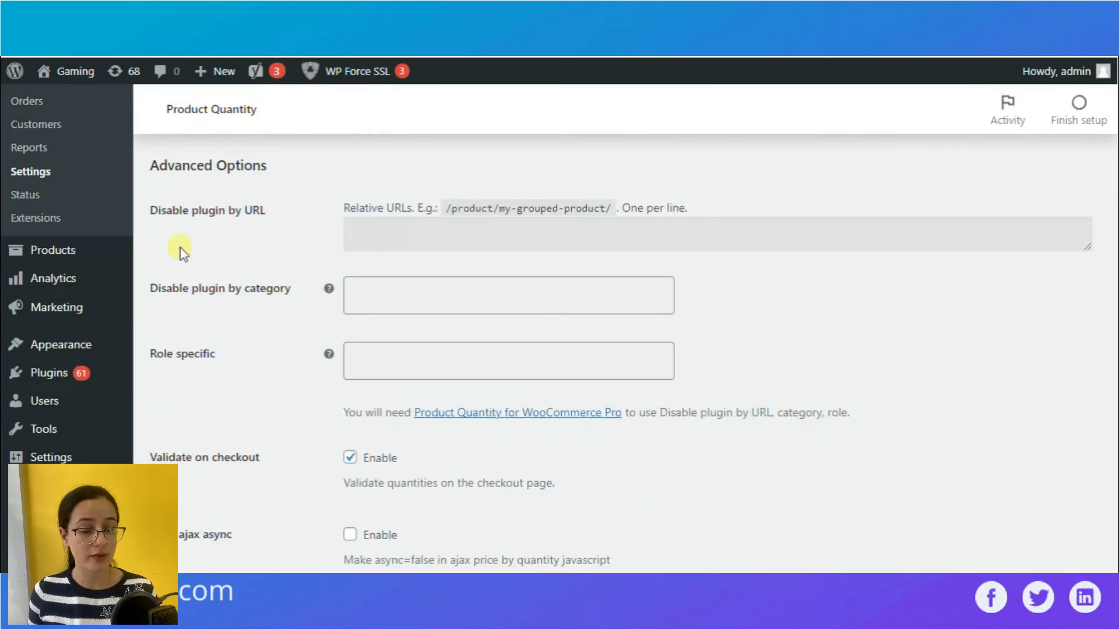
mouse_move(265, 337)
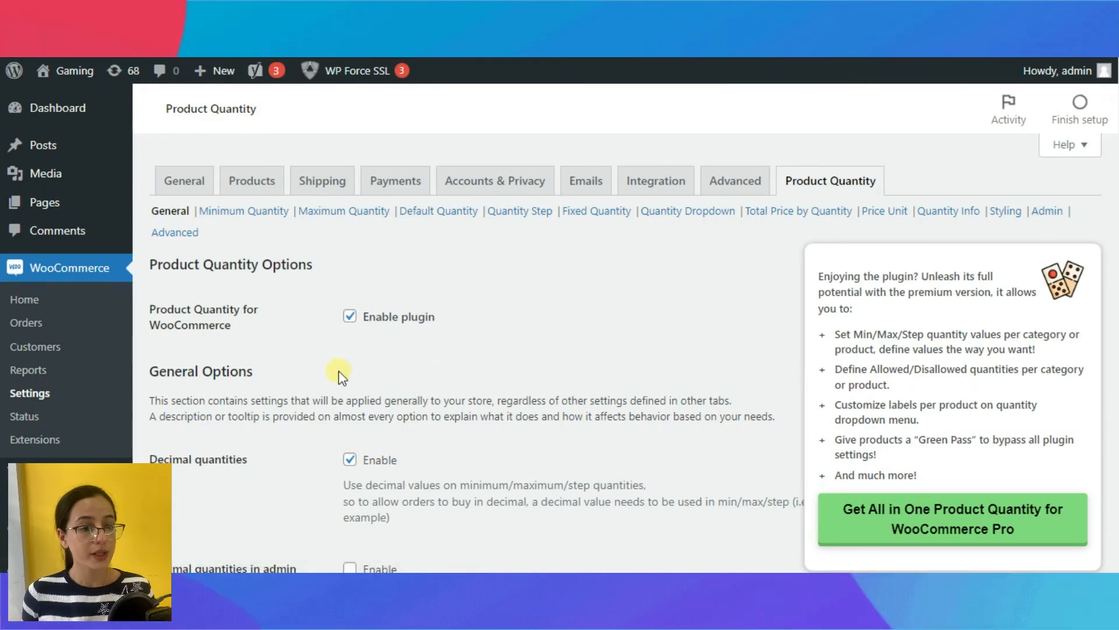
mouse_move(170, 211)
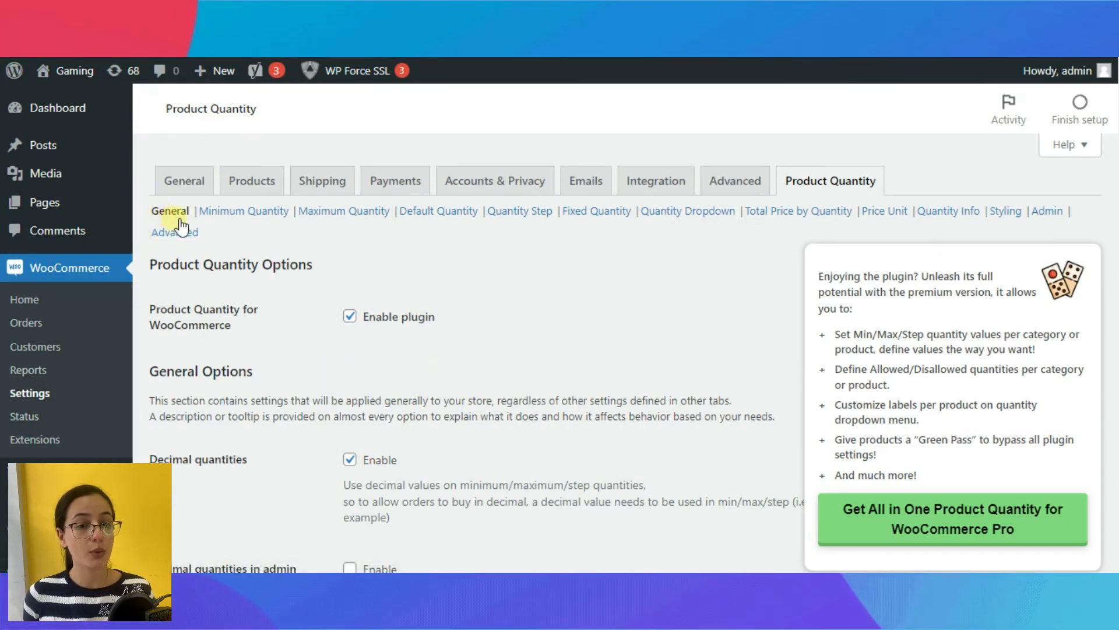
Step: In General's Force Quantity Options, force the single product page initial quantity to max, archives not forced
scroll("down", 3)
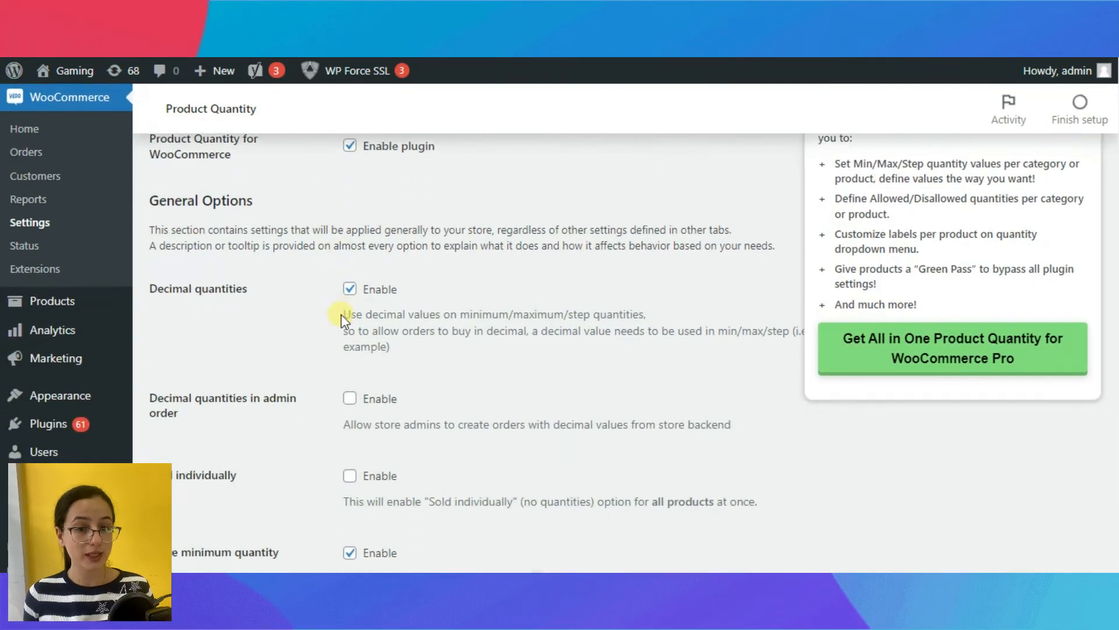
scroll("down", 3)
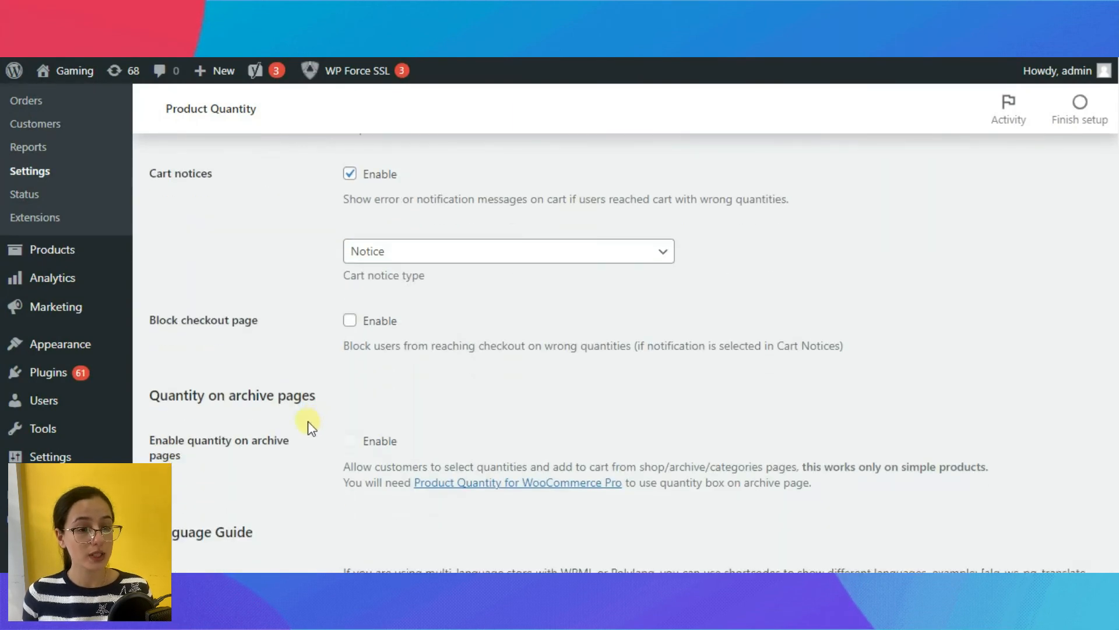
scroll("down", 3)
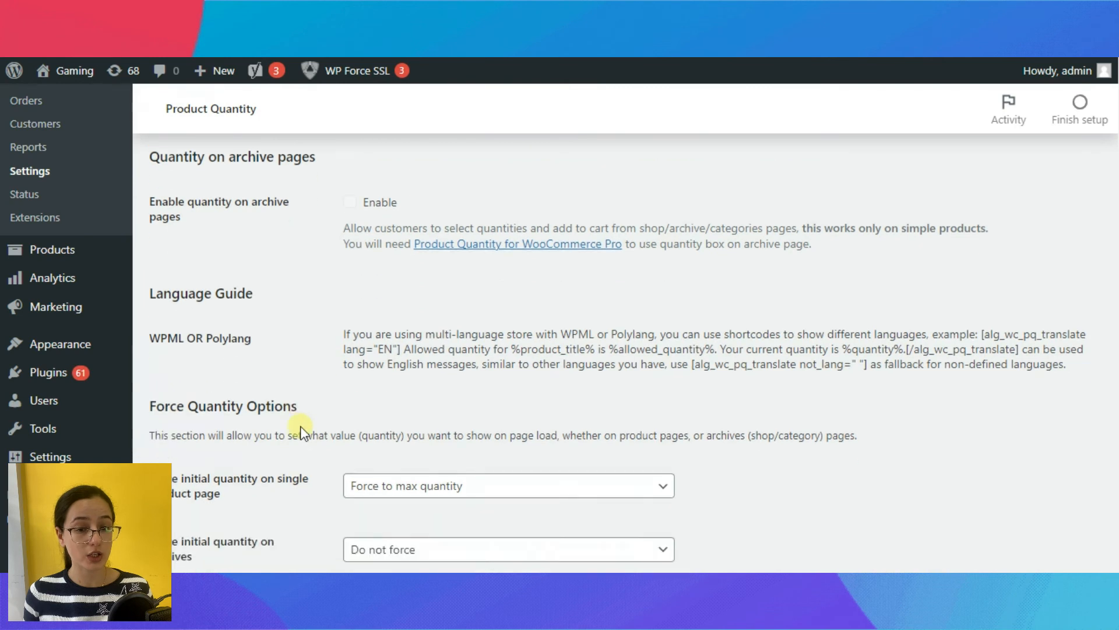
scroll("down", 3)
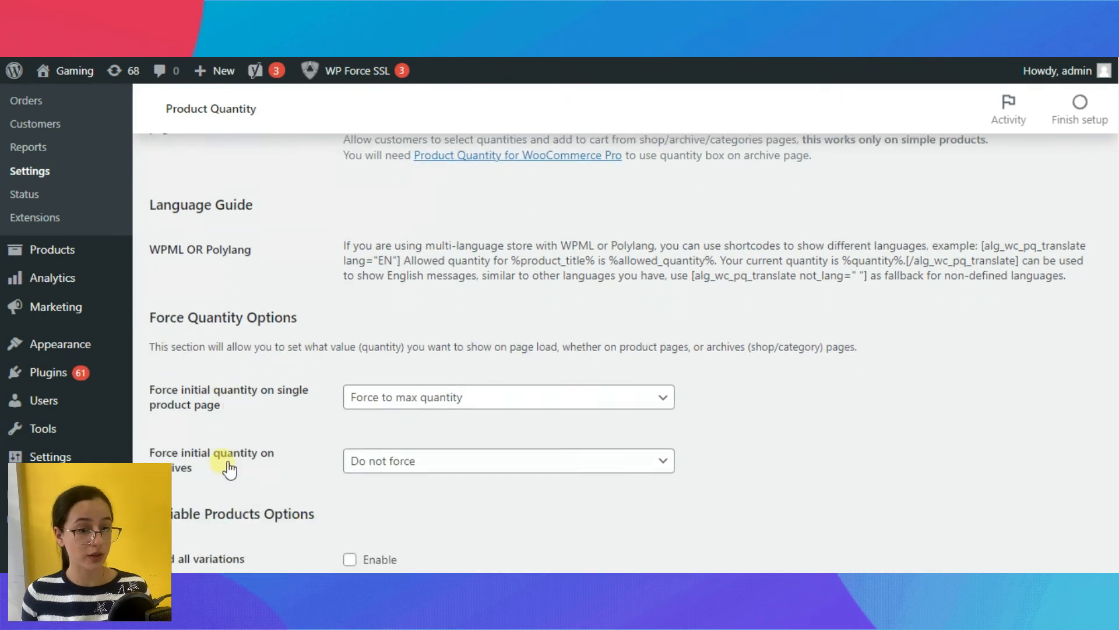
left_click(508, 396)
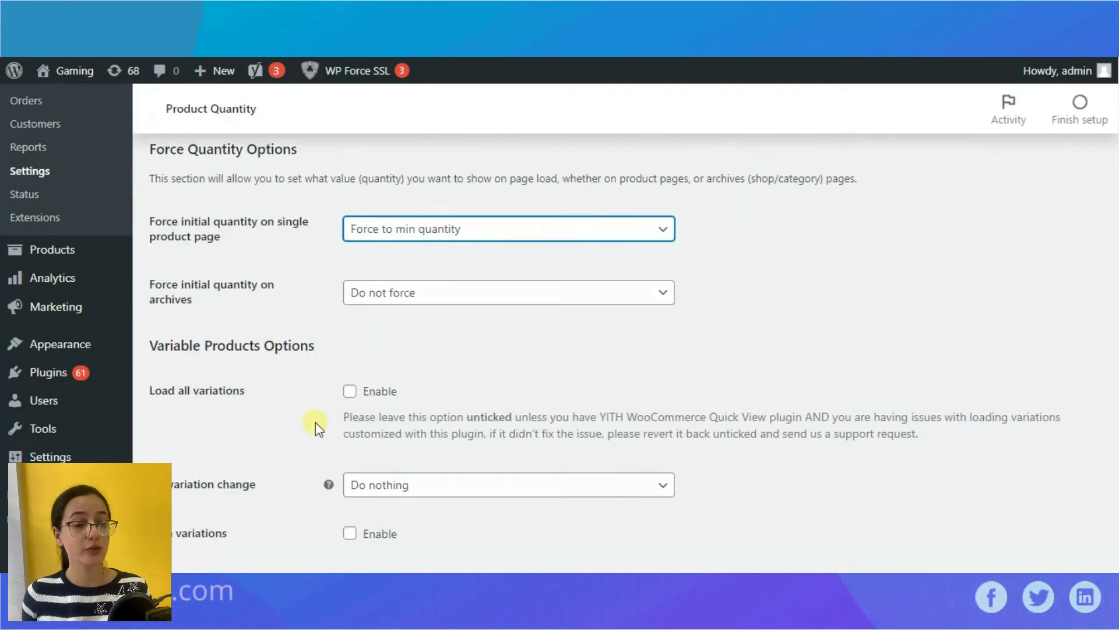
scroll("down", 3)
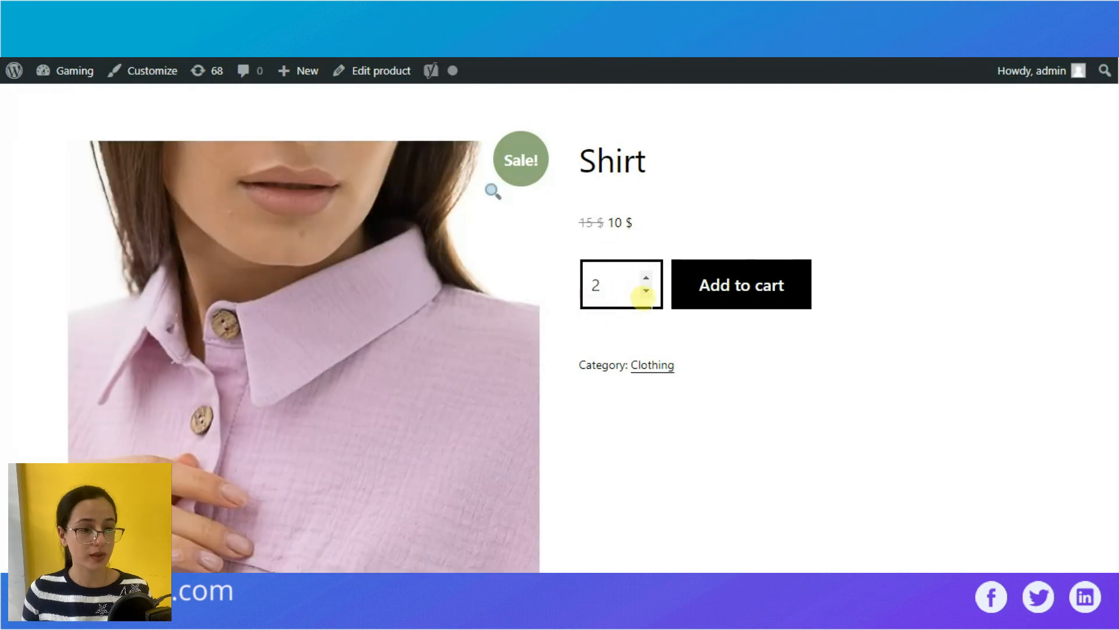
left_click(615, 284)
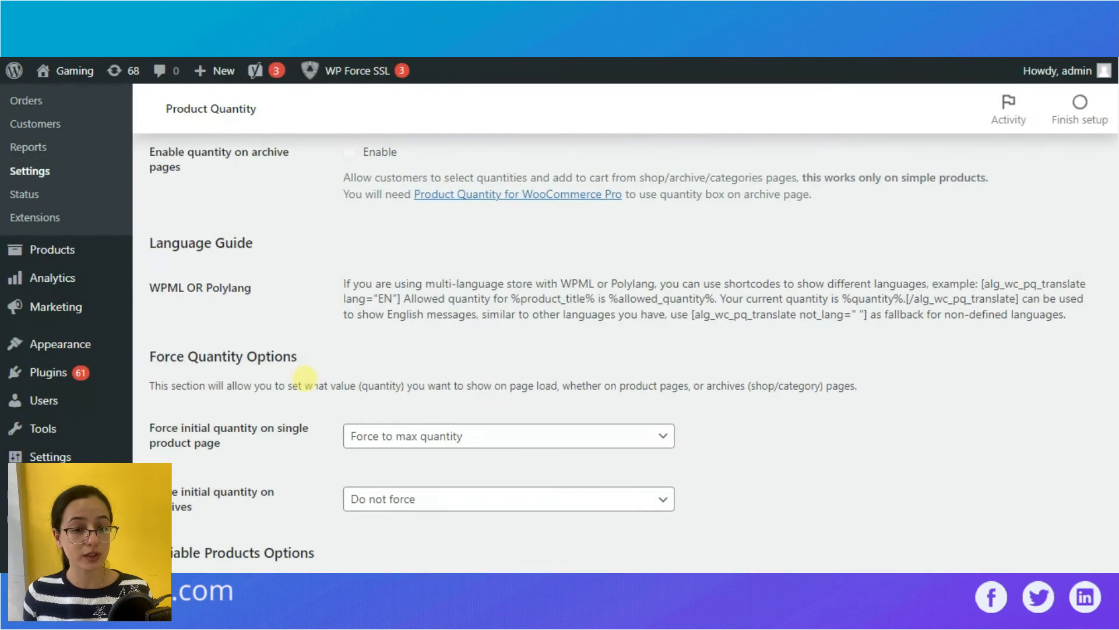
scroll("down", 3)
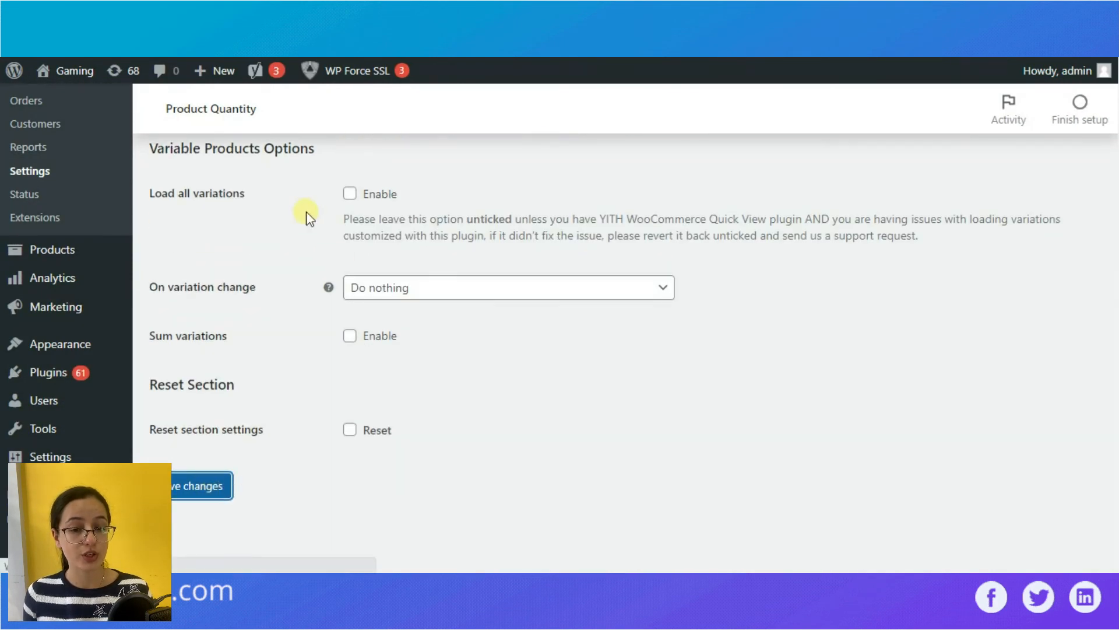